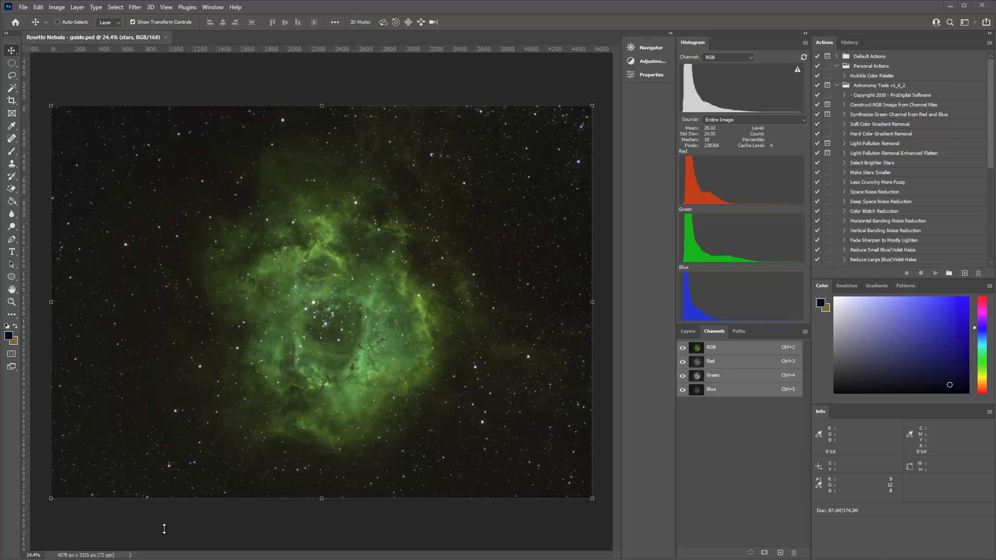
mouse_move(133, 119)
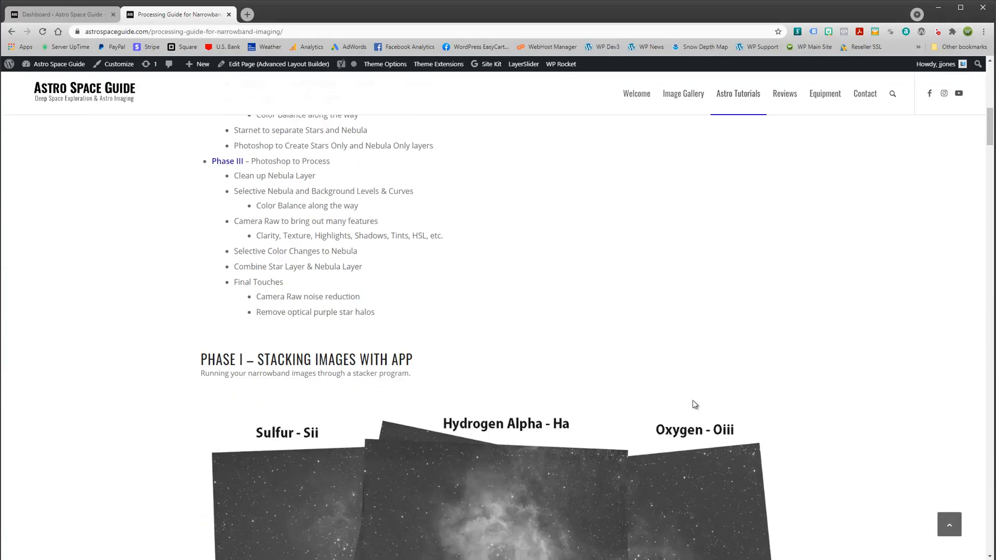
Scroll the guide from the workflow outline down to the stacked Sii/Ha/Oiii RGB result.
scroll("up", 3)
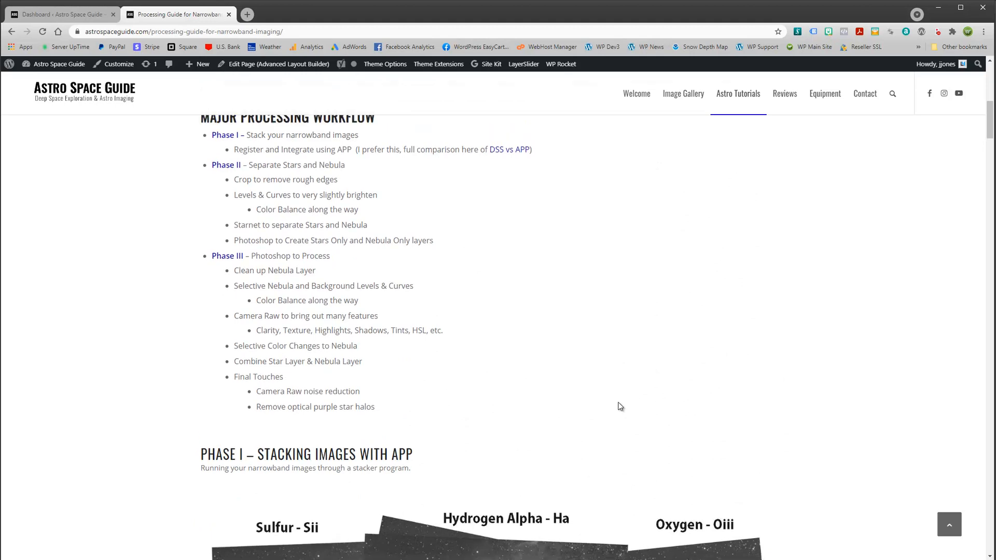
scroll("down", 3)
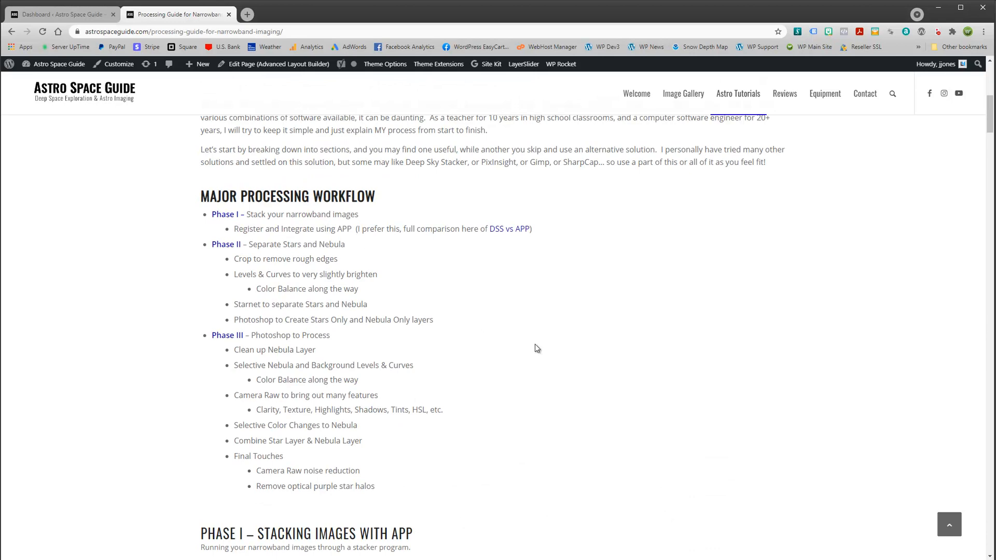
mouse_move(463, 339)
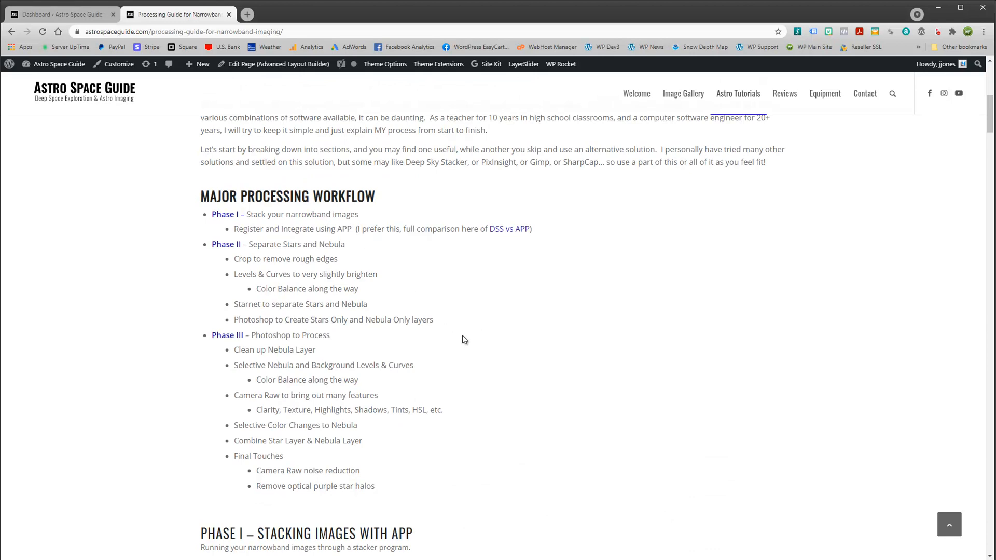
scroll("down", 3)
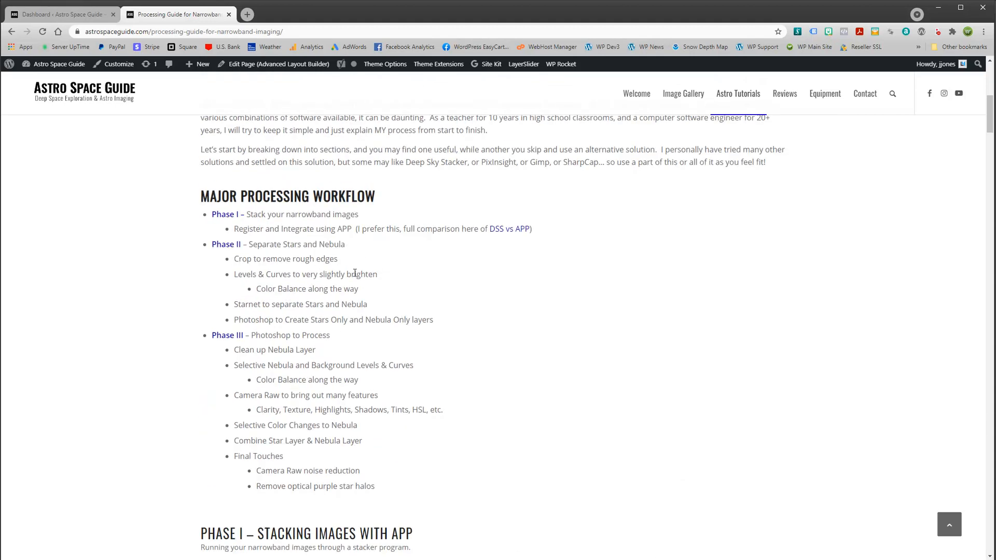
scroll("down", 3)
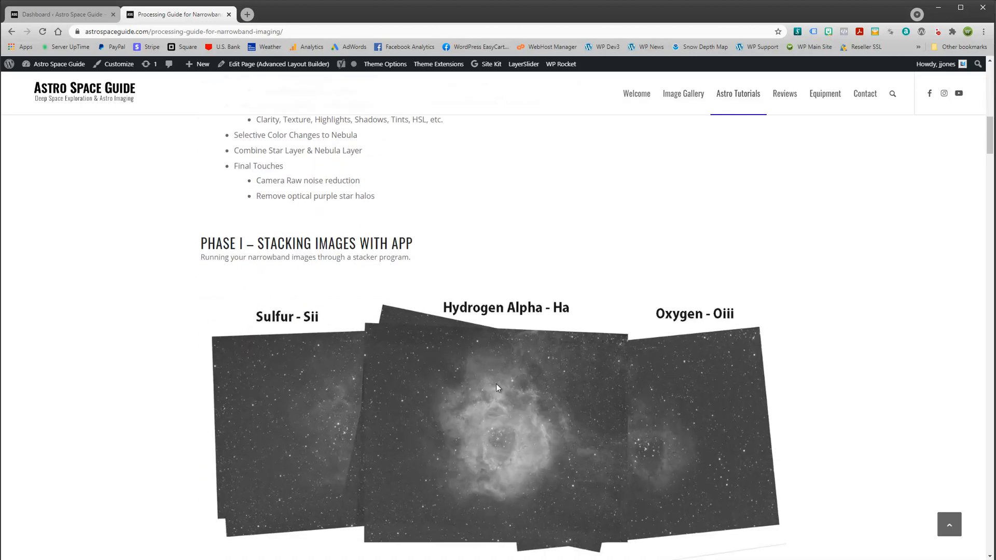
scroll("down", 3)
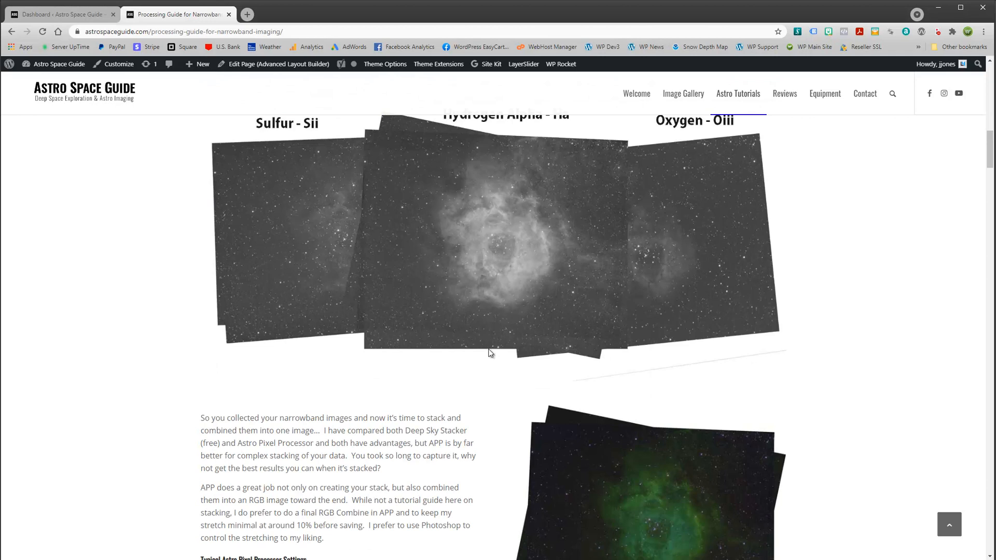
mouse_move(620, 374)
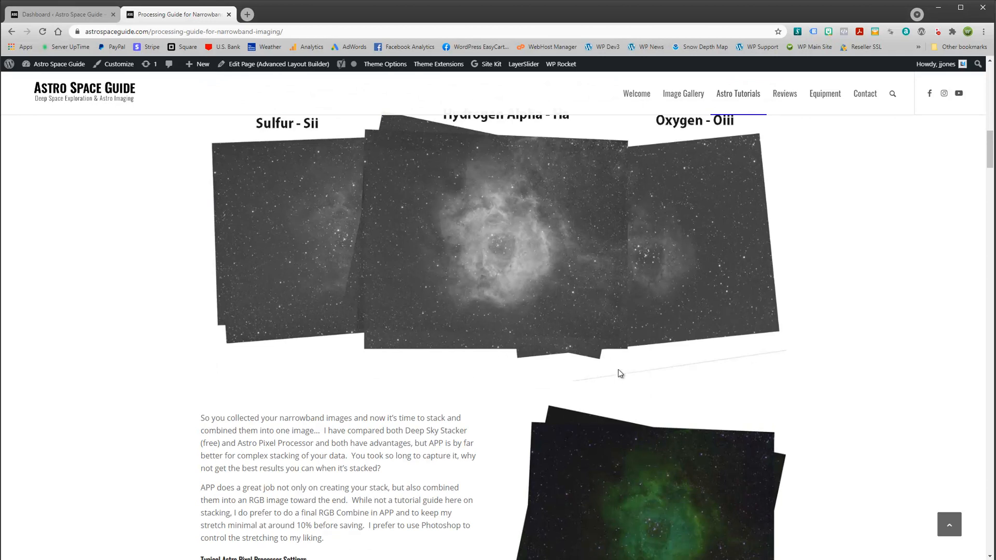
mouse_move(568, 350)
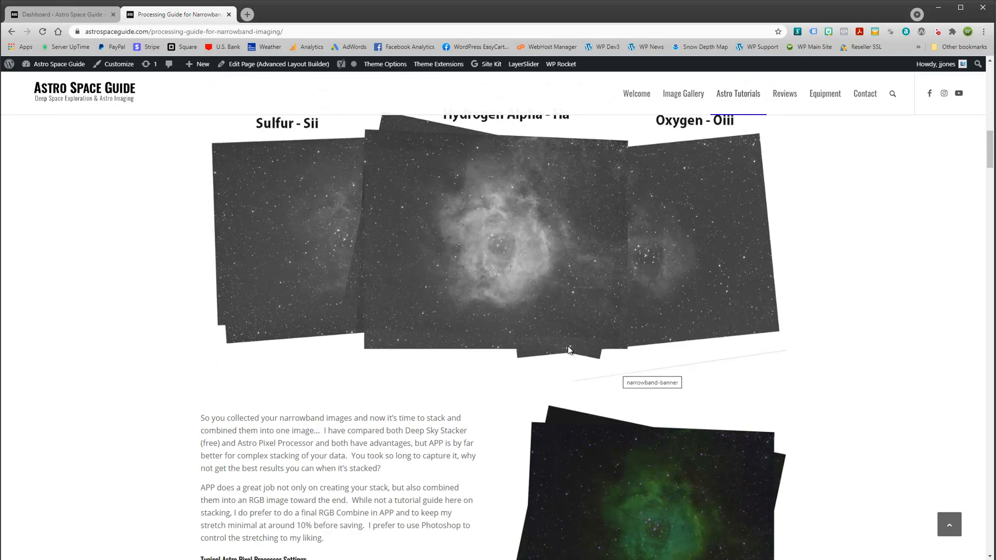
scroll("down", 3)
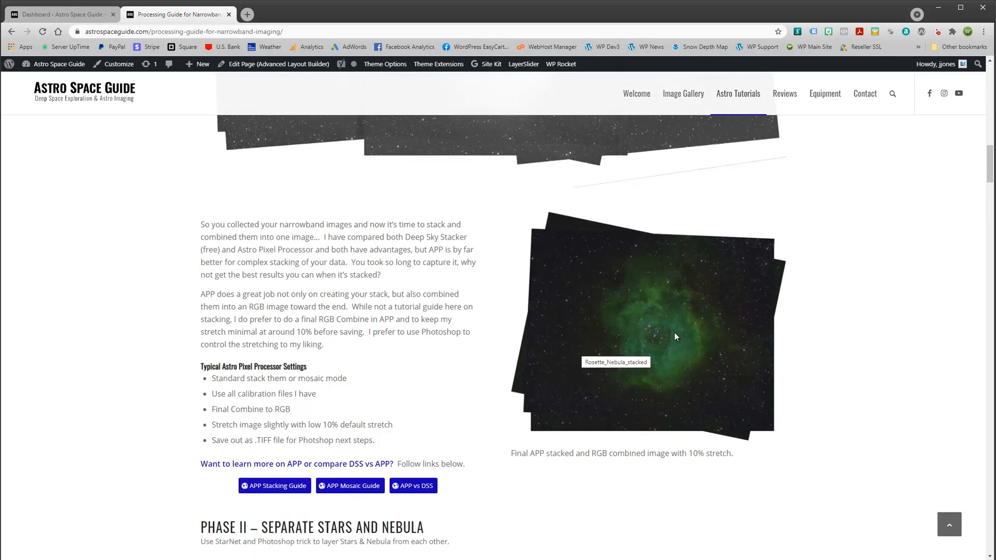
mouse_move(659, 354)
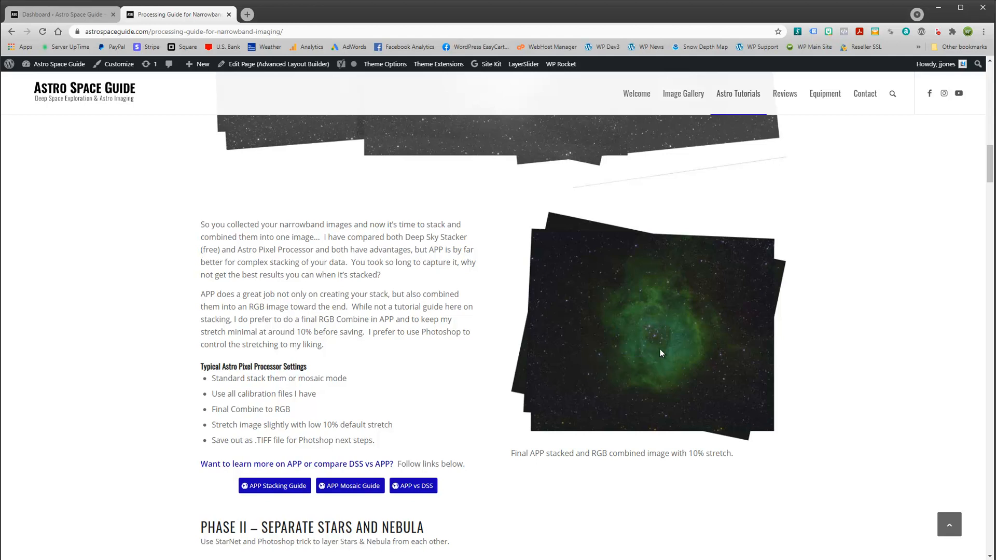
scroll("down", 3)
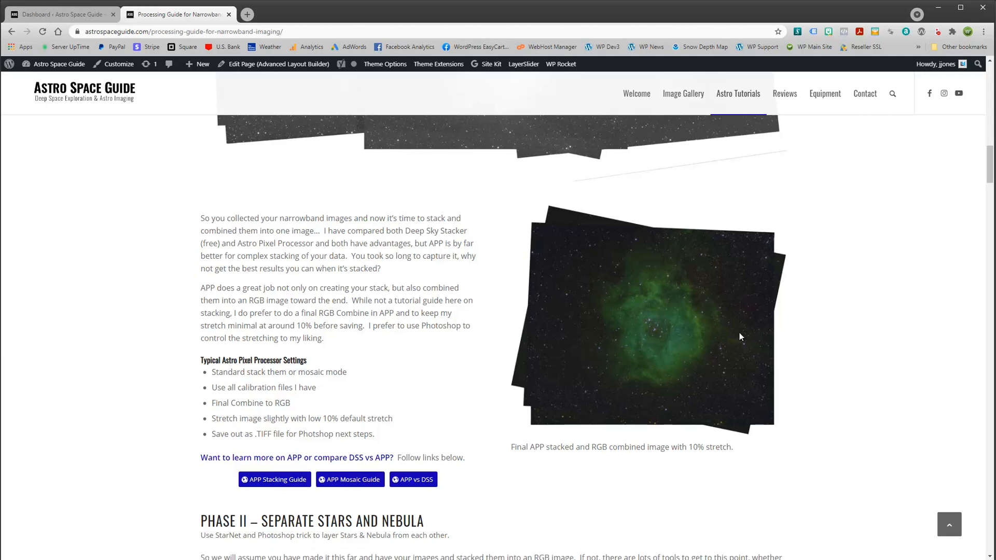
Scroll through Phase II and the StarNet++ processing steps.
scroll("down", 3)
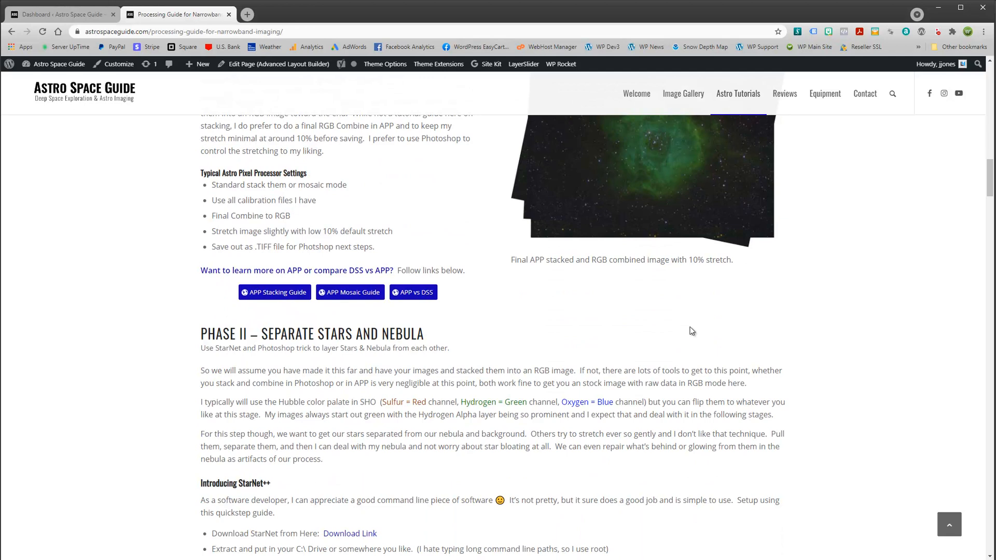
mouse_move(790, 277)
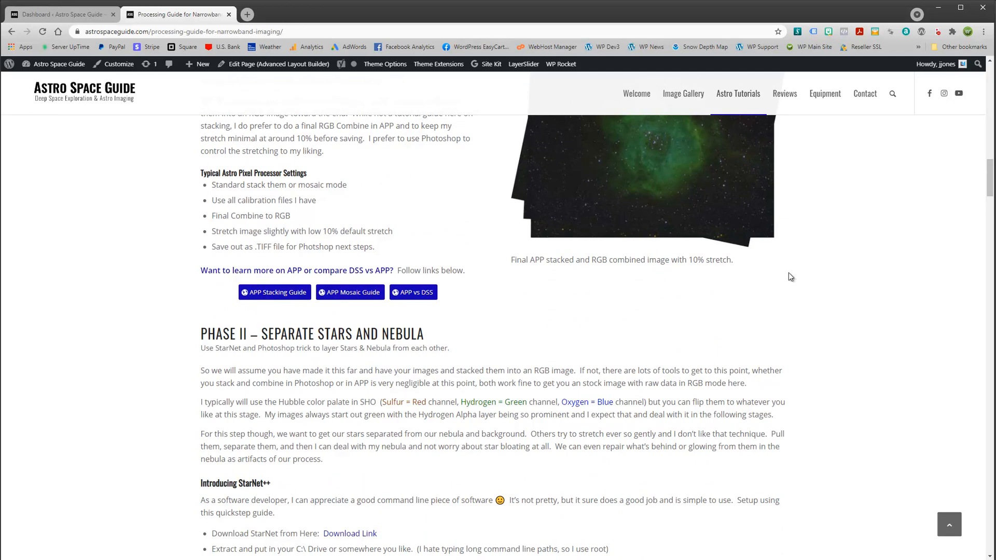
scroll("down", 3)
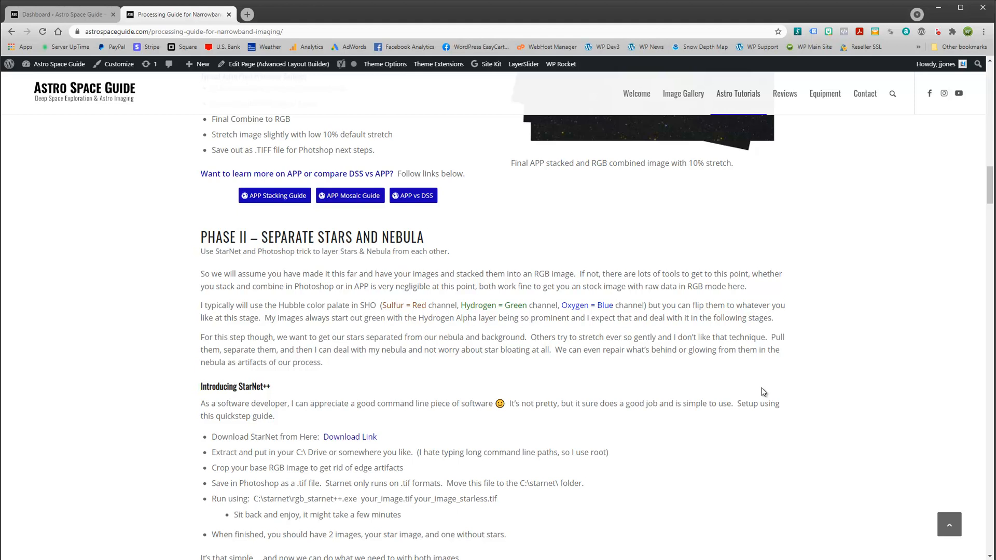
scroll("down", 3)
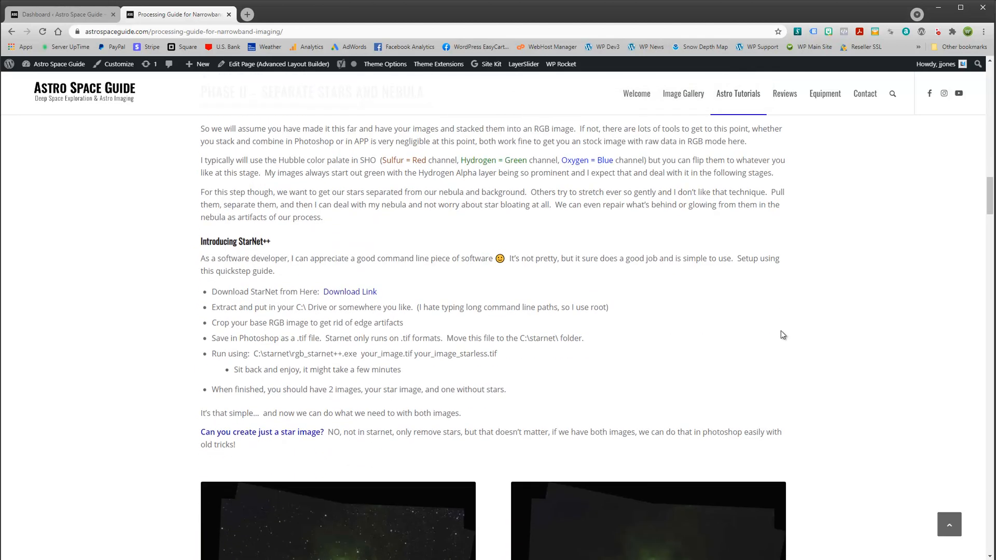
mouse_move(681, 346)
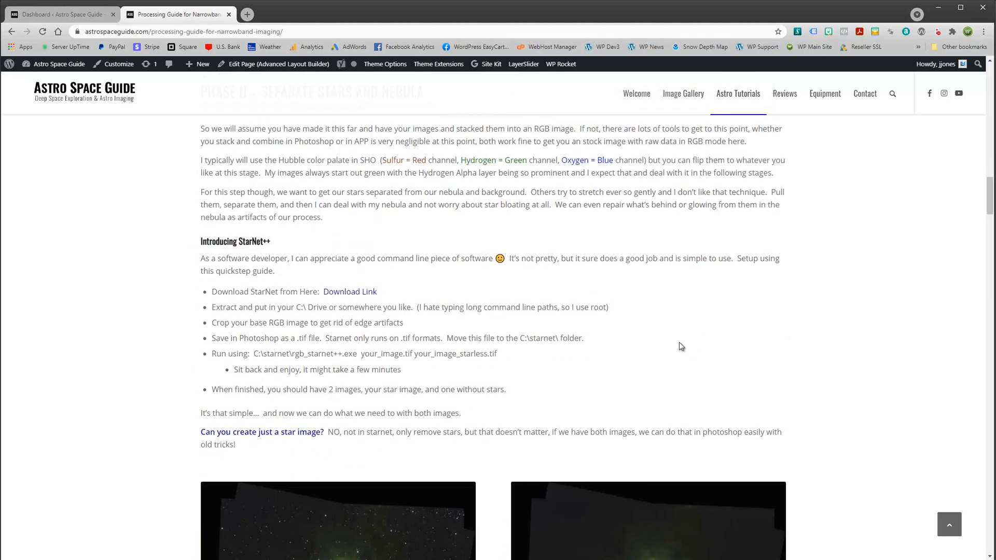
scroll("down", 3)
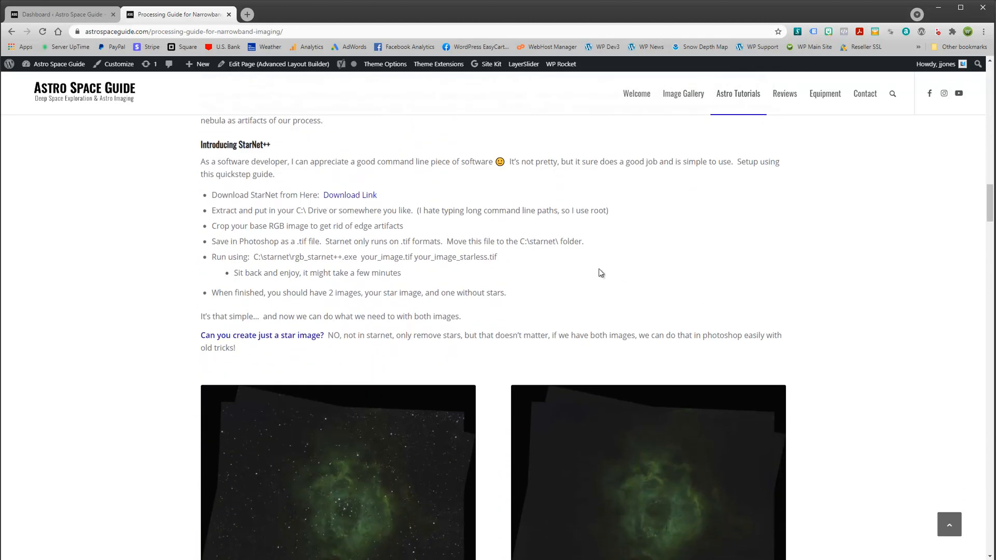
scroll("down", 3)
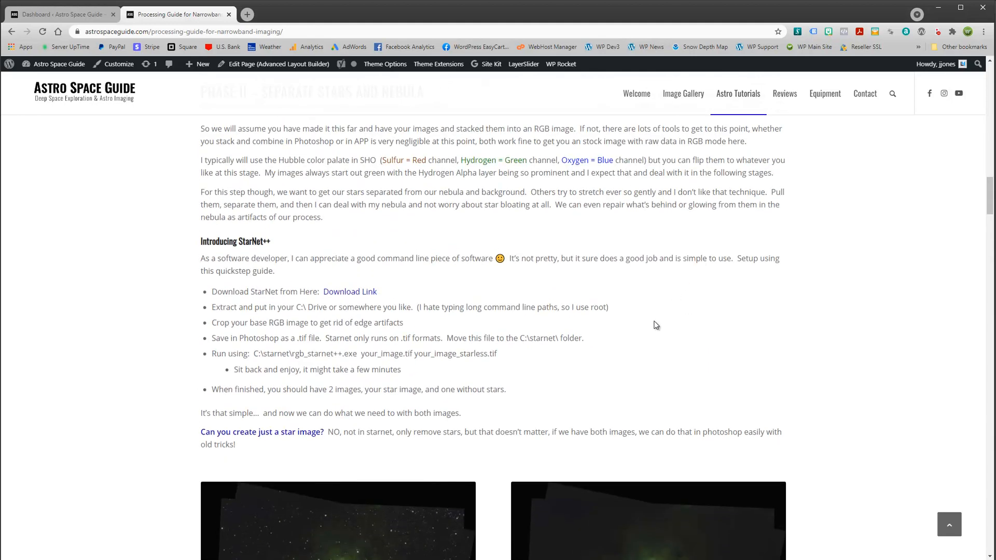
scroll("down", 3)
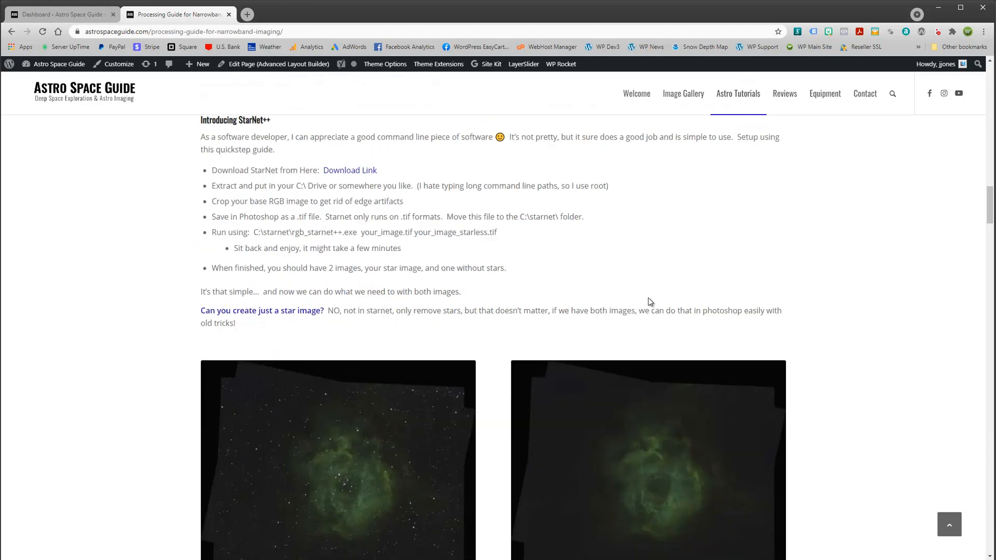
scroll("down", 3)
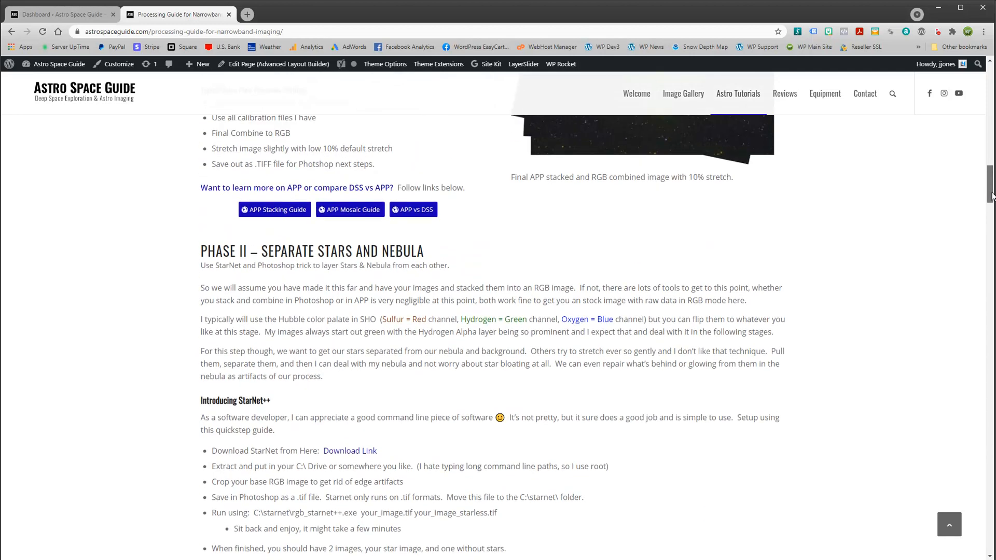
Scroll back briefly, then down to the starred versus starless nebula comparison images.
scroll("up", 3)
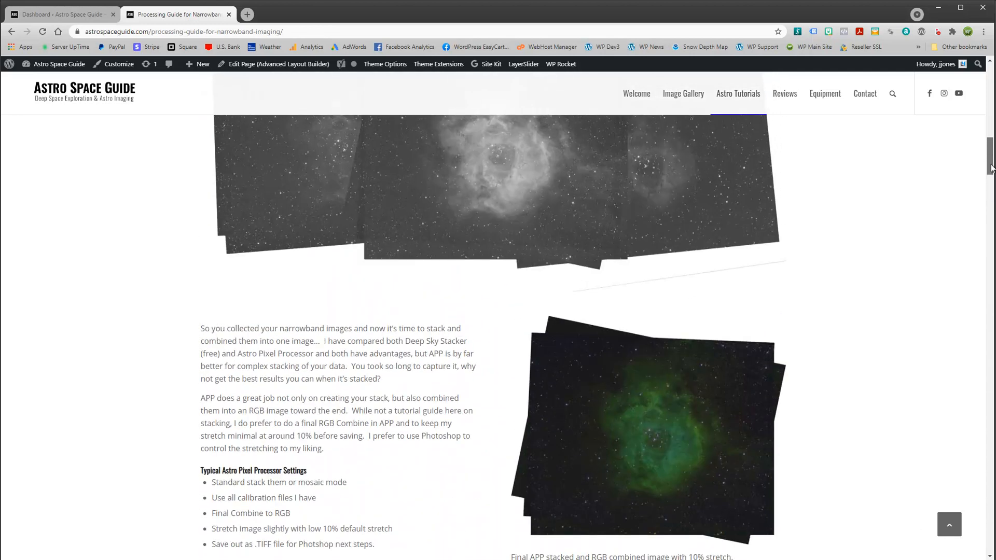
scroll("up", 3)
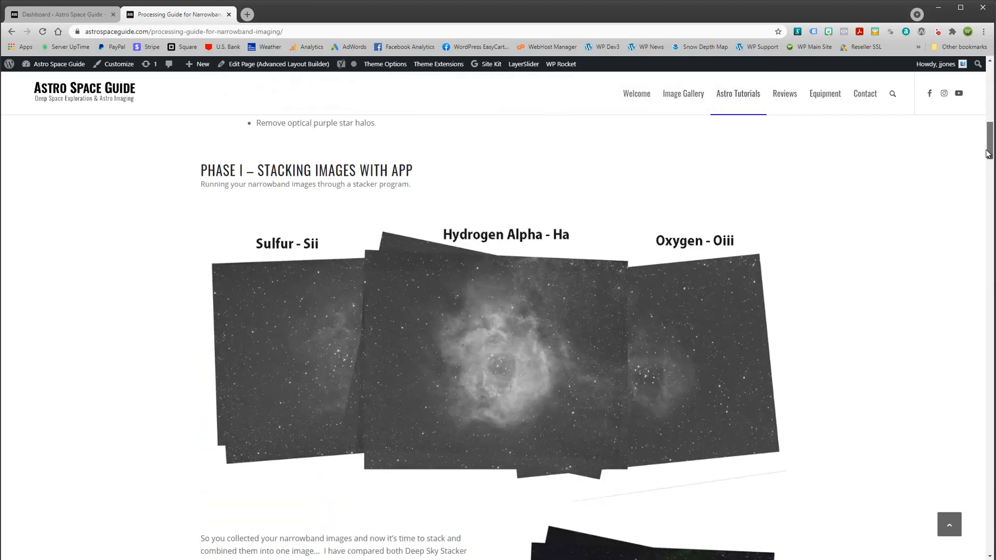
scroll("down", 3)
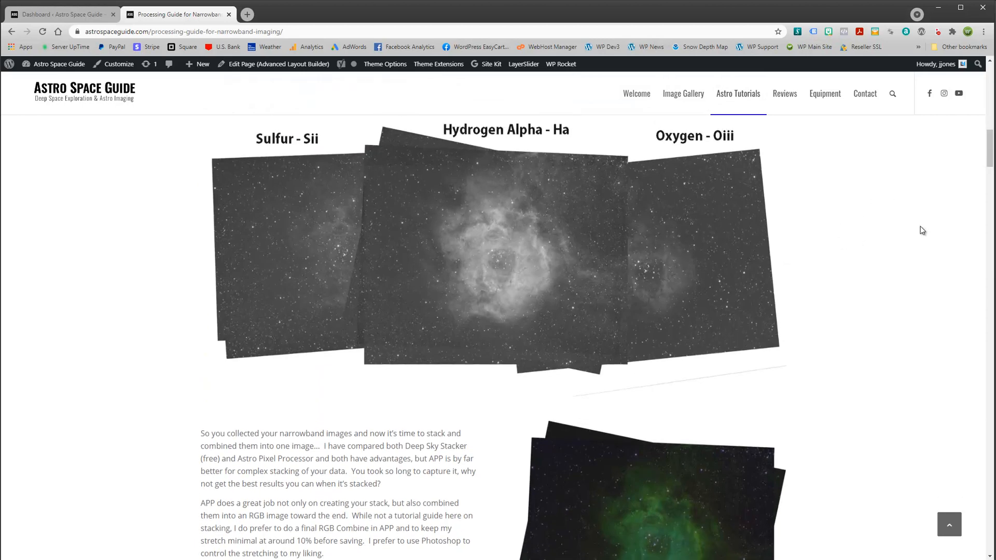
scroll("down", 3)
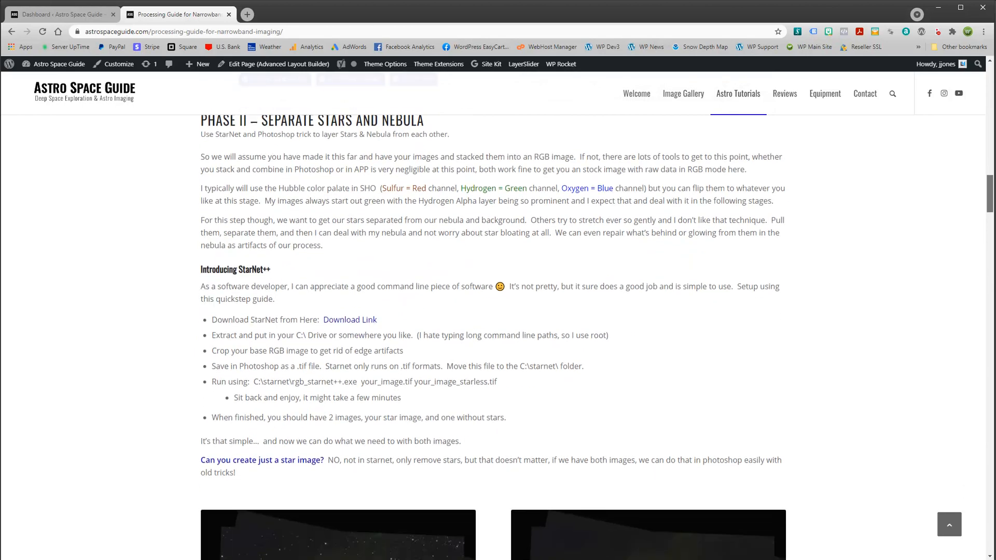
scroll("down", 3)
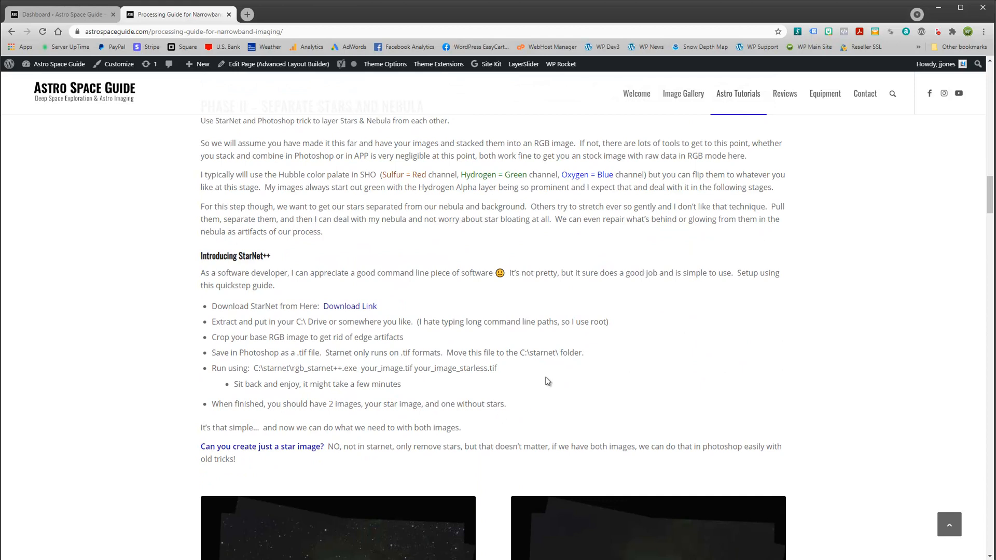
scroll("down", 3)
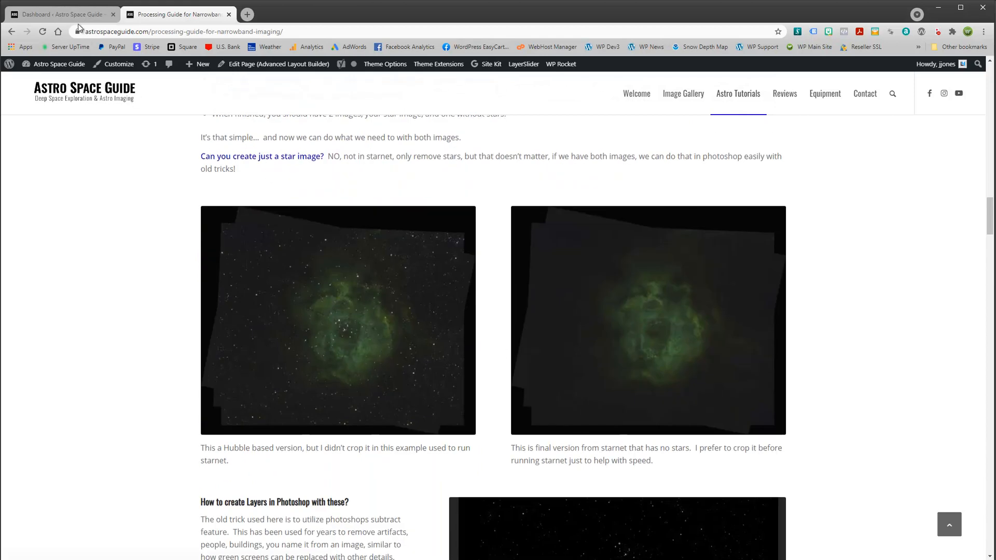
mouse_move(832, 188)
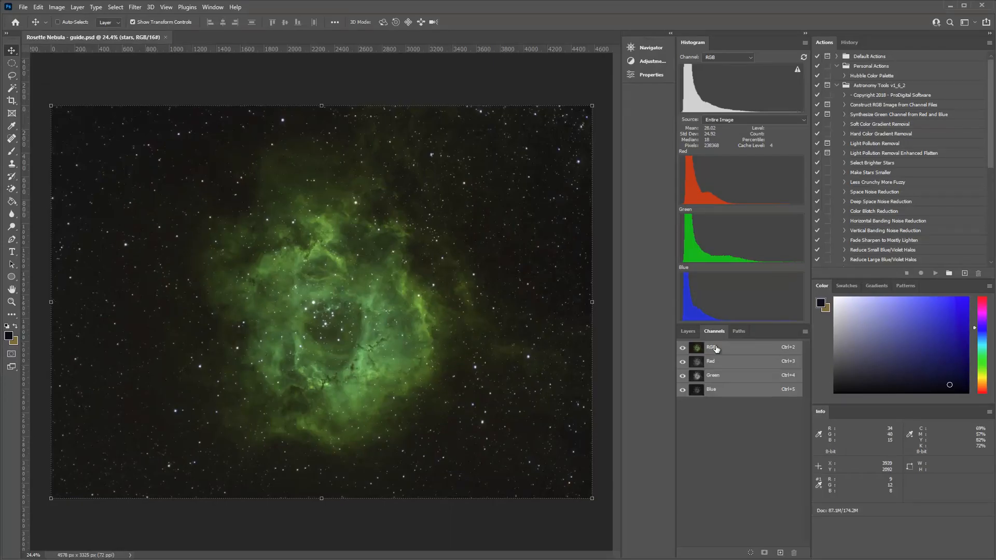
Select the Nebula layer beneath the stars layer in the Layers panel.
left_click(687, 331)
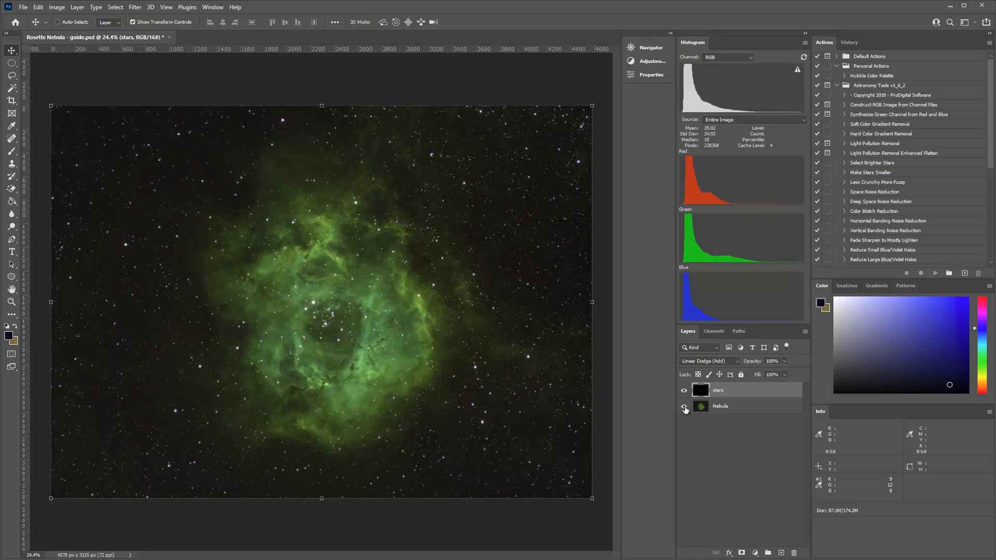
left_click(685, 390)
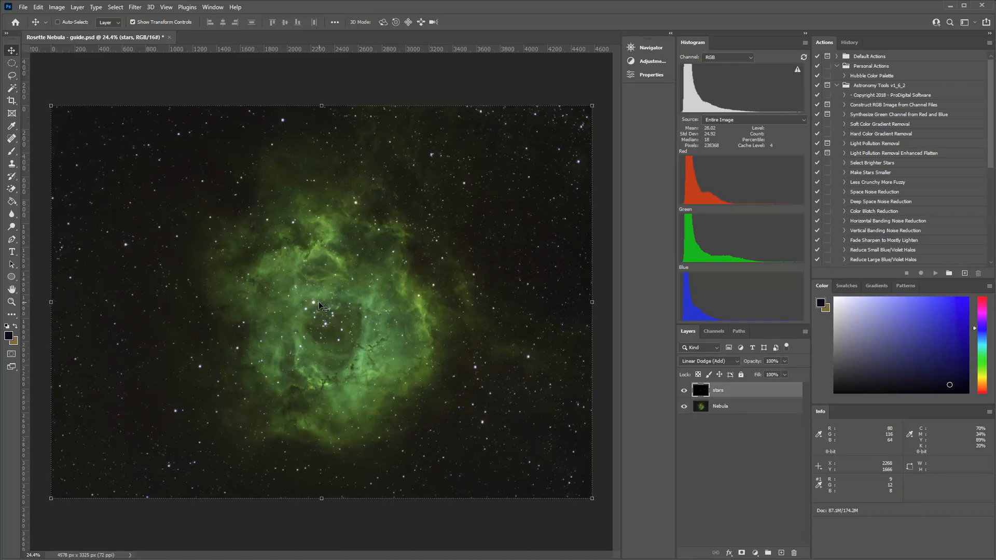
mouse_move(394, 339)
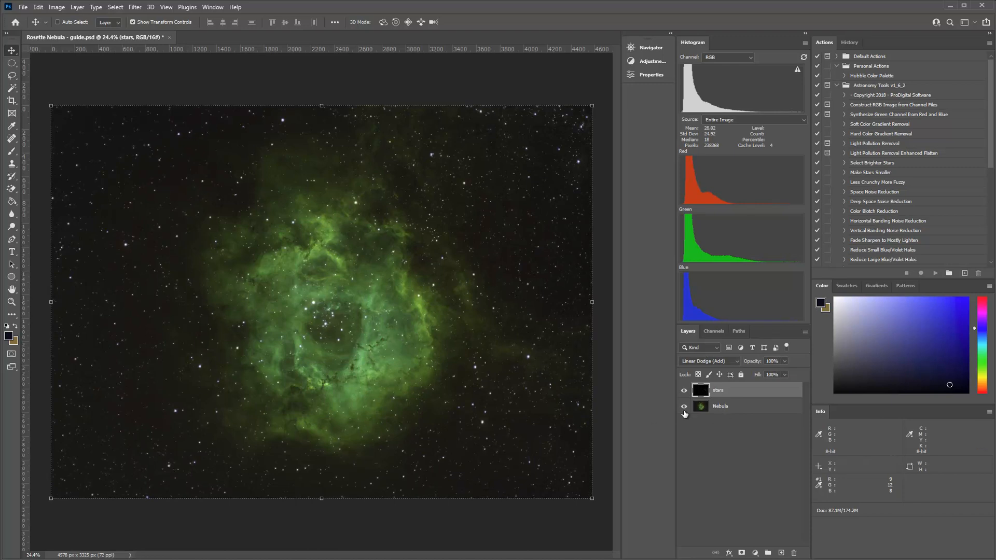
left_click(720, 406)
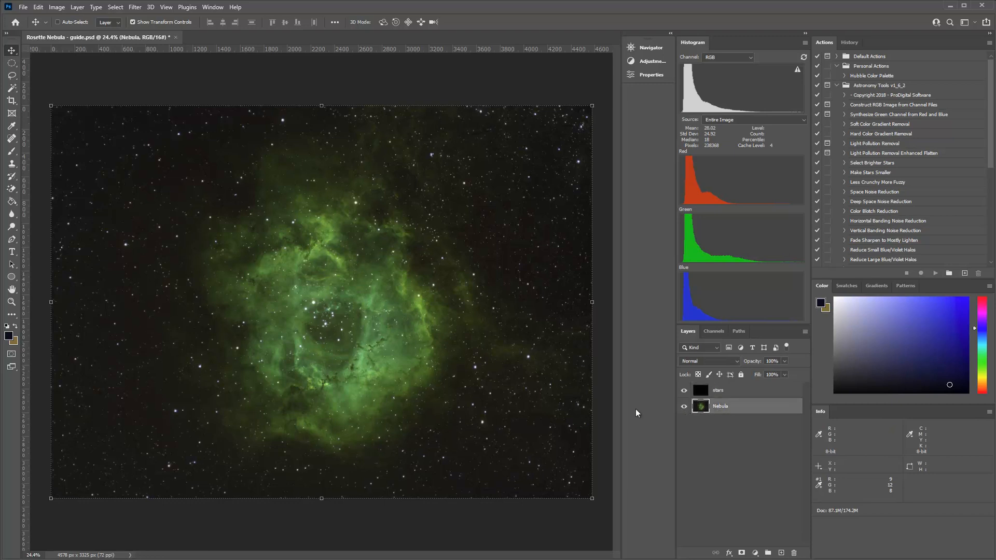
mouse_move(317, 308)
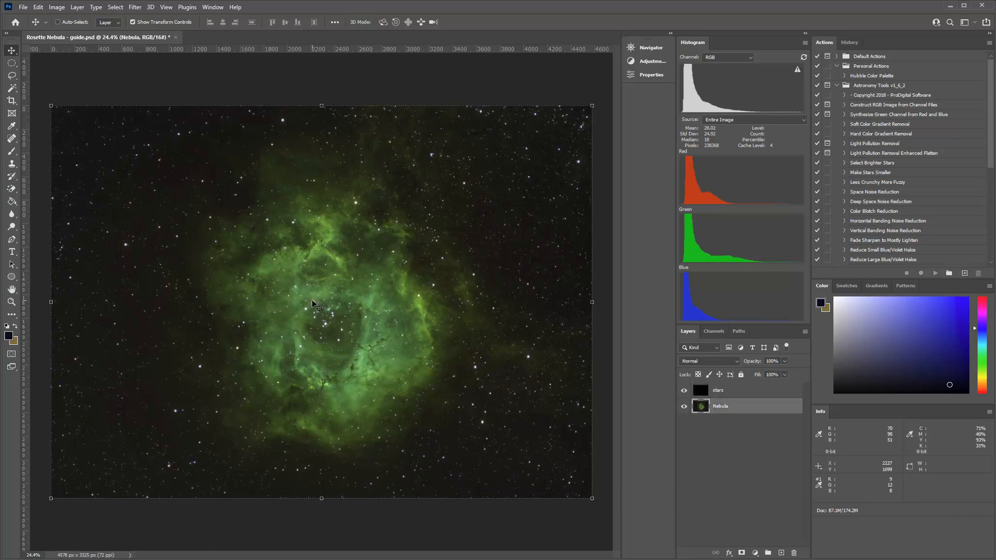
mouse_move(399, 364)
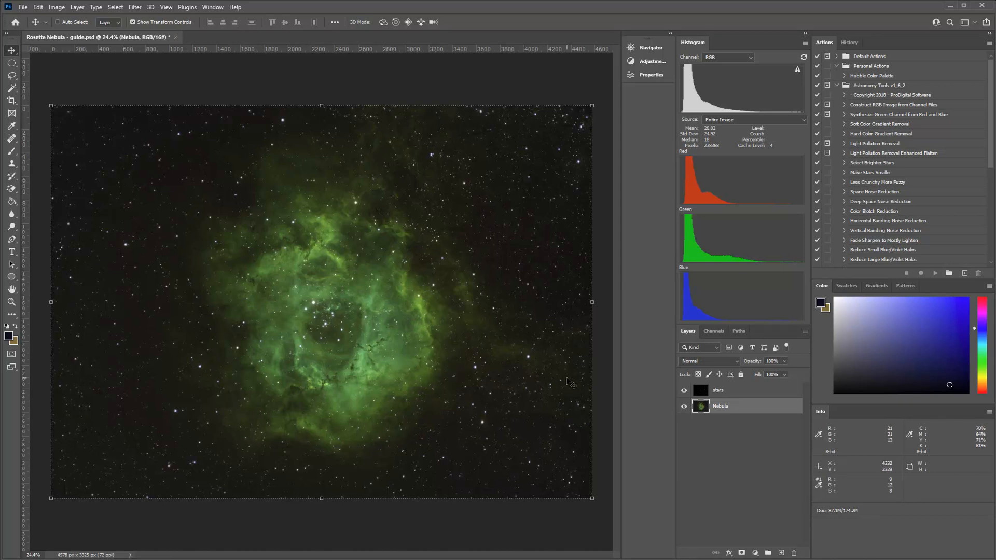
mouse_move(374, 254)
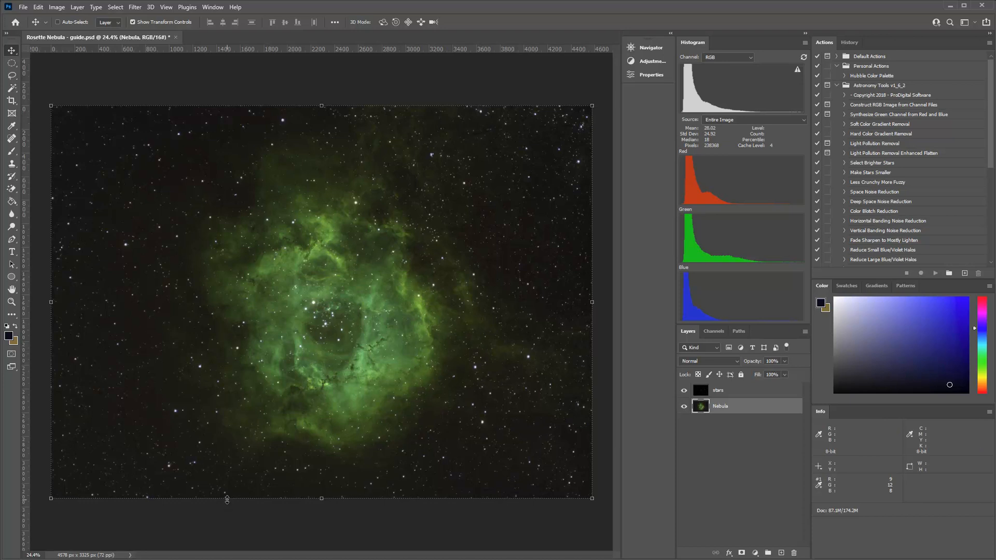
mouse_move(92, 498)
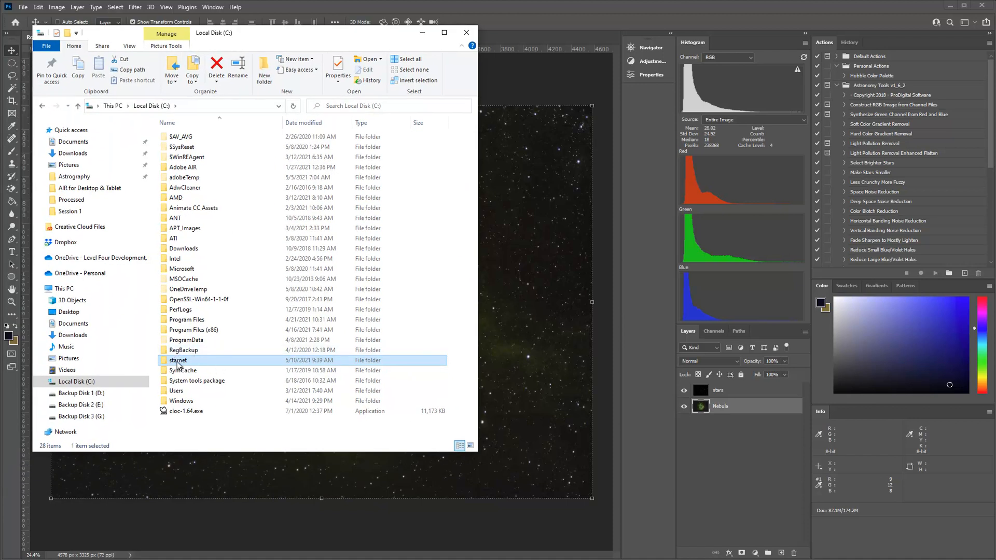
mouse_move(178, 361)
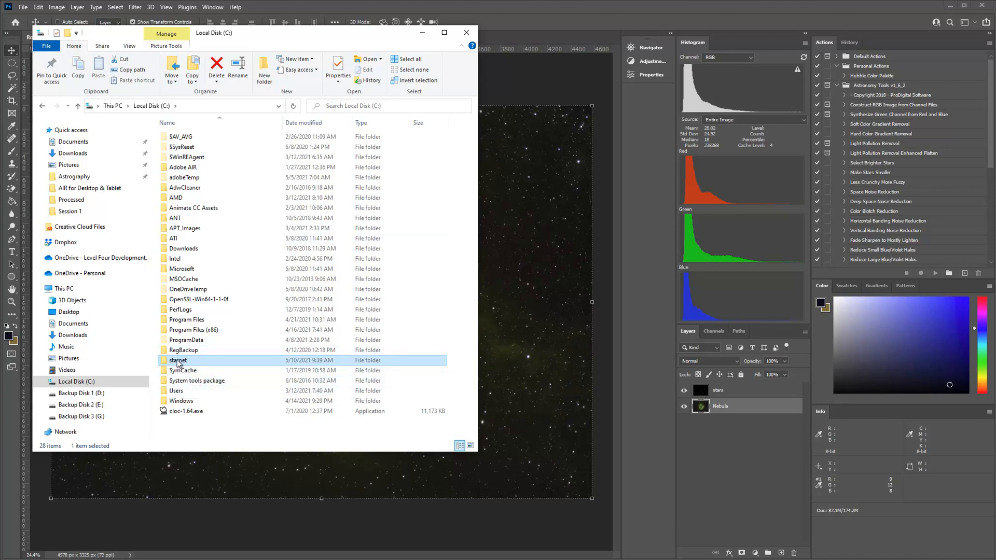
Open the starnet folder on Local Disk C and select rosette-hubble.tiff.
double_click(178, 360)
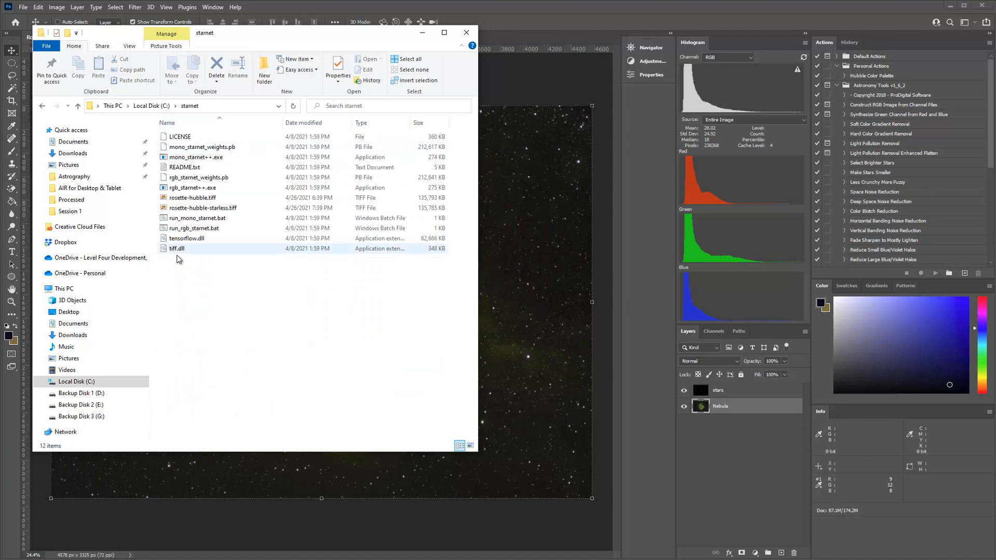
left_click(203, 208)
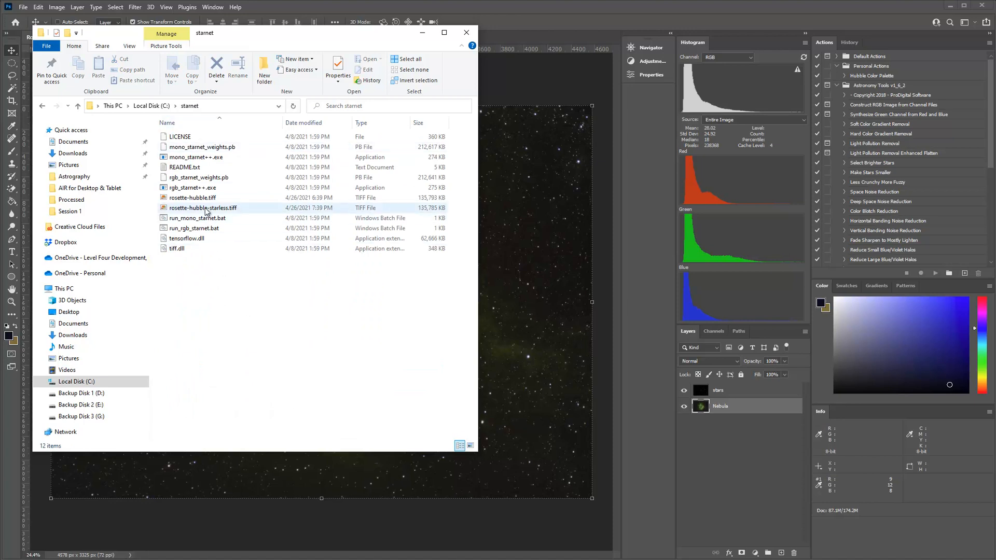
left_click(200, 198)
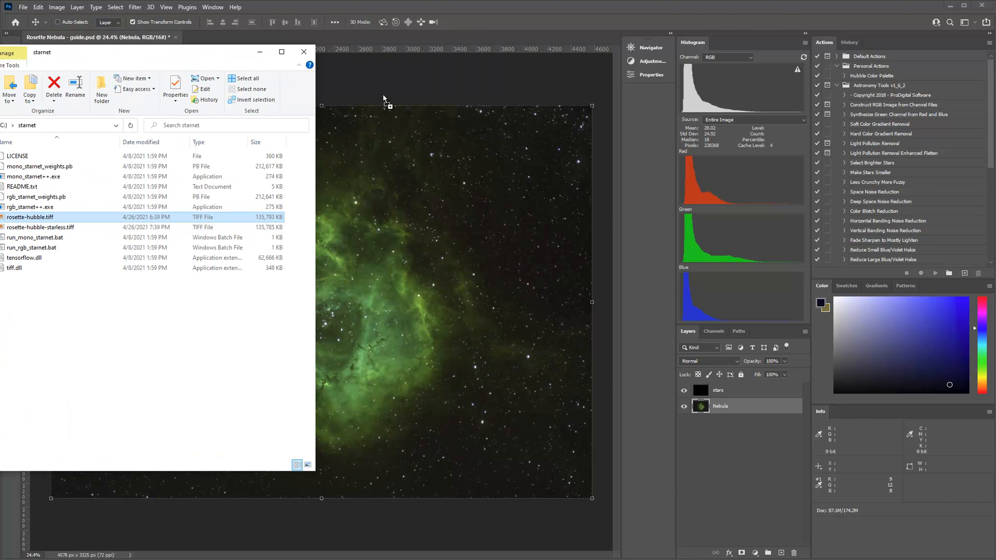
Open rosette-hubble.tiff in Photoshop as its own document tab.
left_click(303, 51)
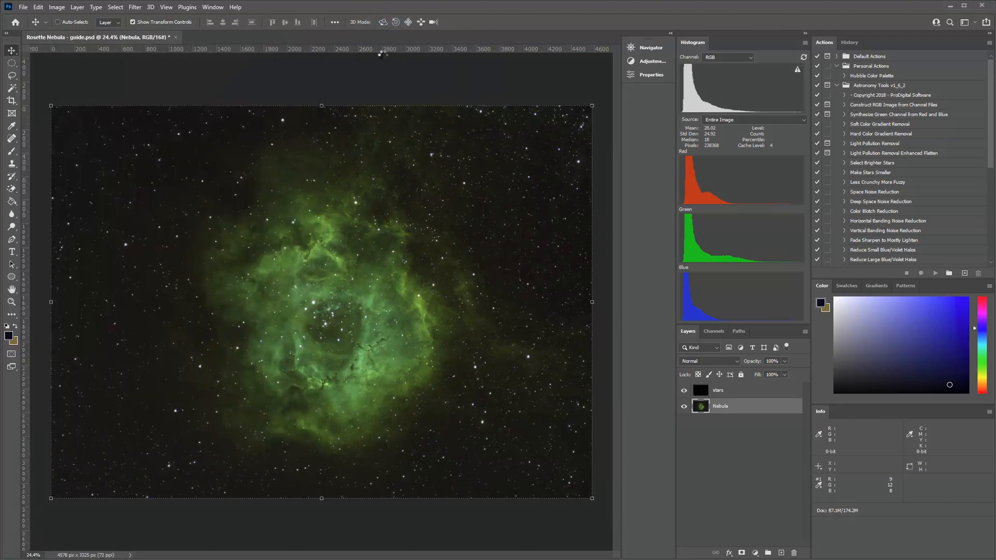
left_click(234, 37)
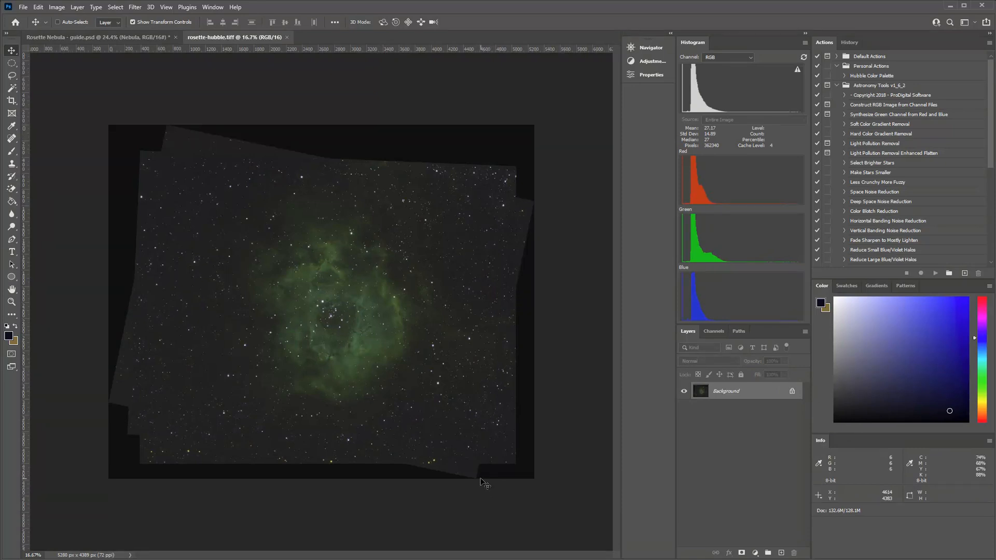
mouse_move(390, 226)
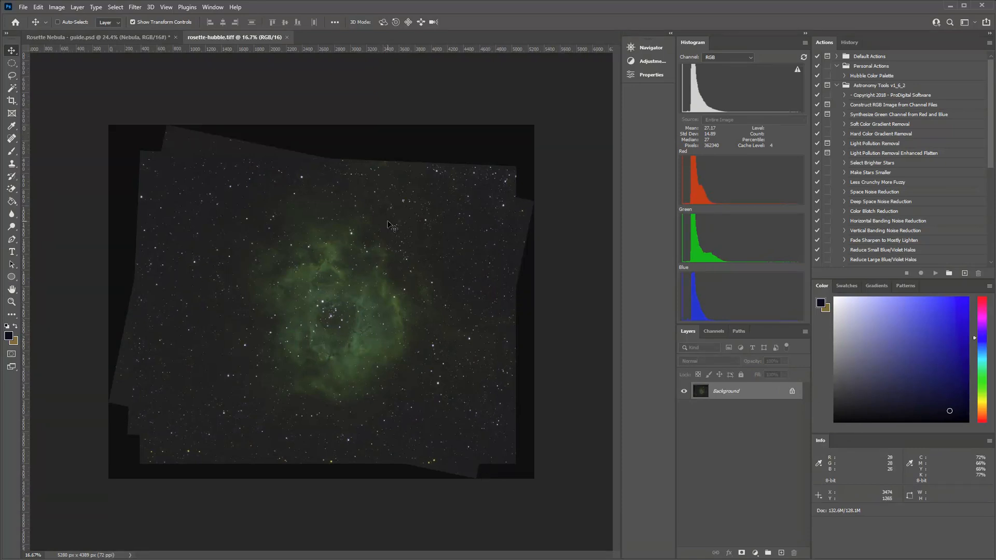
mouse_move(291, 260)
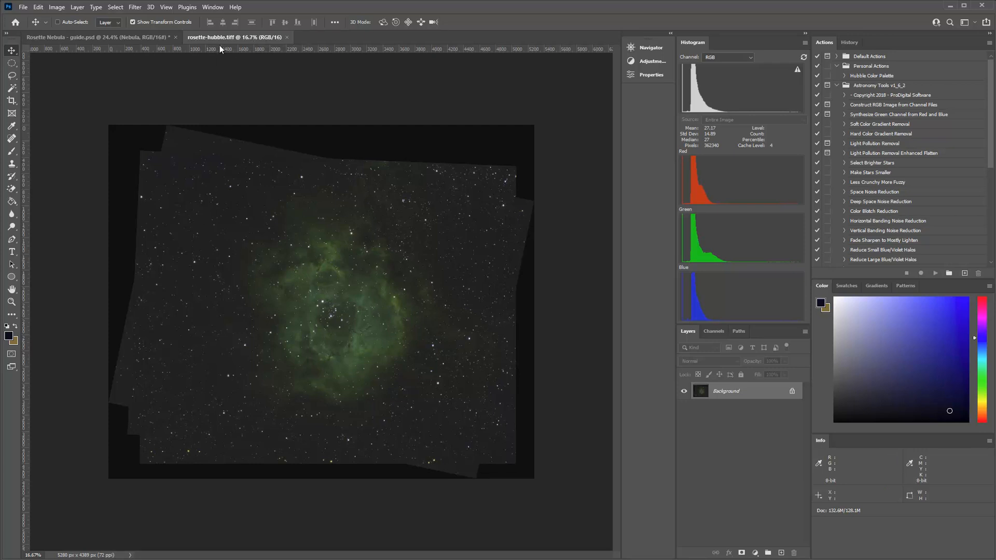
mouse_move(227, 44)
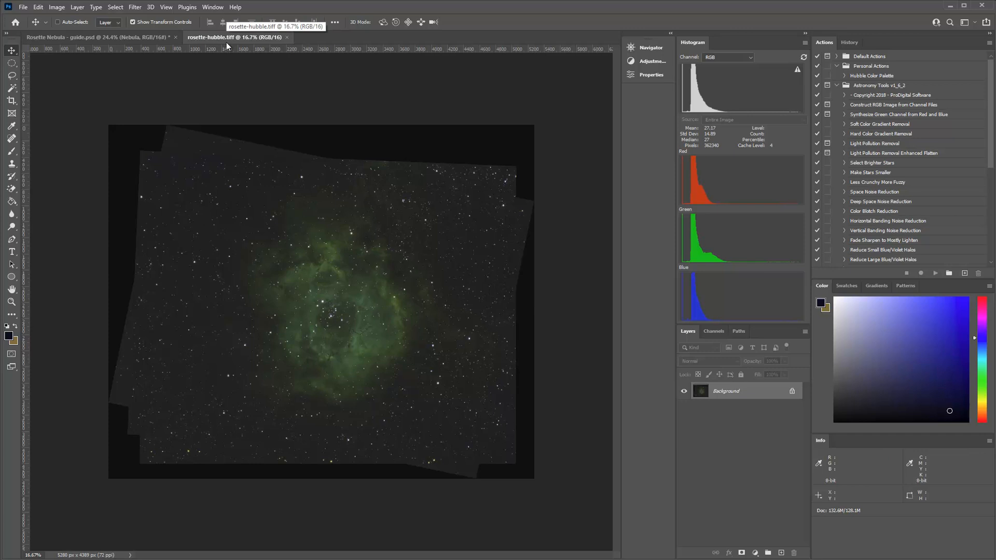
mouse_move(229, 43)
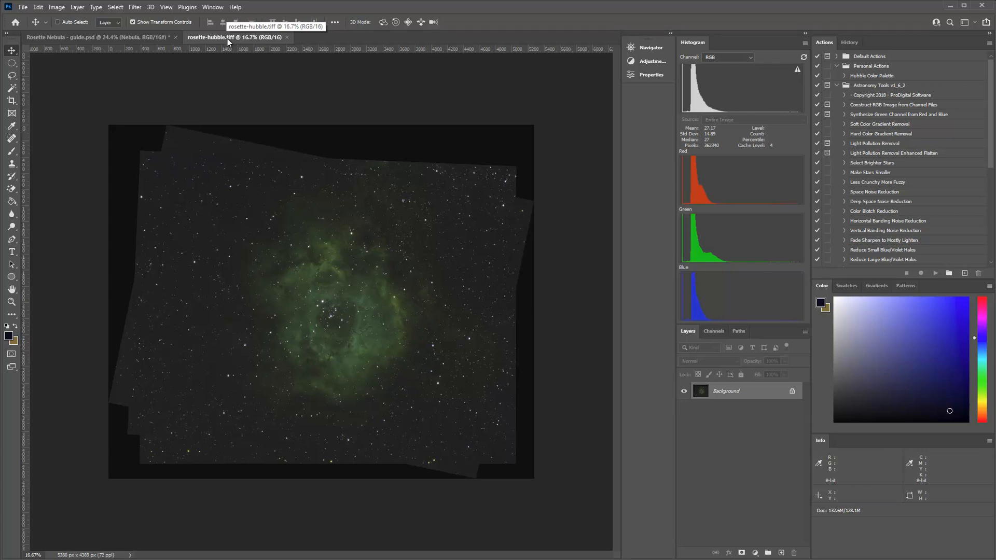
mouse_move(229, 38)
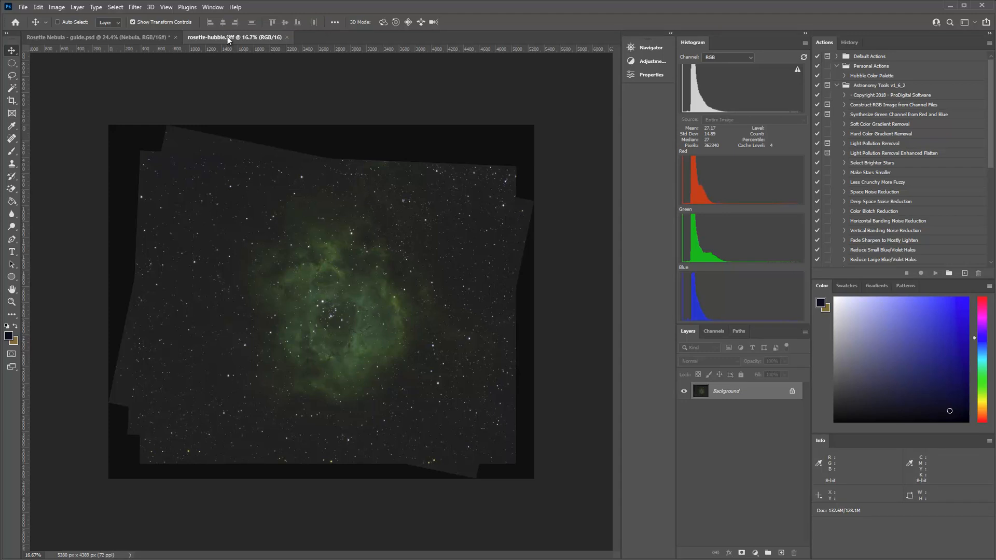
mouse_move(229, 95)
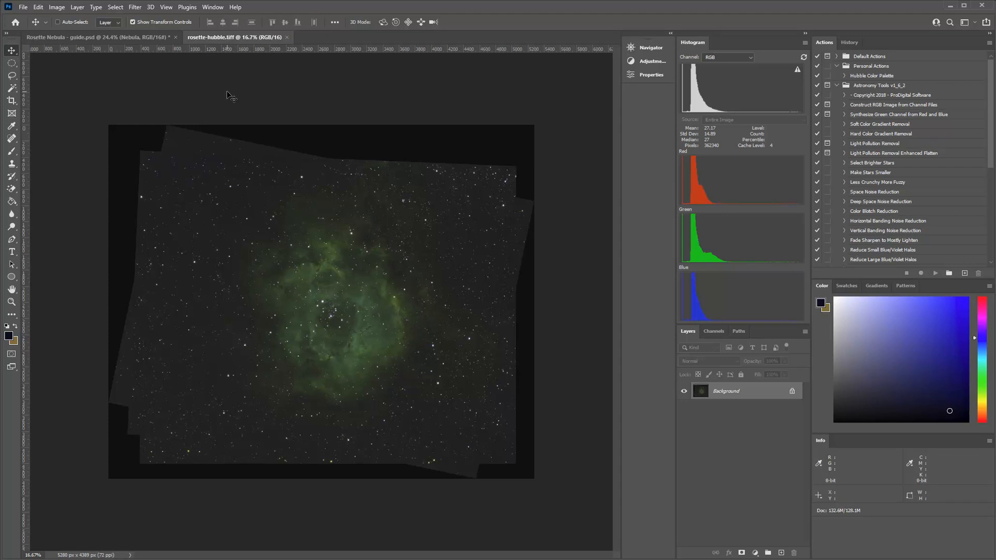
mouse_move(144, 61)
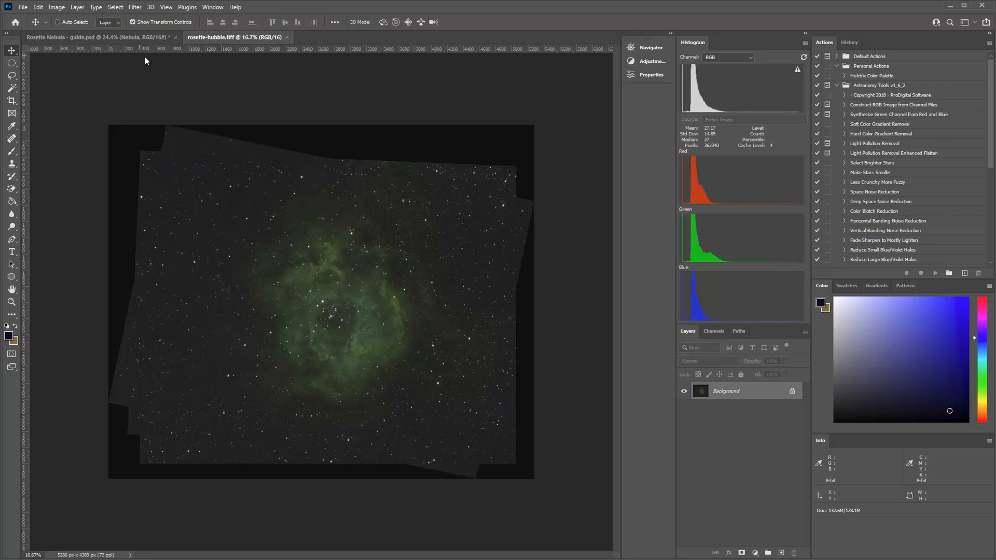
mouse_move(145, 60)
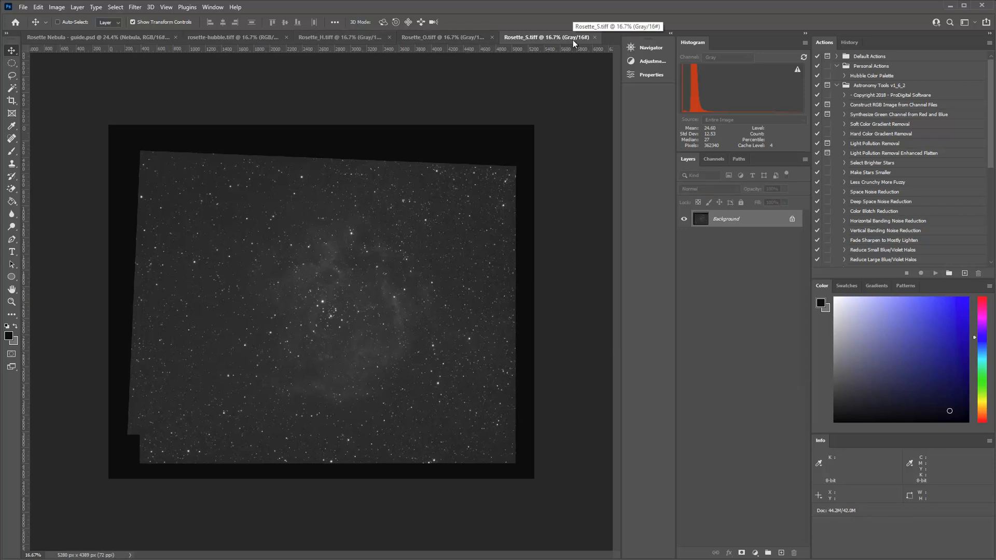
Create Untitled-1, a blank 16-bit RGB document at Rosette_H's 5280 × 4389 pixels.
left_click(316, 37)
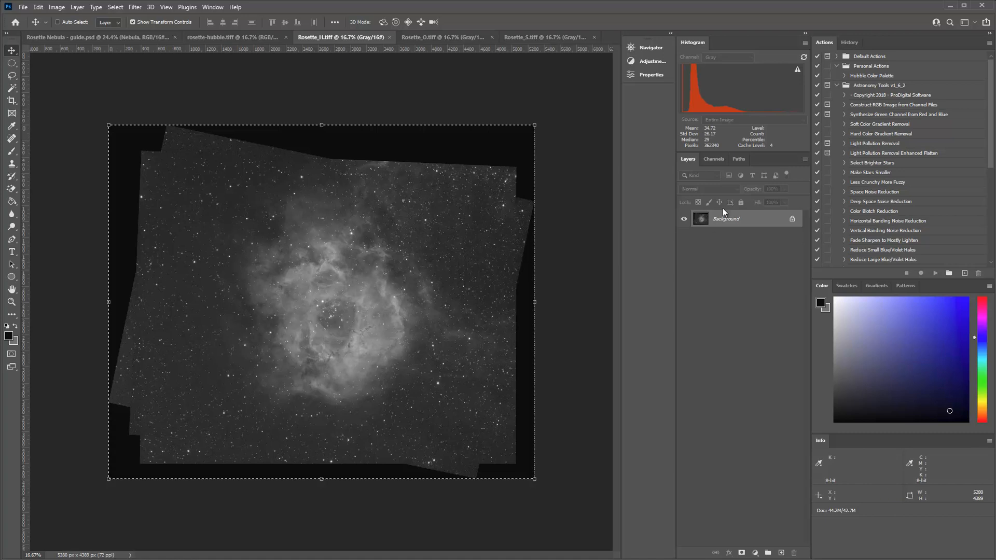
left_click(22, 7)
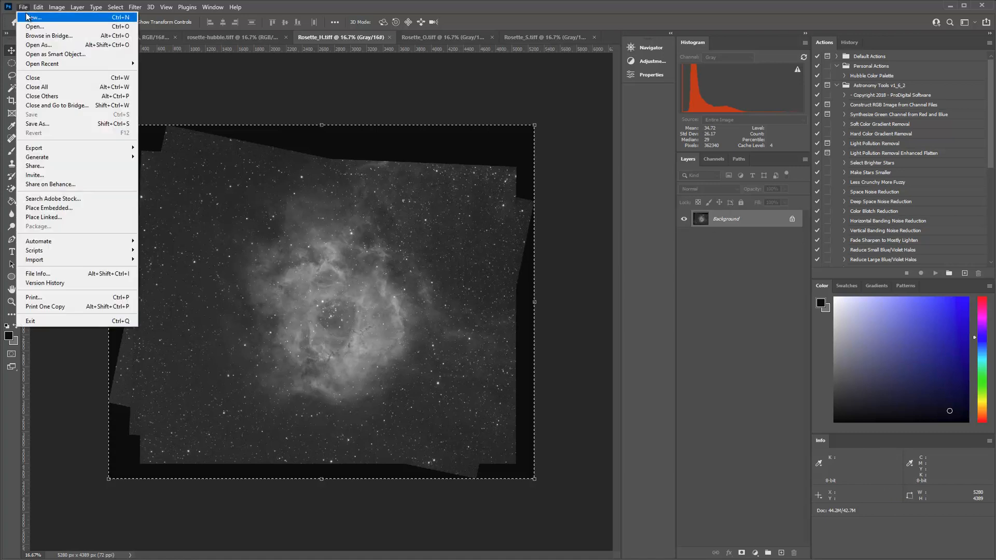
left_click(32, 17)
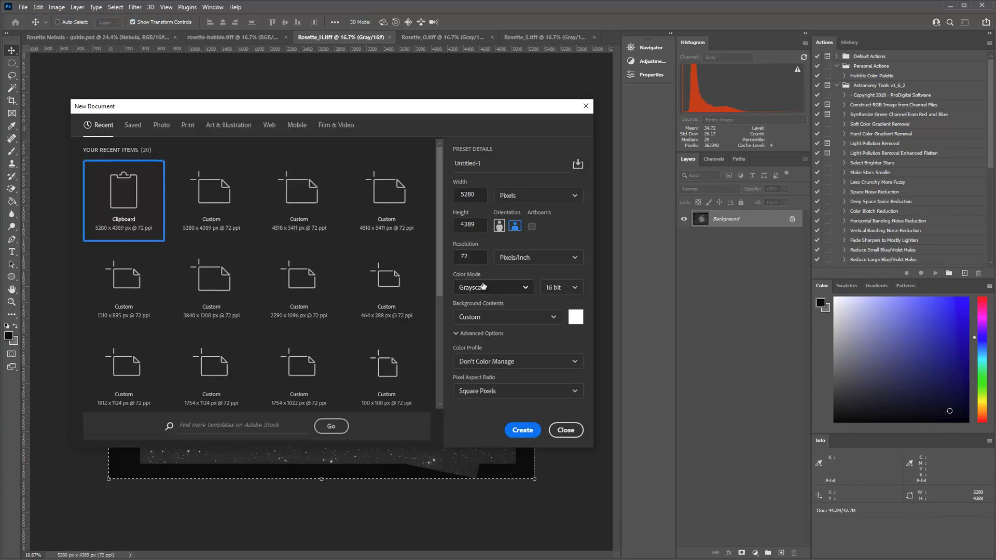
left_click(492, 286)
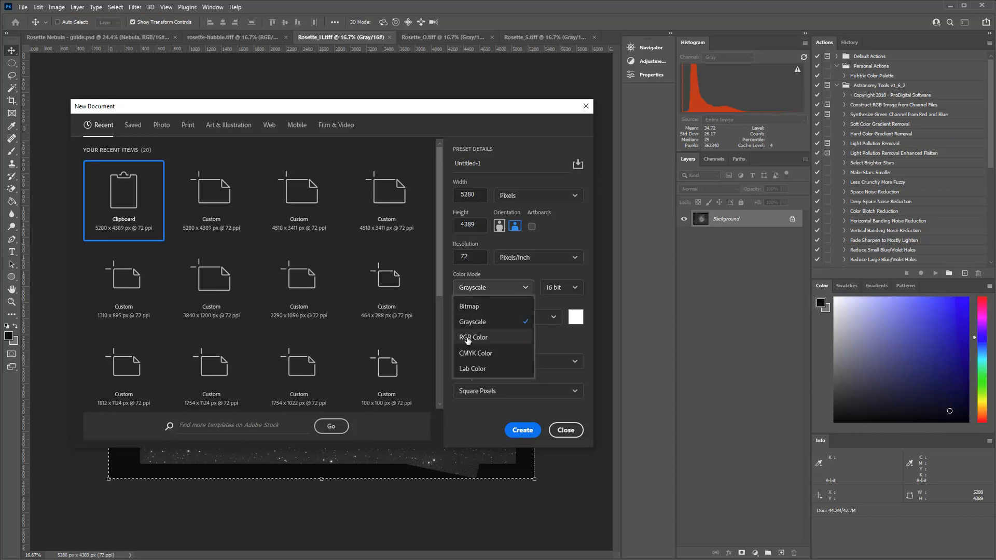
left_click(473, 337)
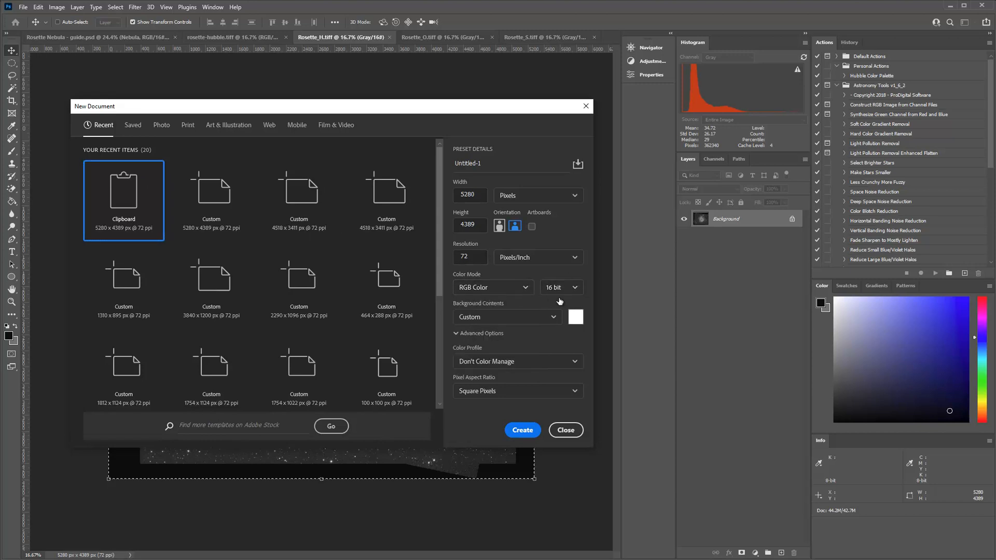
left_click(521, 430)
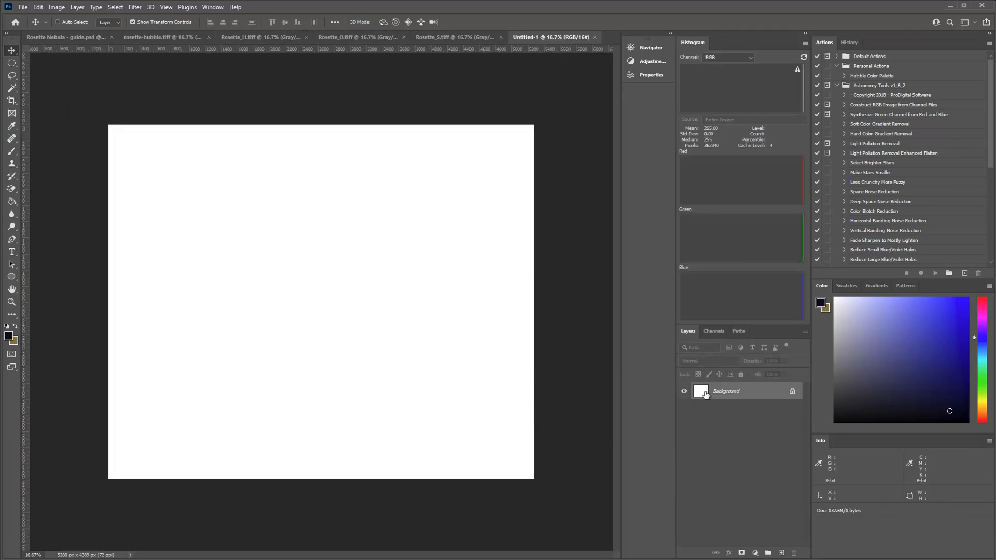
Paste Rosette_O into Untitled-1's Blue channel and Rosette_S into its Red channel.
left_click(769, 552)
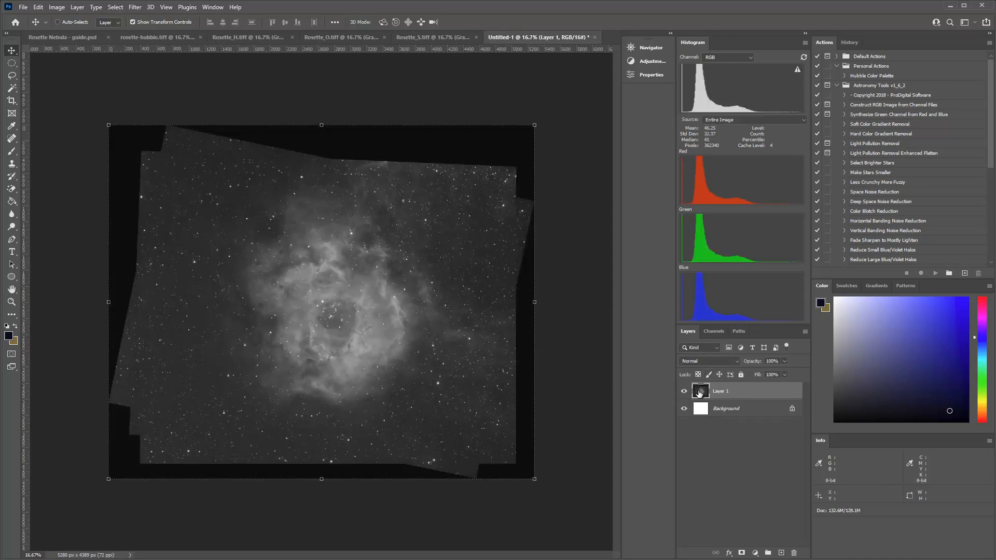
mouse_move(320, 305)
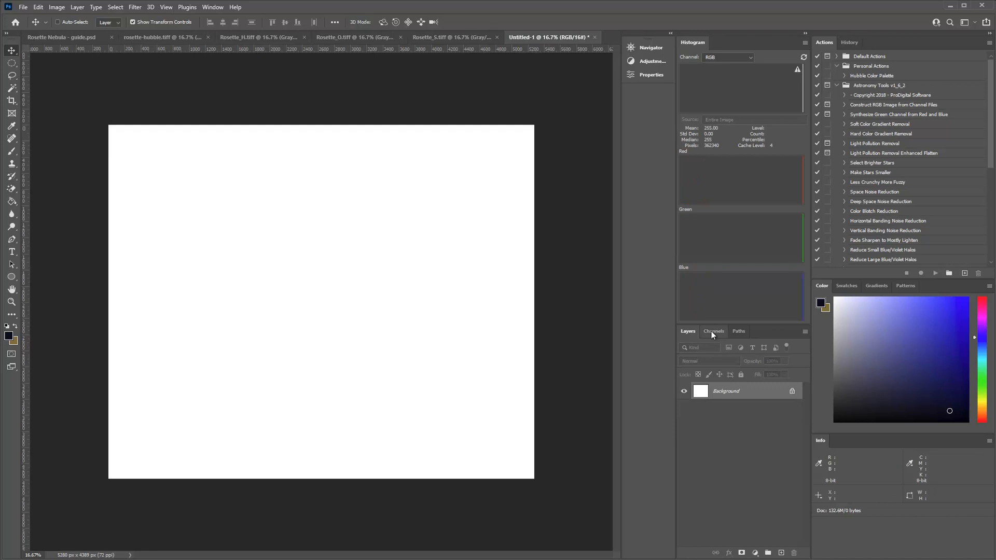
left_click(714, 331)
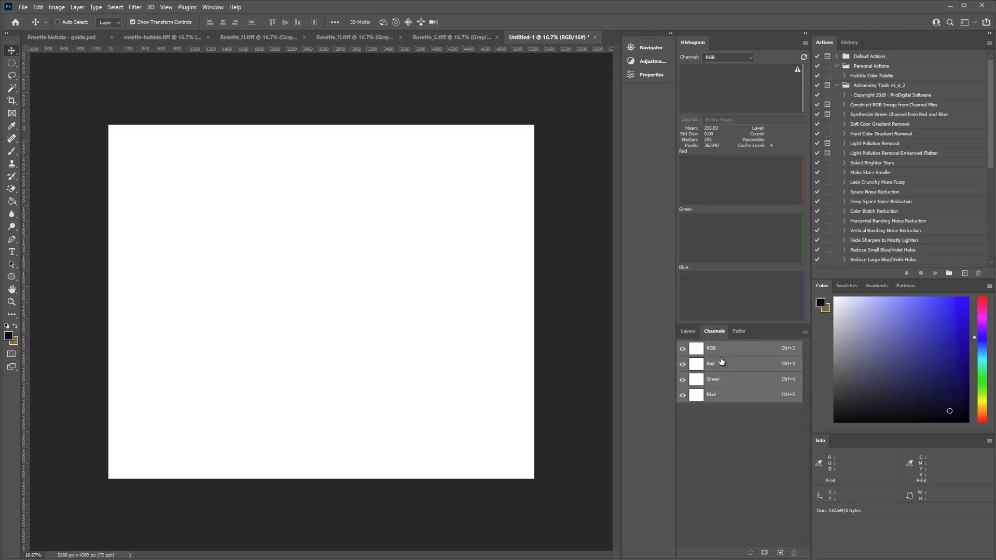
left_click(713, 379)
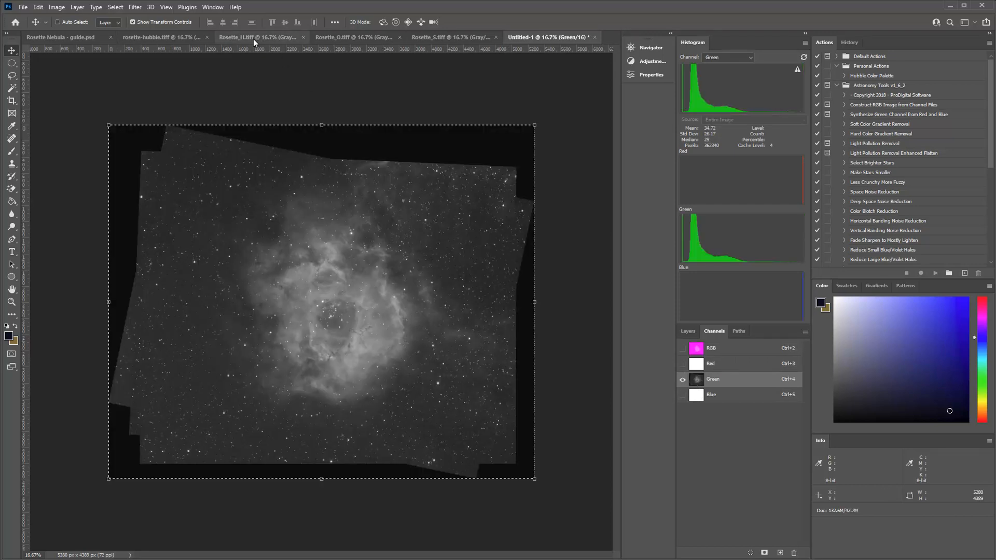
left_click(353, 37)
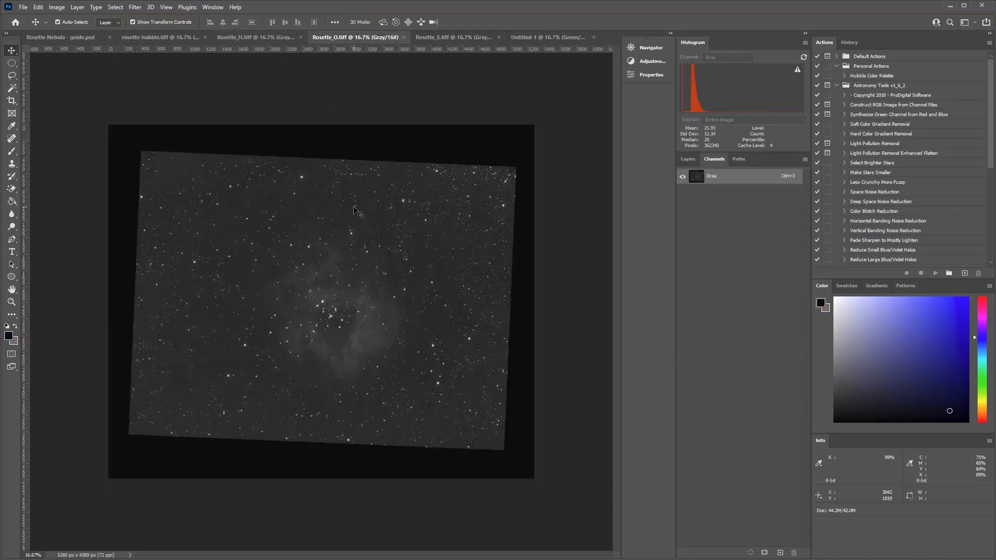
key("ctrl+a")
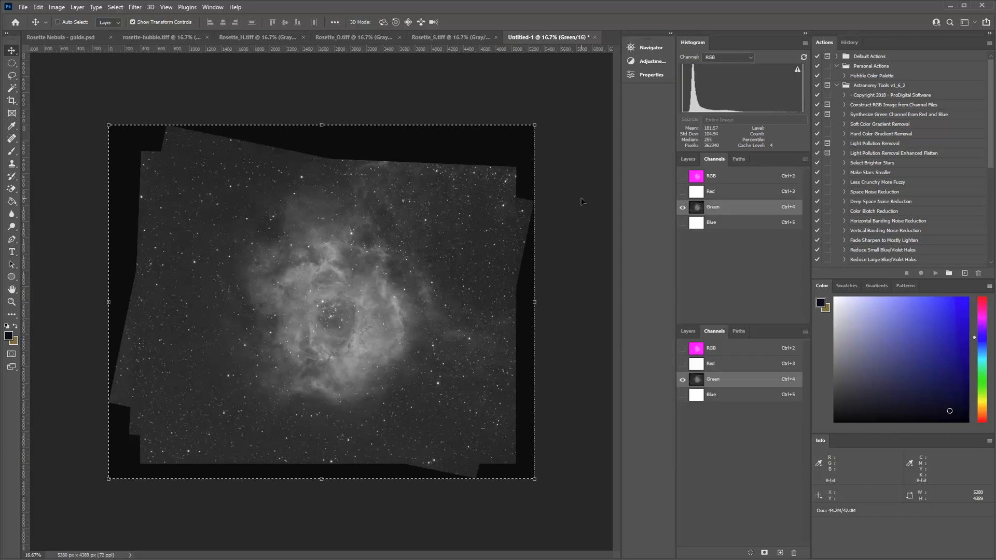
left_click(711, 394)
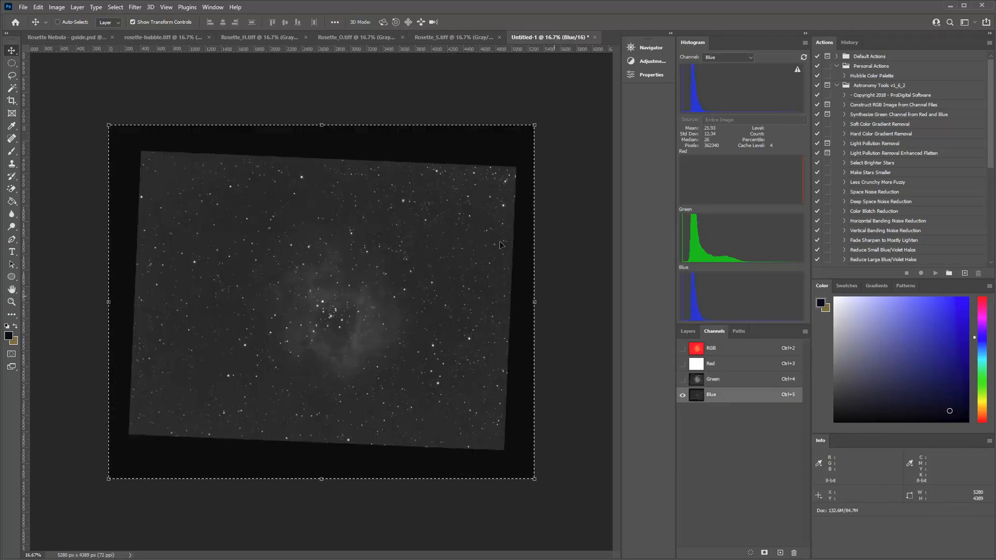
left_click(453, 37)
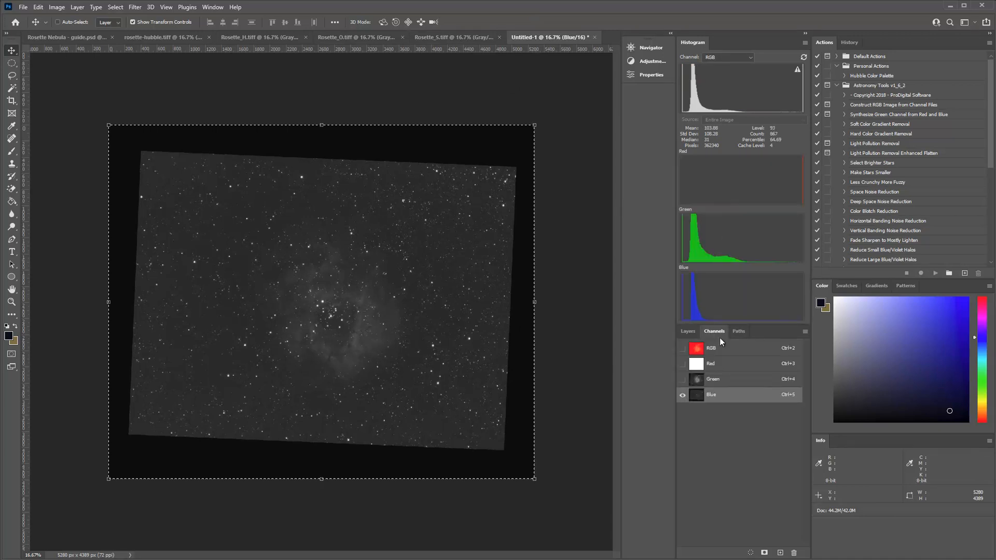
left_click(710, 363)
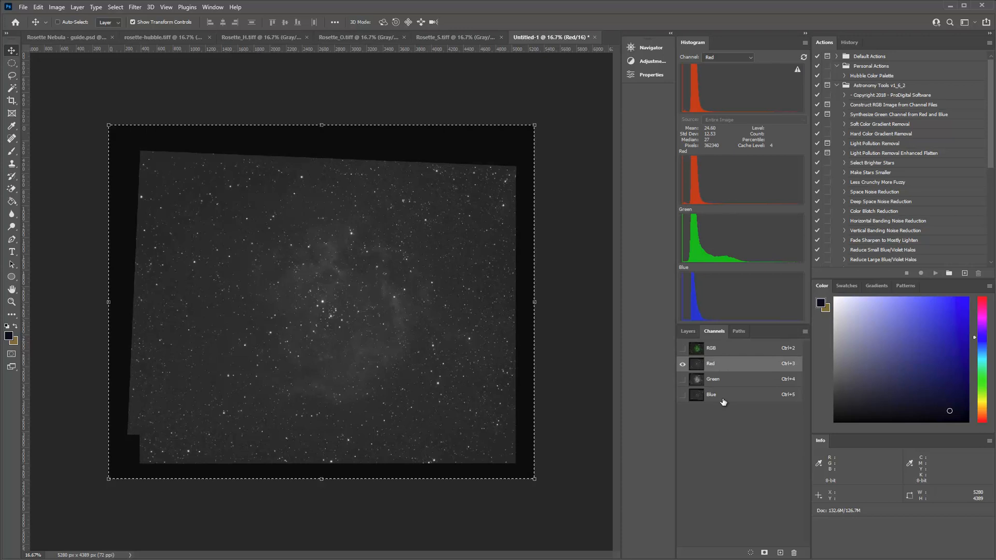
mouse_move(691, 372)
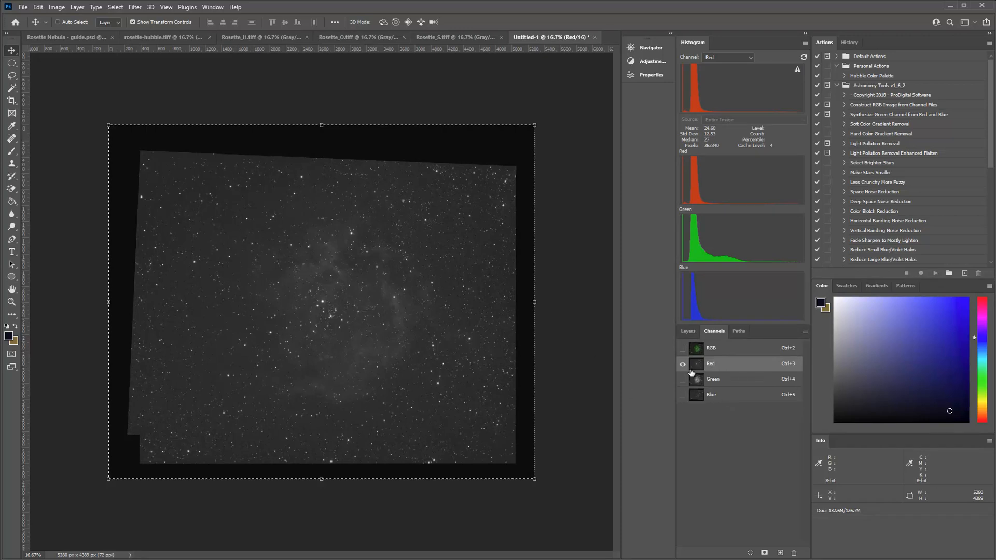
Turn on the RGB composite channel to view the green nebula, then return to Layers.
left_click(682, 348)
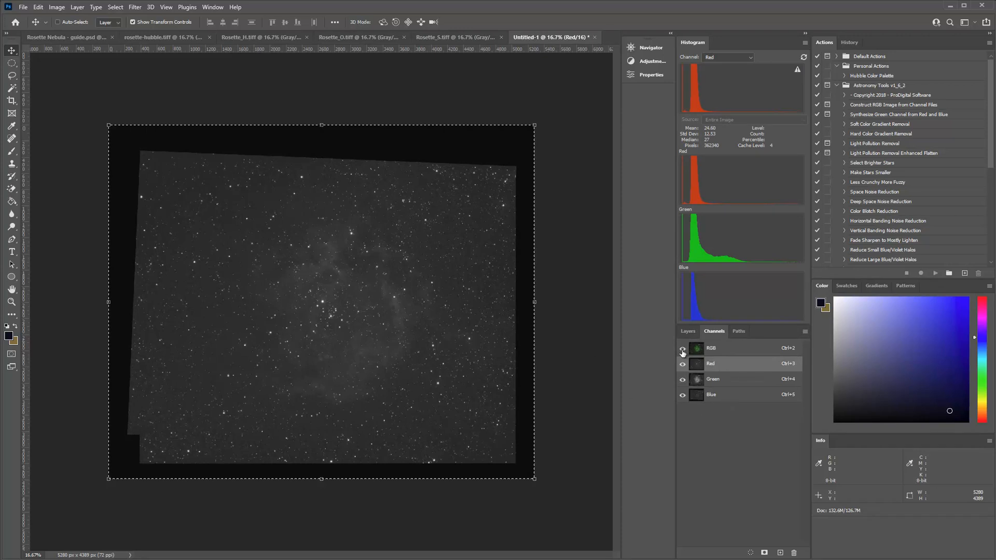
left_click(682, 348)
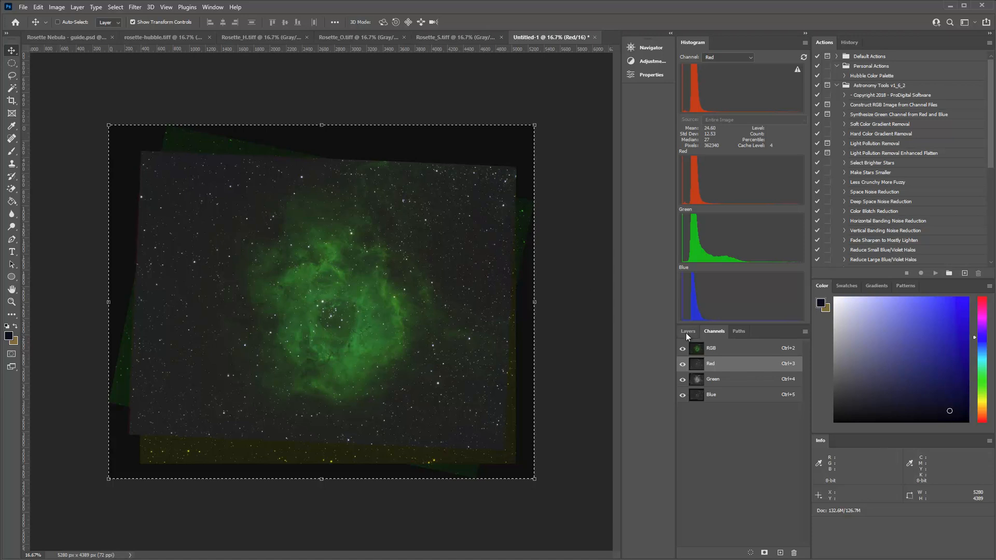
mouse_move(480, 364)
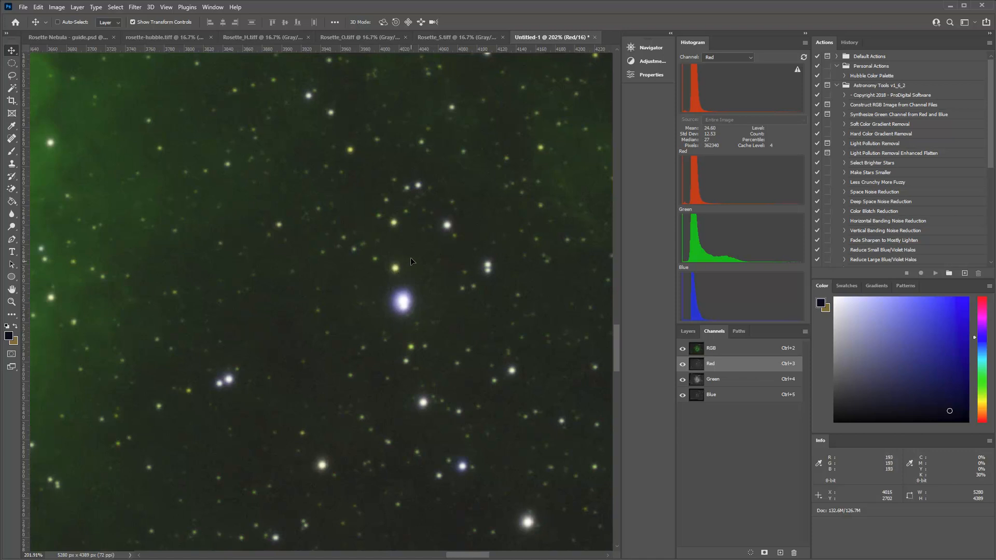
mouse_move(378, 253)
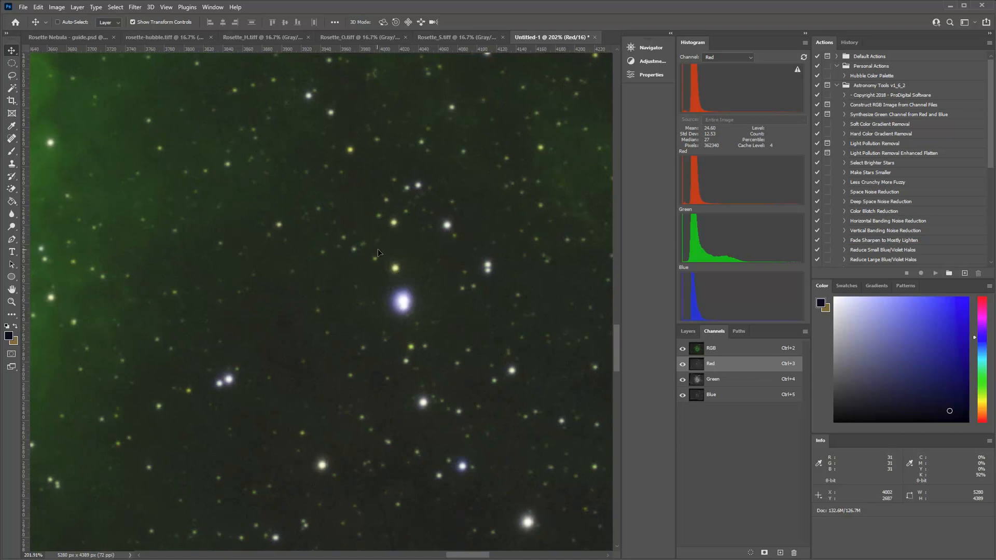
mouse_move(404, 277)
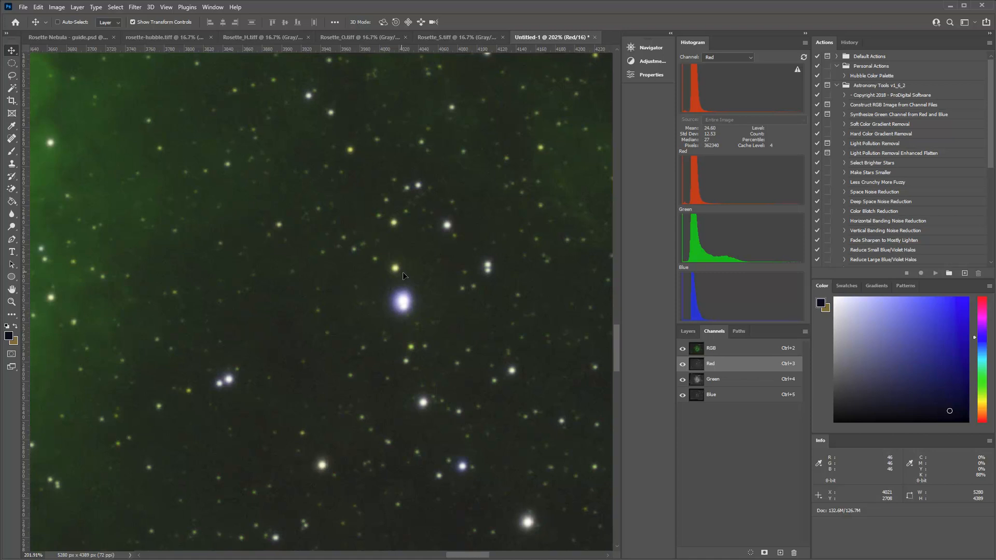
mouse_move(545, 496)
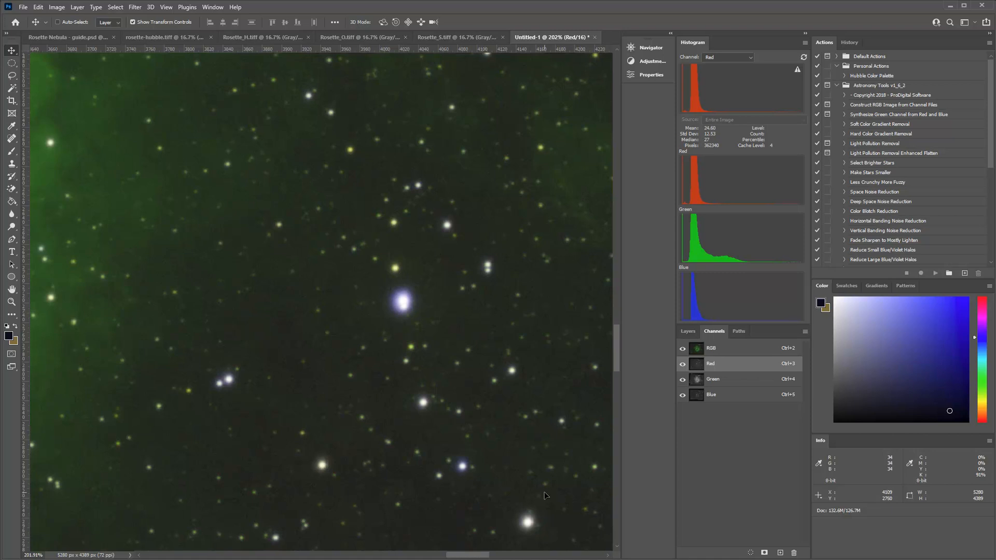
mouse_move(477, 545)
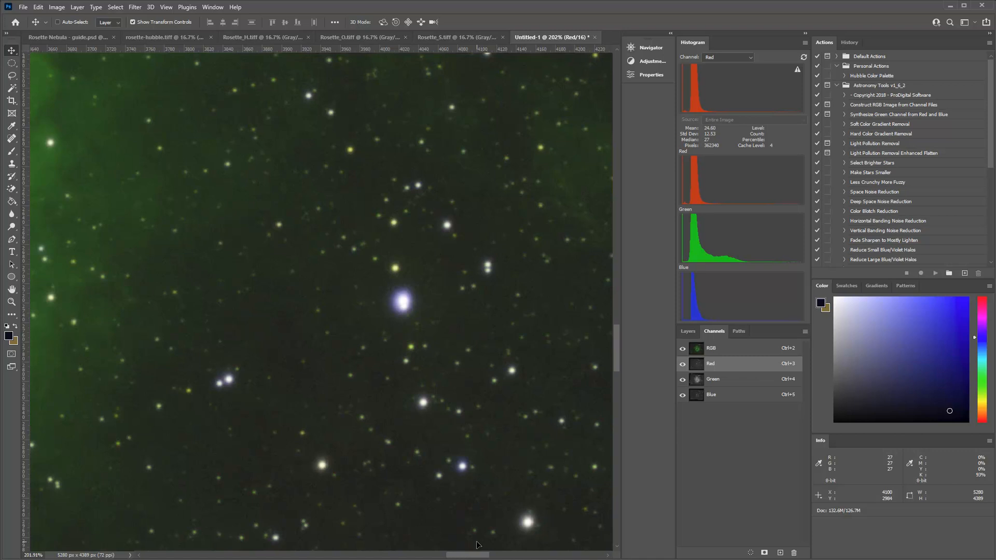
mouse_move(676, 383)
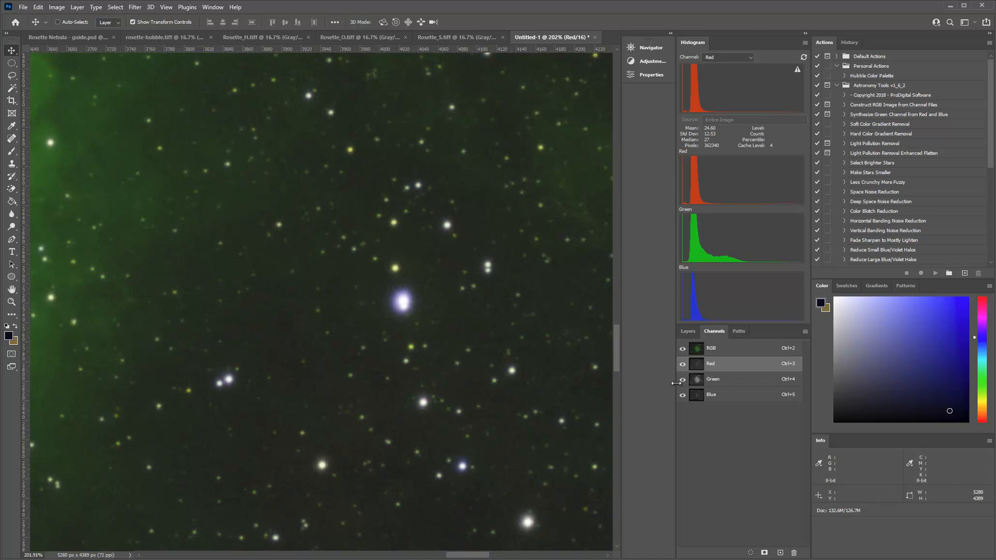
left_click(687, 331)
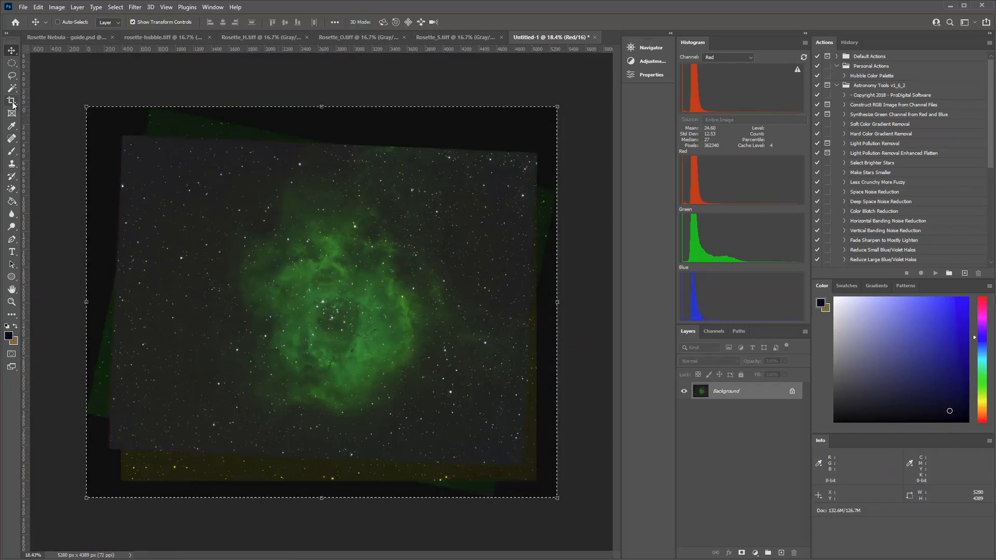
Crop Untitled-1 inside its black borders to 4196 × 3413 pixels, then close it.
left_click_drag(136, 148, 418, 337)
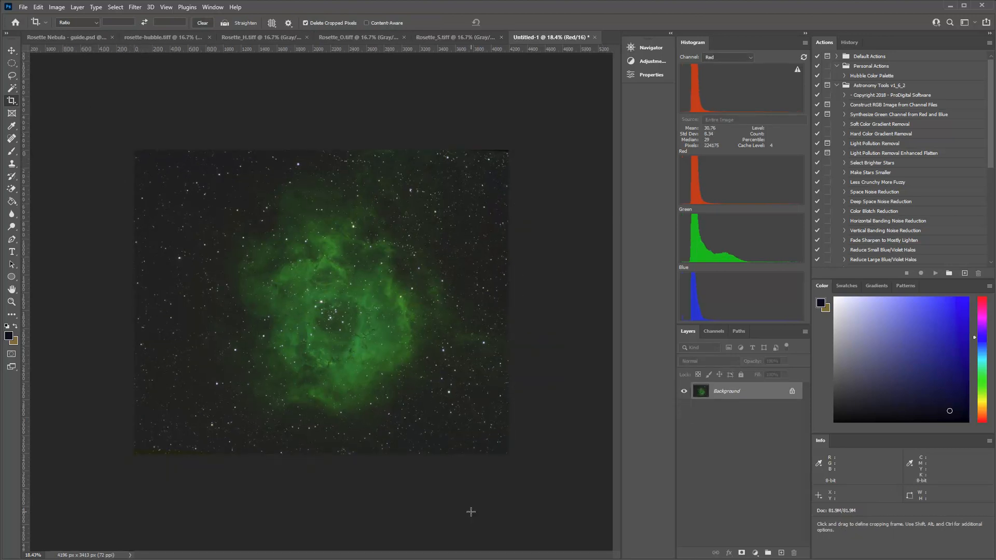
mouse_move(241, 100)
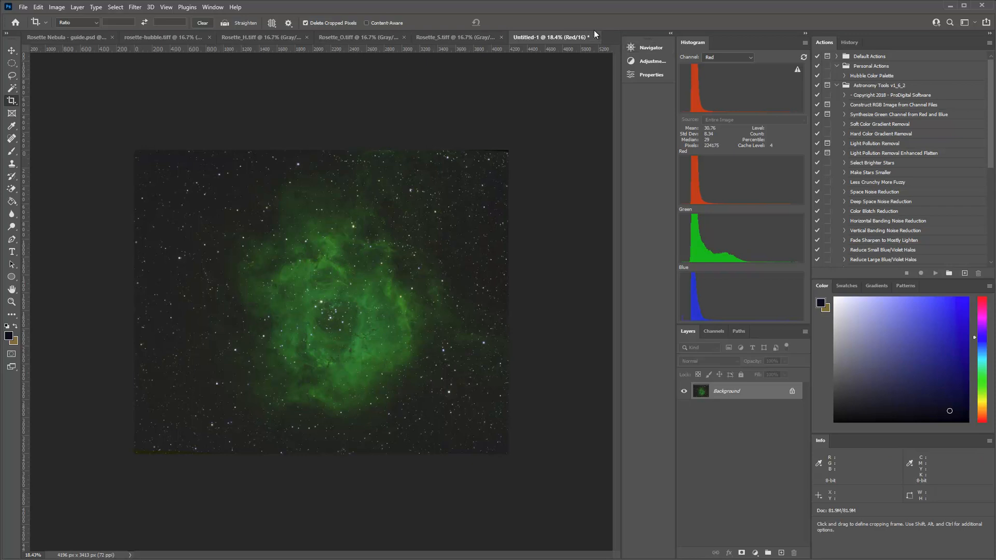
left_click(549, 36)
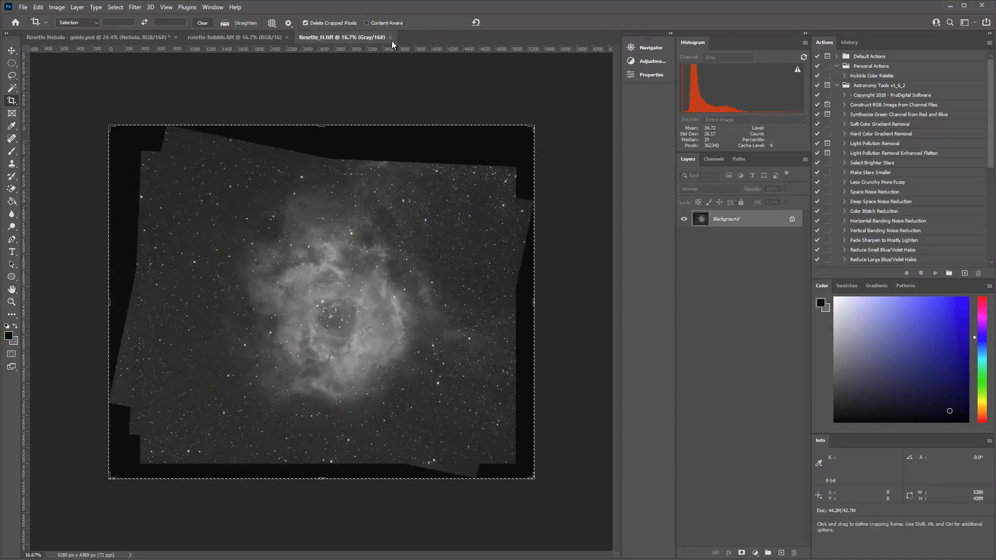
Close the Rosette_H.tiff document.
left_click(235, 37)
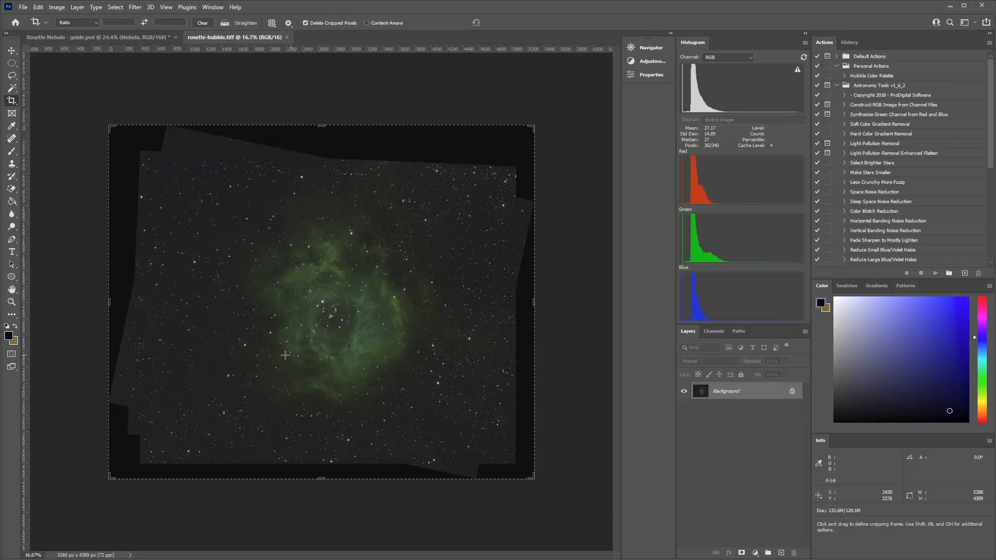
mouse_move(387, 313)
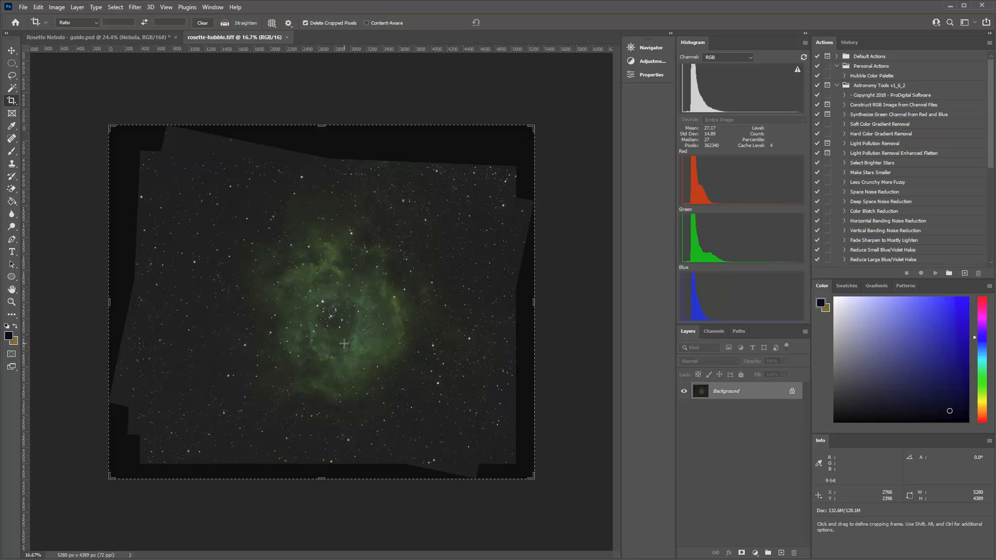
mouse_move(394, 328)
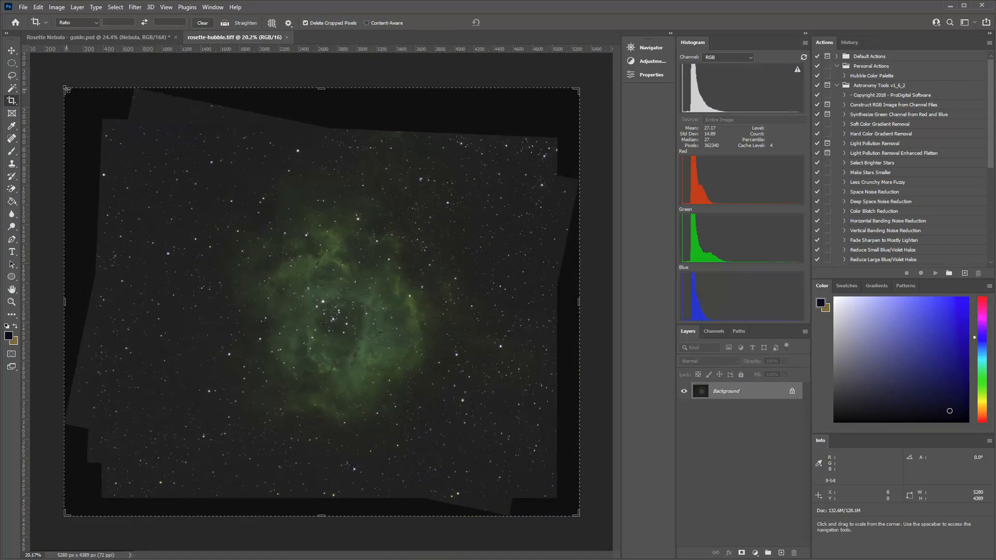
left_click_drag(65, 89, 93, 124)
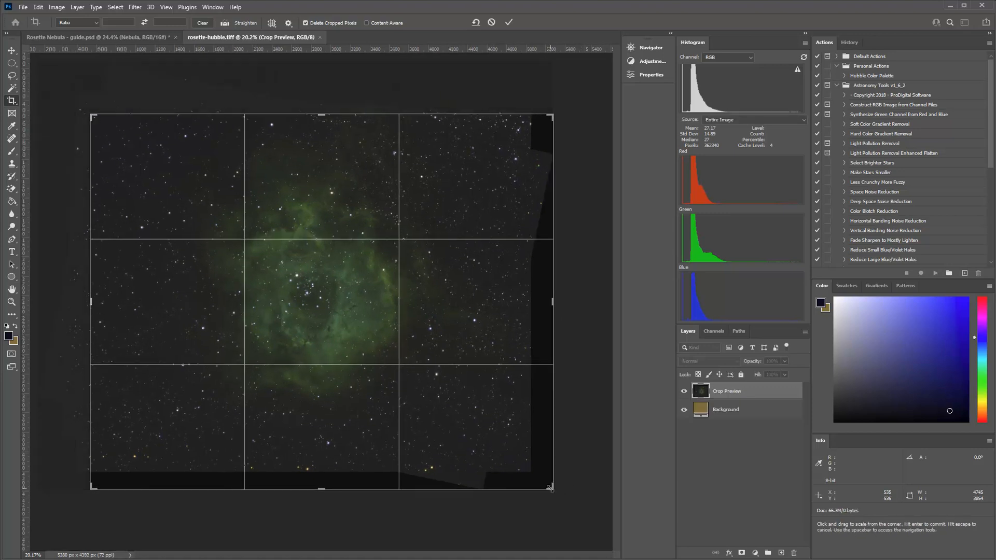
left_click_drag(549, 487, 536, 463)
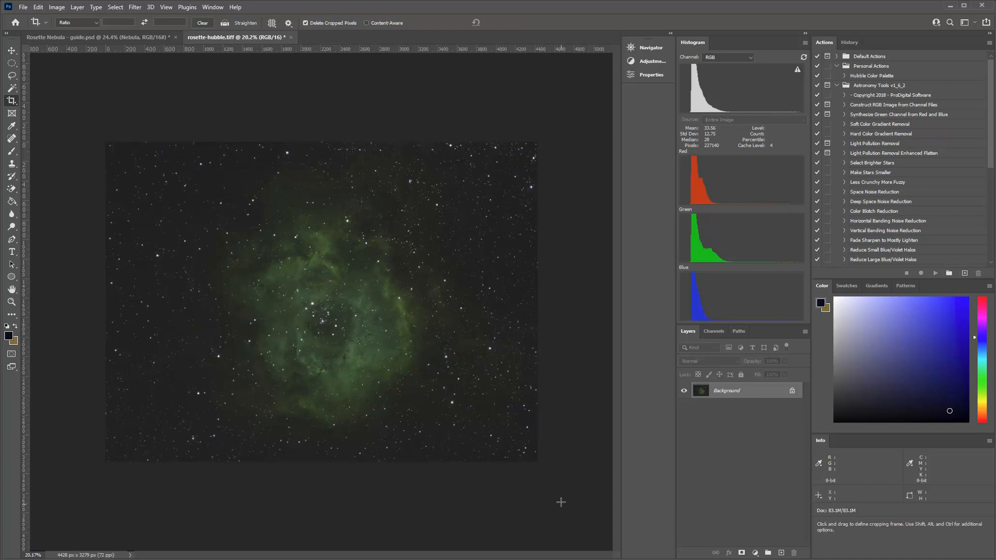
mouse_move(223, 121)
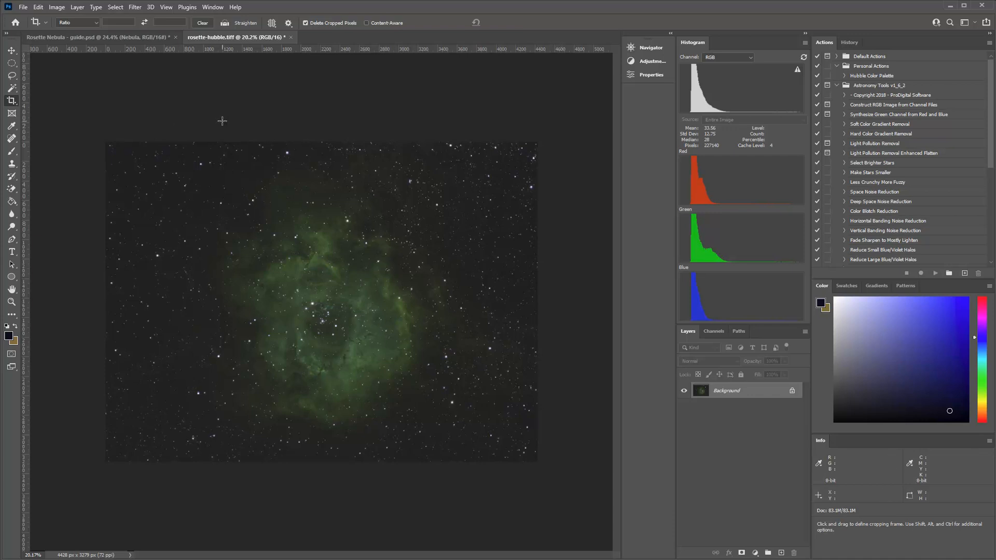
mouse_move(320, 273)
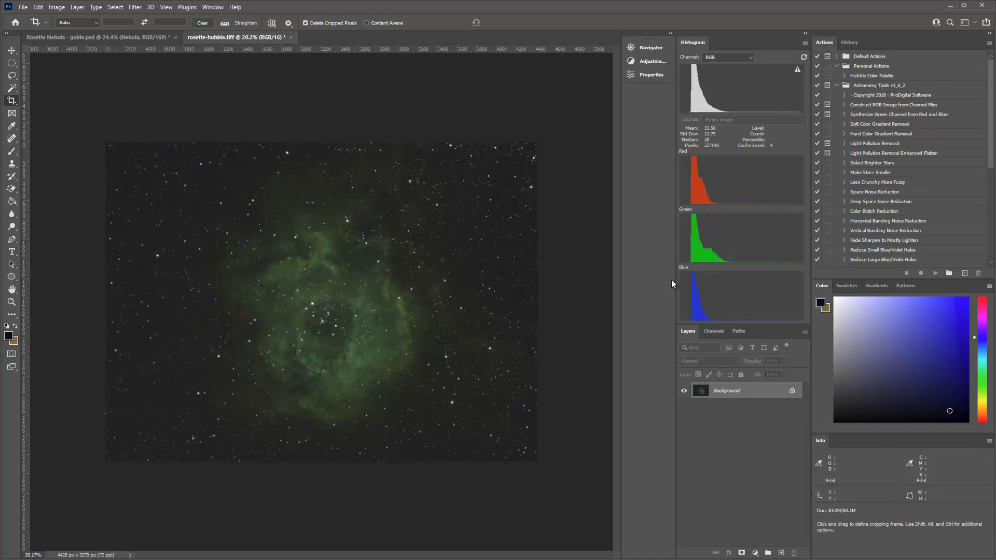
mouse_move(651, 328)
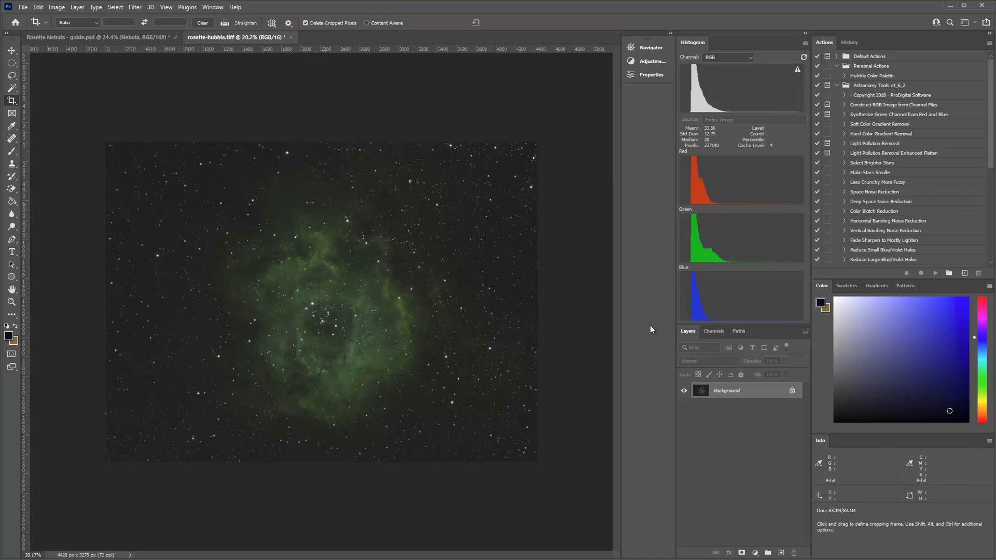
mouse_move(438, 348)
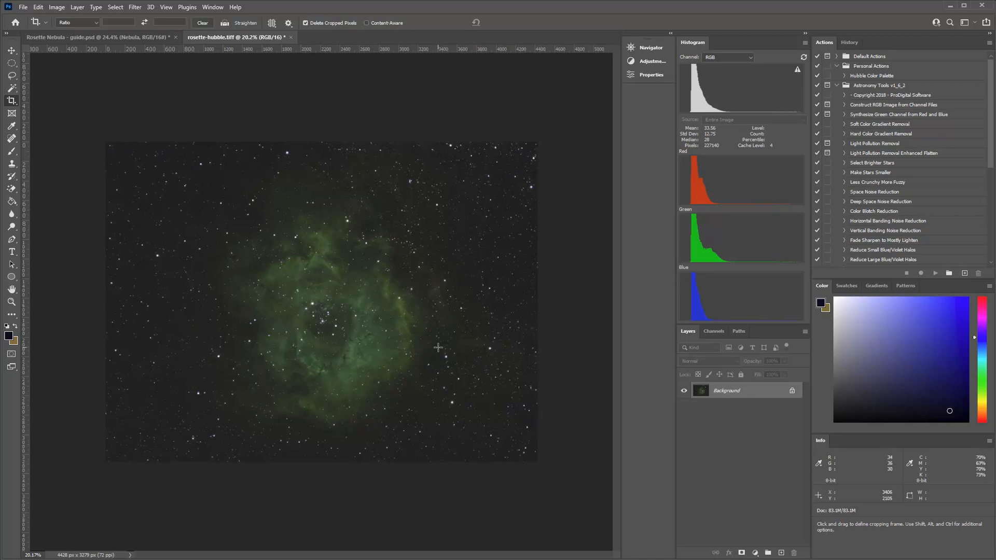
mouse_move(335, 305)
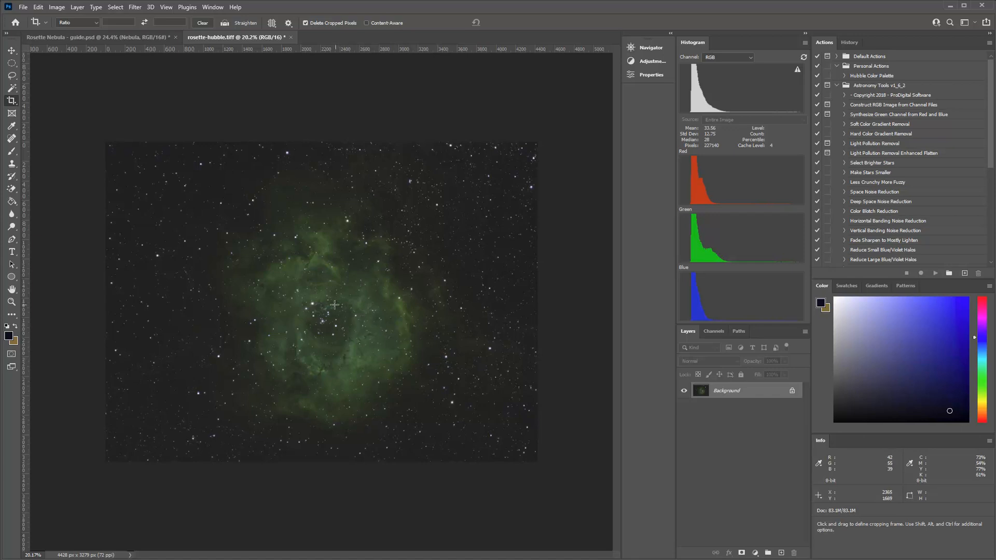
mouse_move(329, 314)
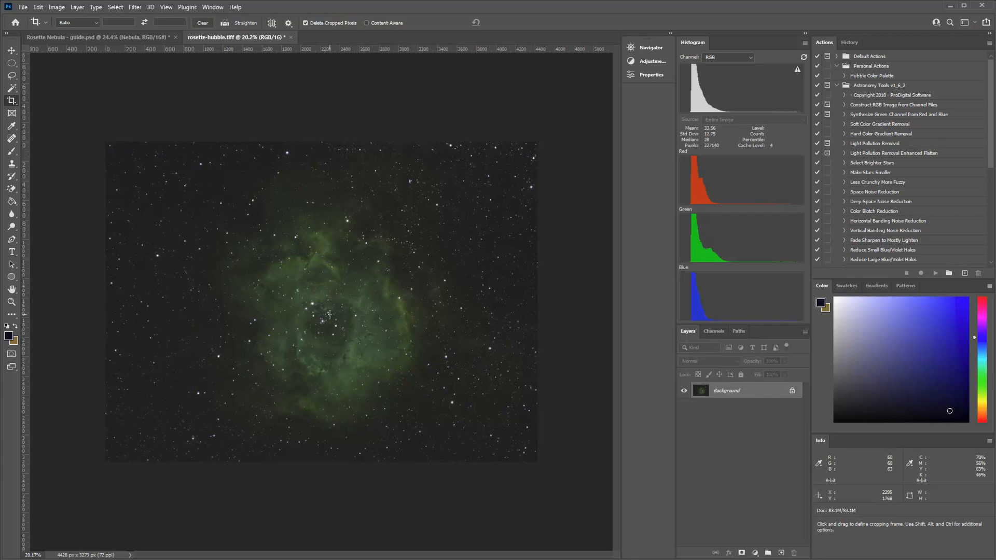
mouse_move(345, 272)
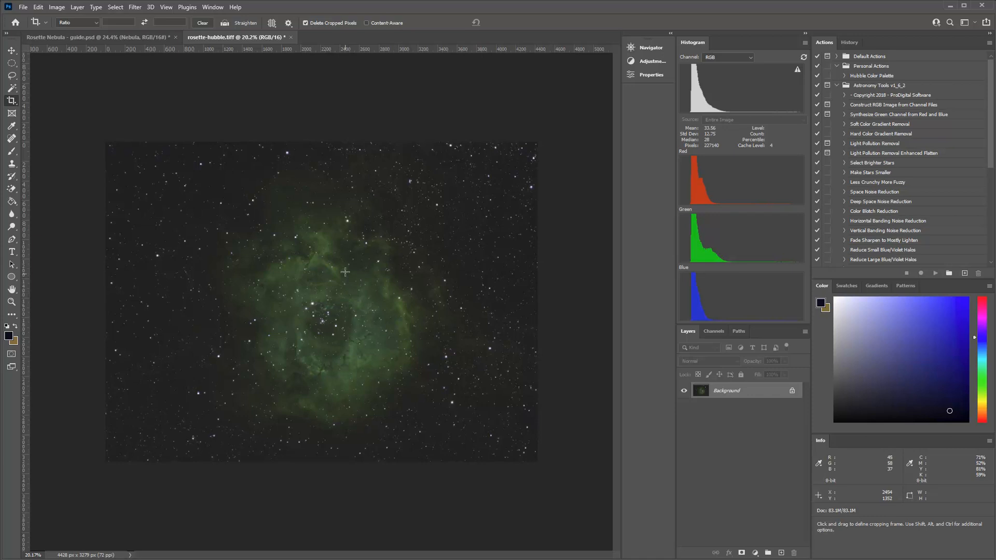
mouse_move(347, 294)
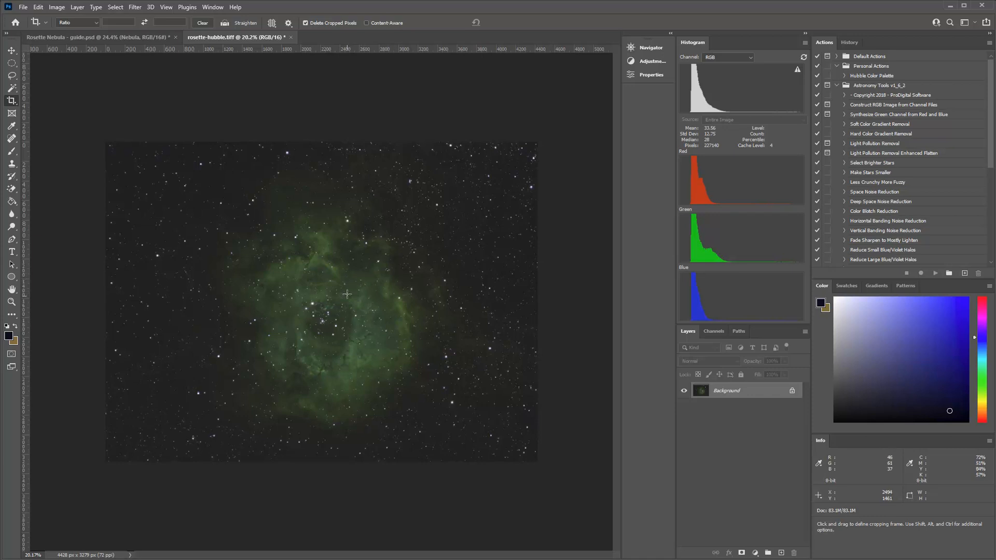
mouse_move(295, 230)
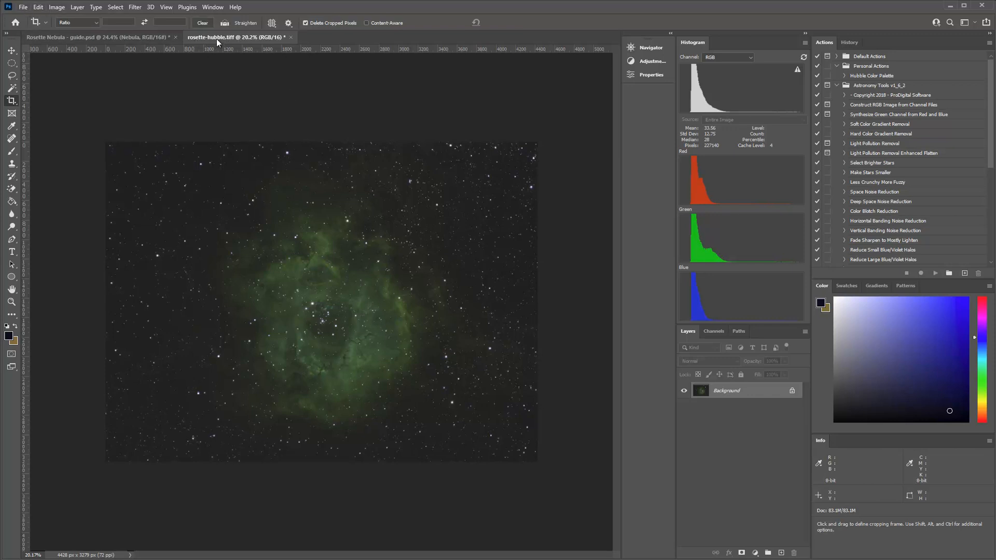
mouse_move(52, 84)
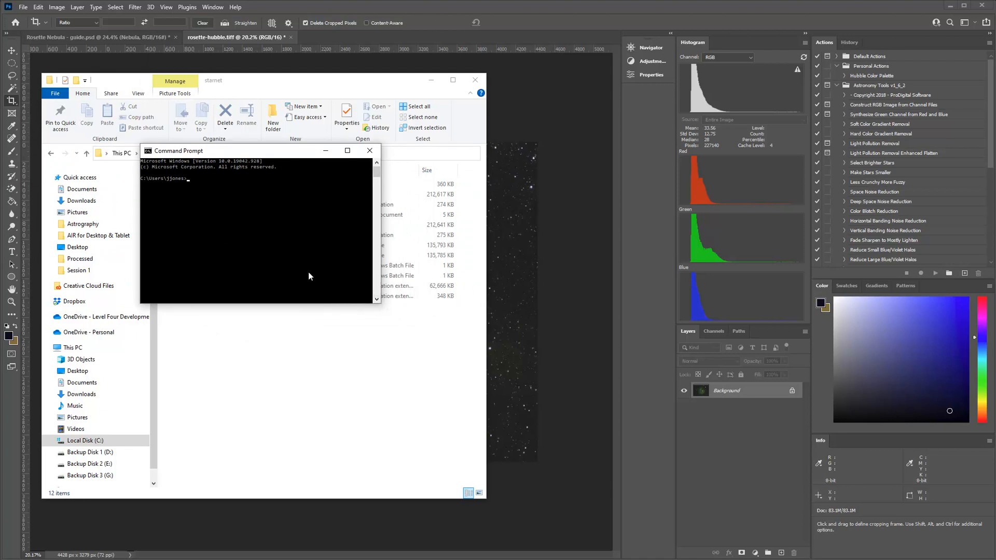
Change the Command Prompt directory to the c:\starnet folder.
type("cd c:\\starnet")
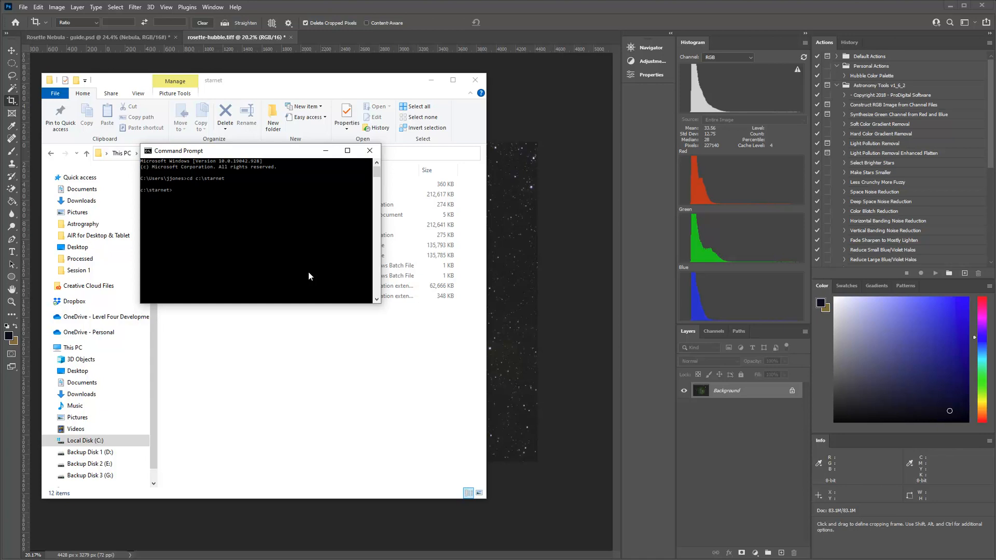
mouse_move(278, 210)
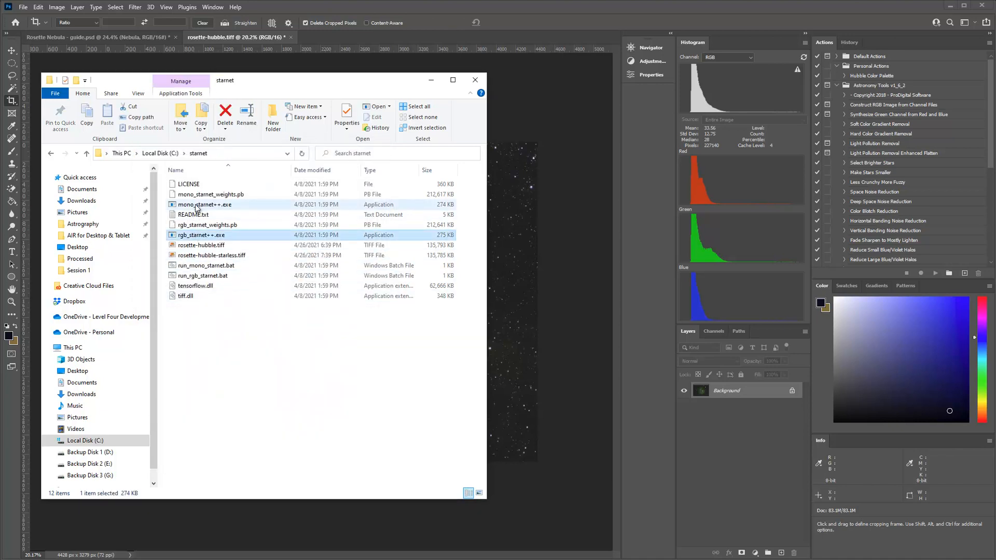
left_click(204, 204)
type("cd c:\\starnet")
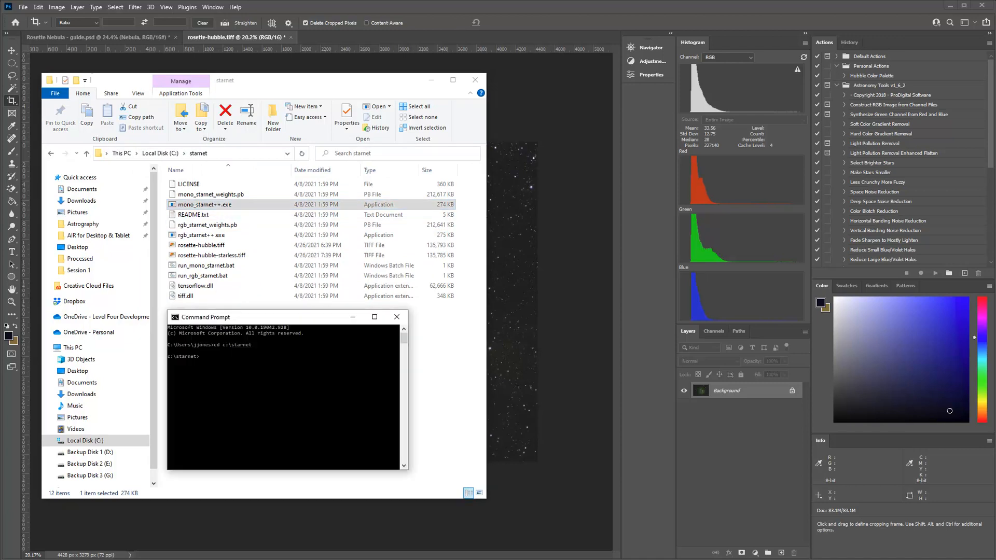
left_click(212, 255)
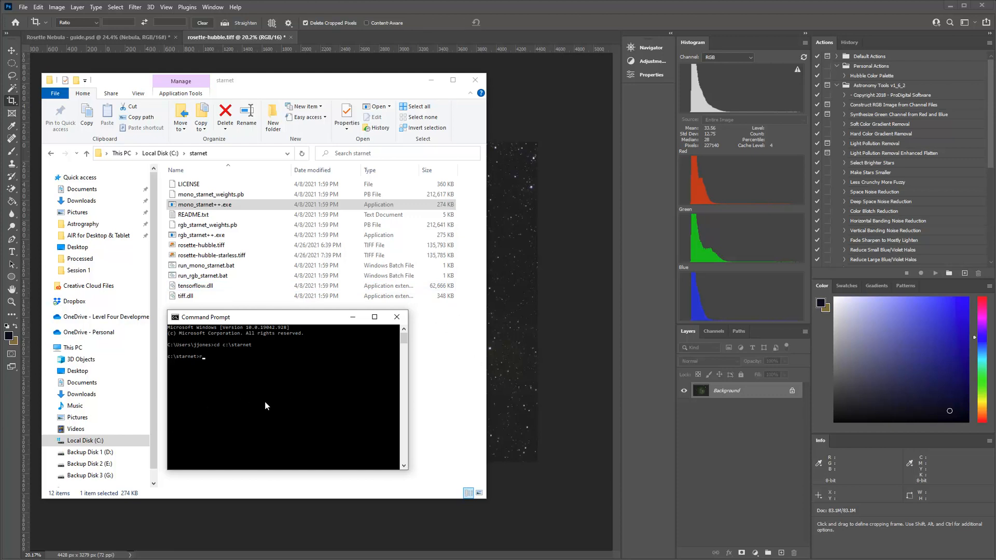
Enter rgb_starnet++.exe rosette-hubble.tiff rosette-hubble-starless.tiff in Command Prompt.
type("rgb_starne")
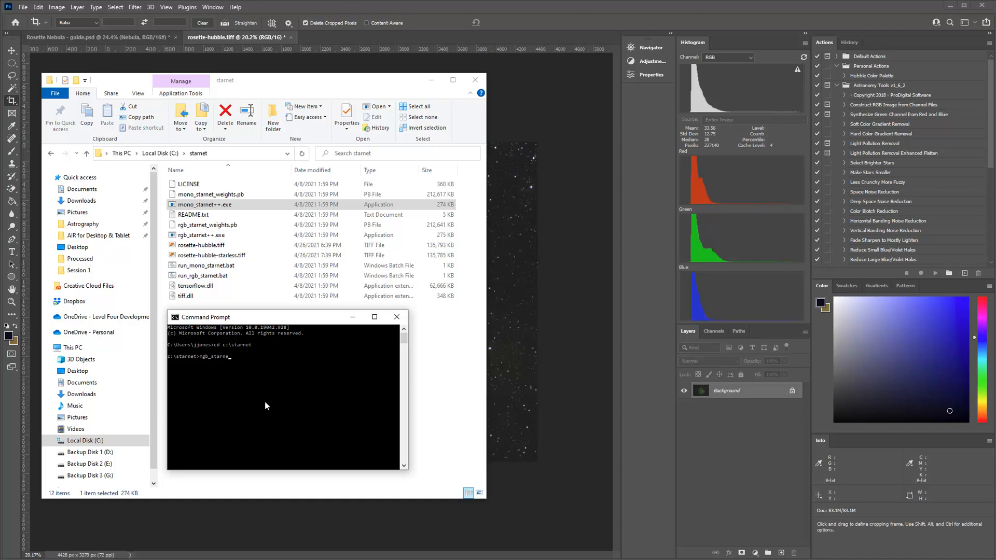
type("t++.exe")
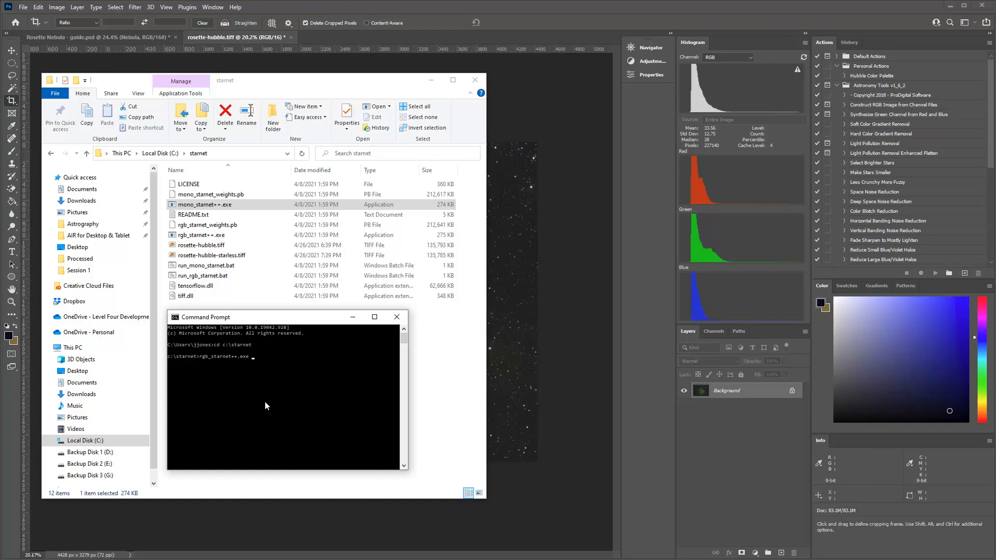
mouse_move(189, 426)
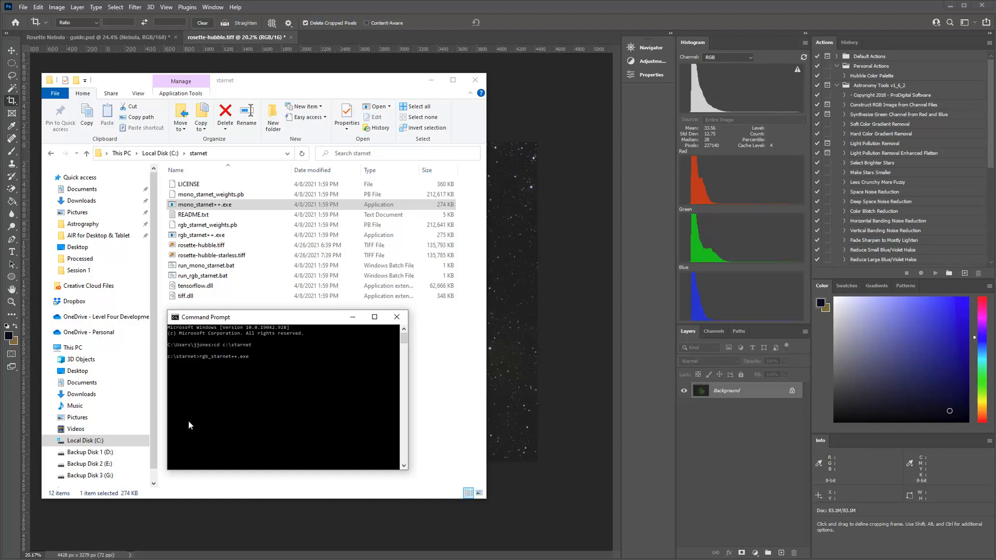
type("rosette")
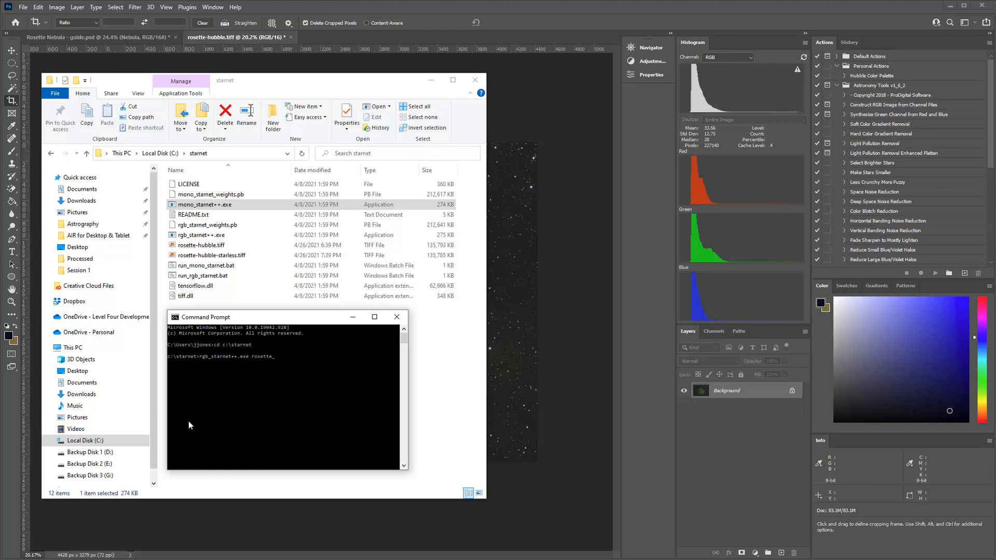
type("-hu")
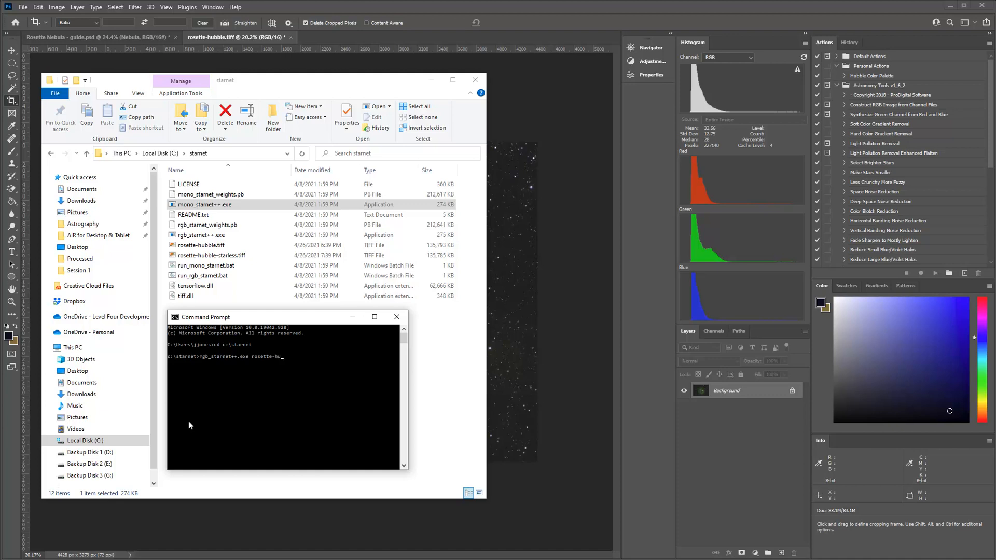
type("bble.tiff")
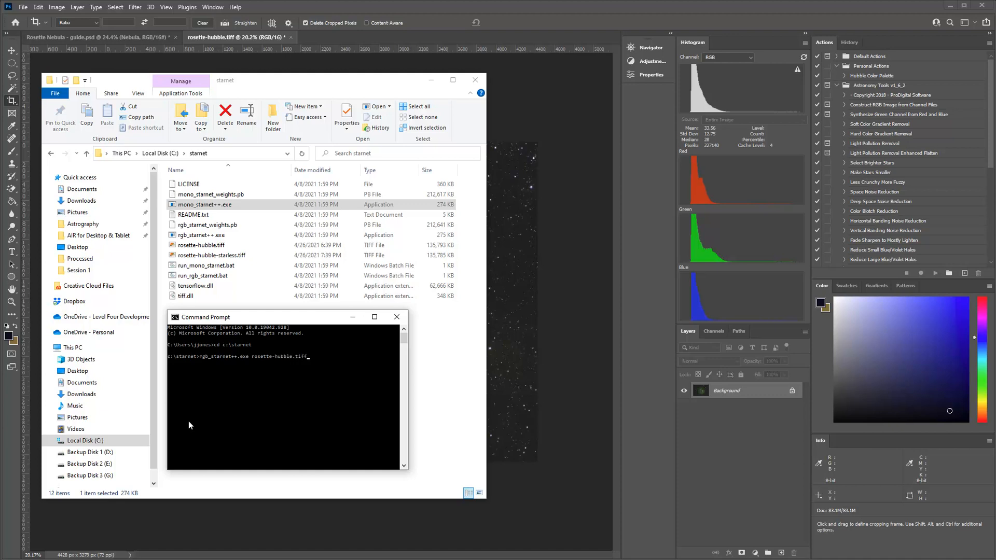
type("rosette-")
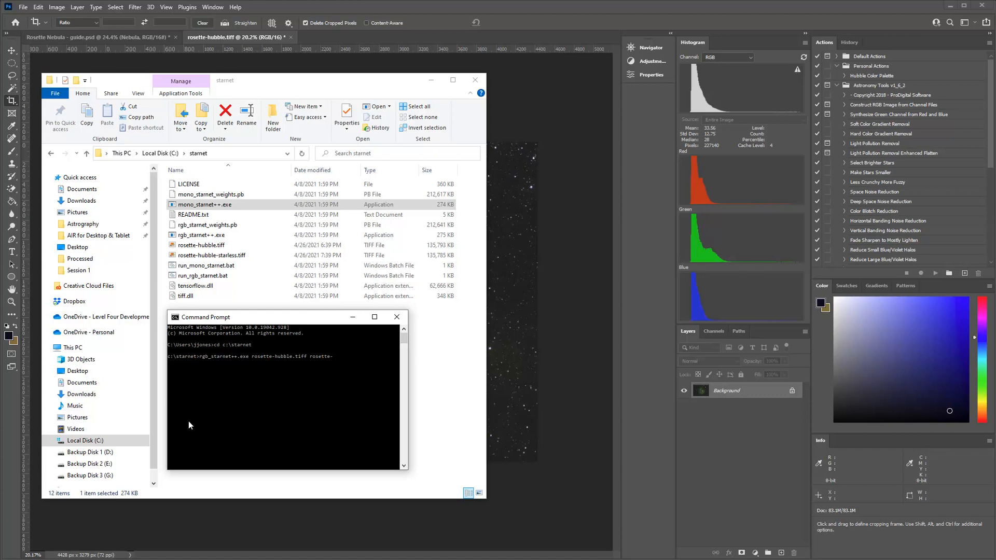
type("hubble")
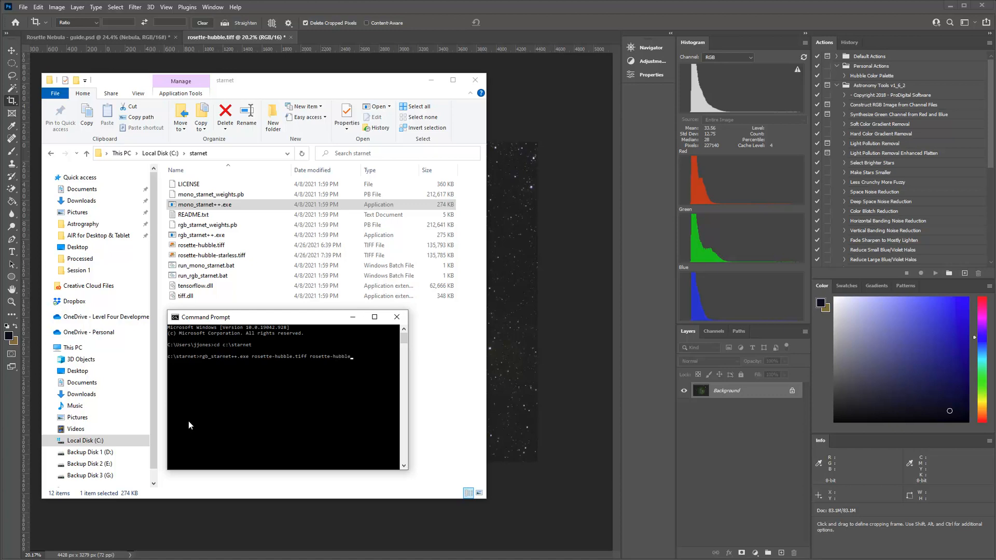
type("starle")
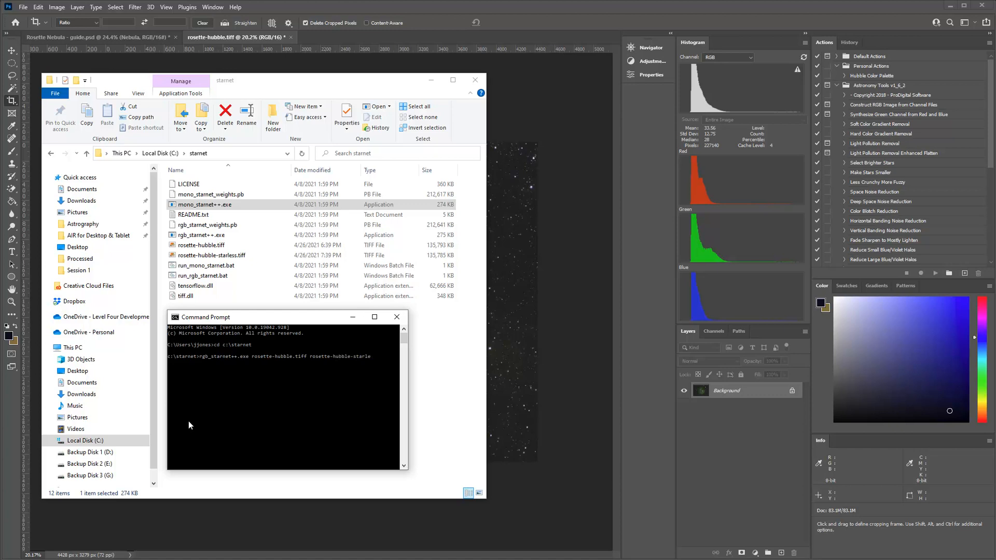
type("ss.tifff")
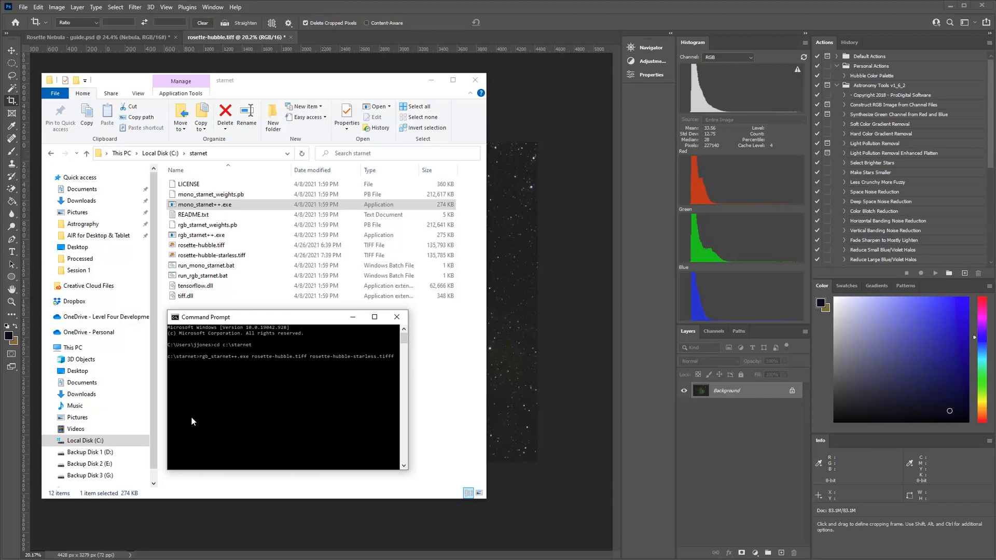
left_click(211, 255)
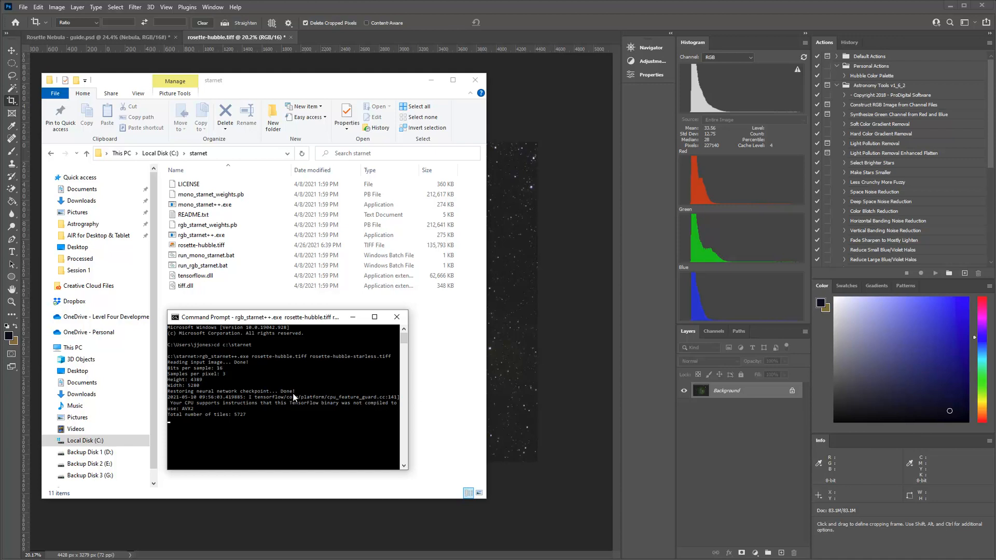
mouse_move(521, 442)
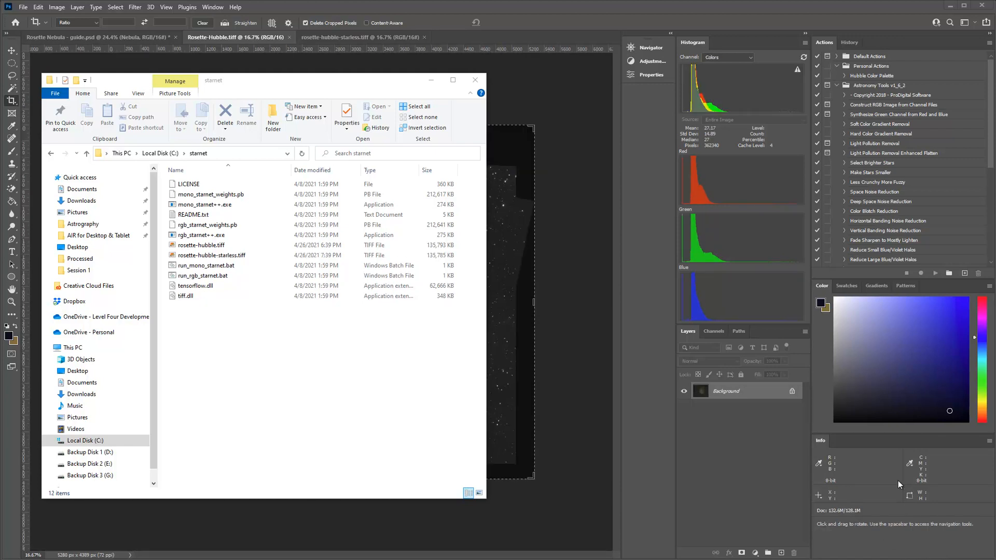
mouse_move(266, 357)
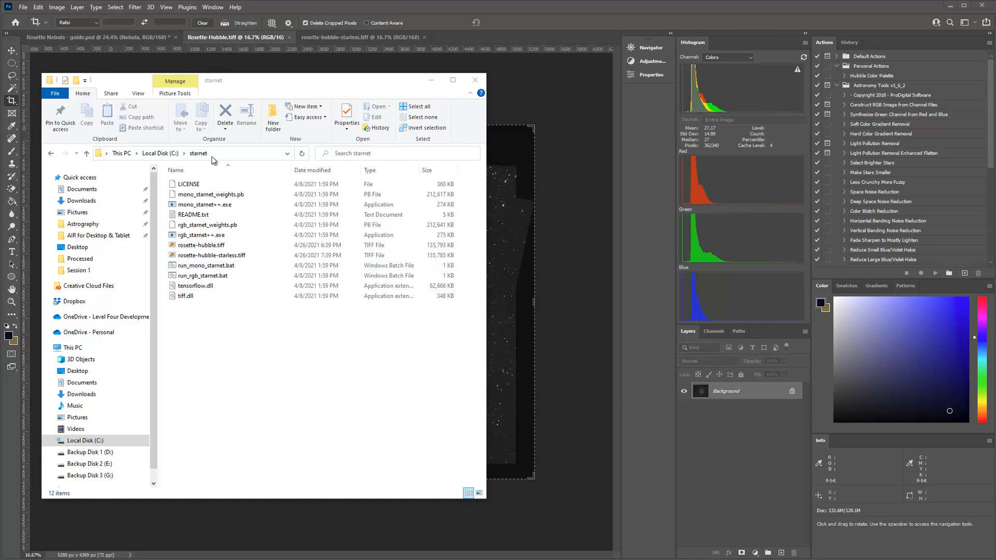
Let StarNet finish, then select the original rosette-hubble.tiff file.
left_click(200, 245)
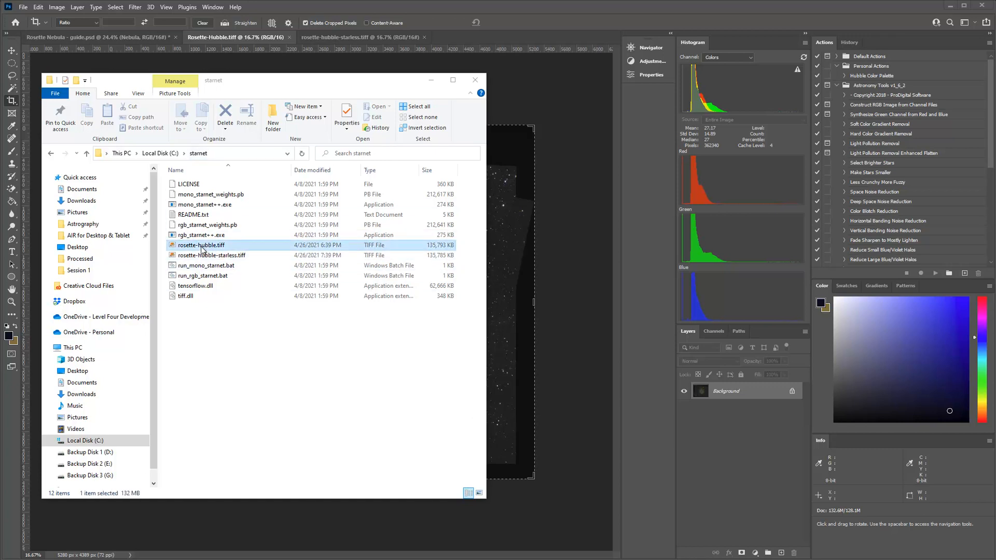
mouse_move(201, 246)
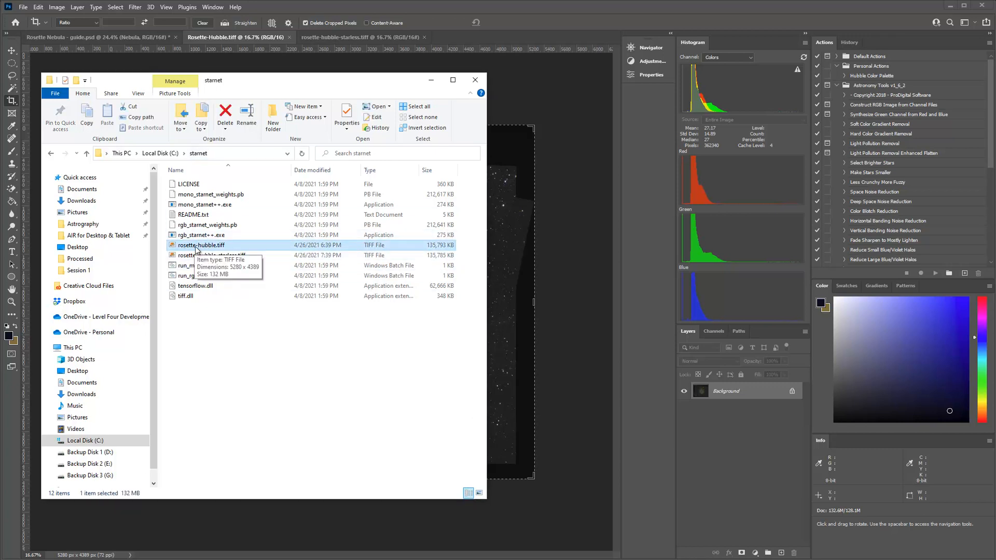
mouse_move(216, 257)
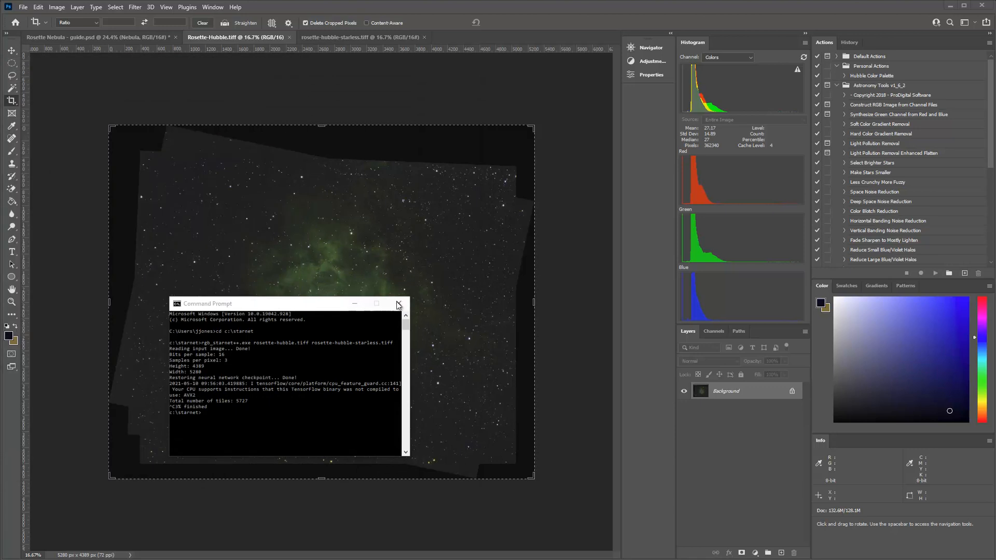
Close Command Prompt and flip between the original and starless Rosette document tabs.
left_click(398, 303)
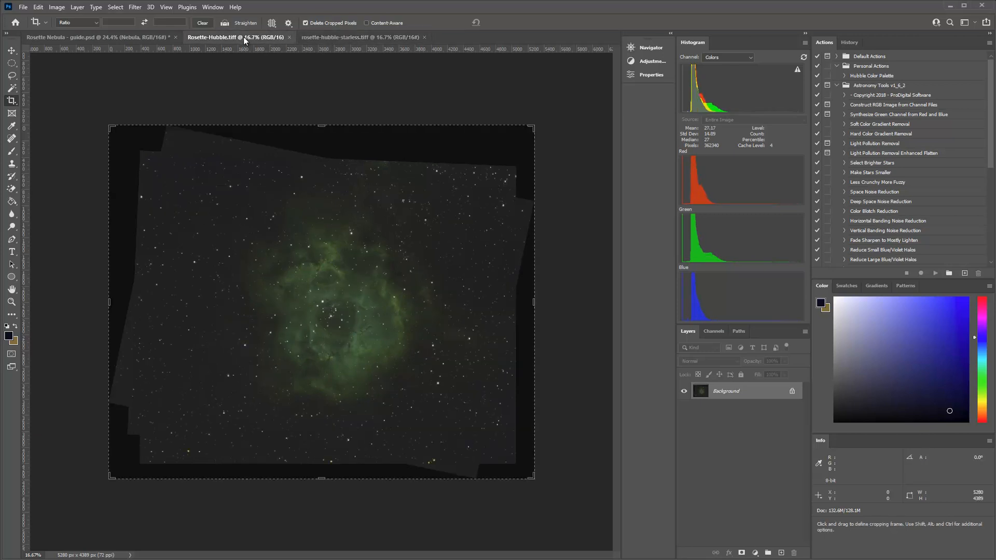
mouse_move(323, 211)
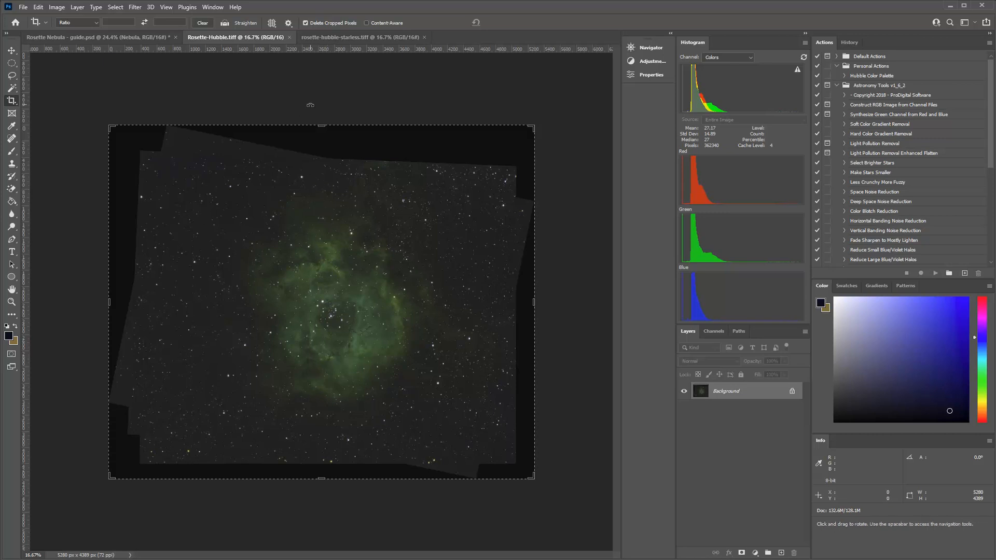
left_click(360, 37)
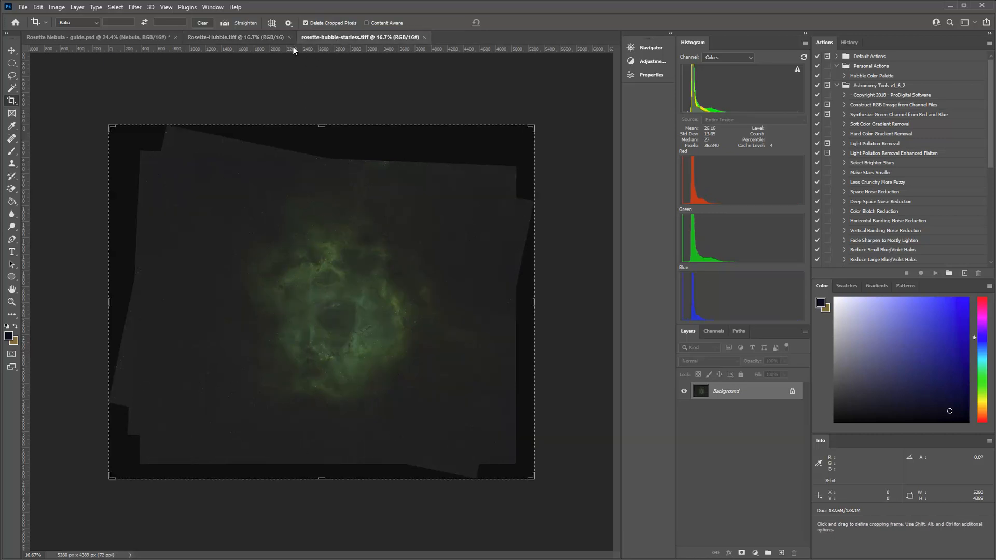
left_click(238, 37)
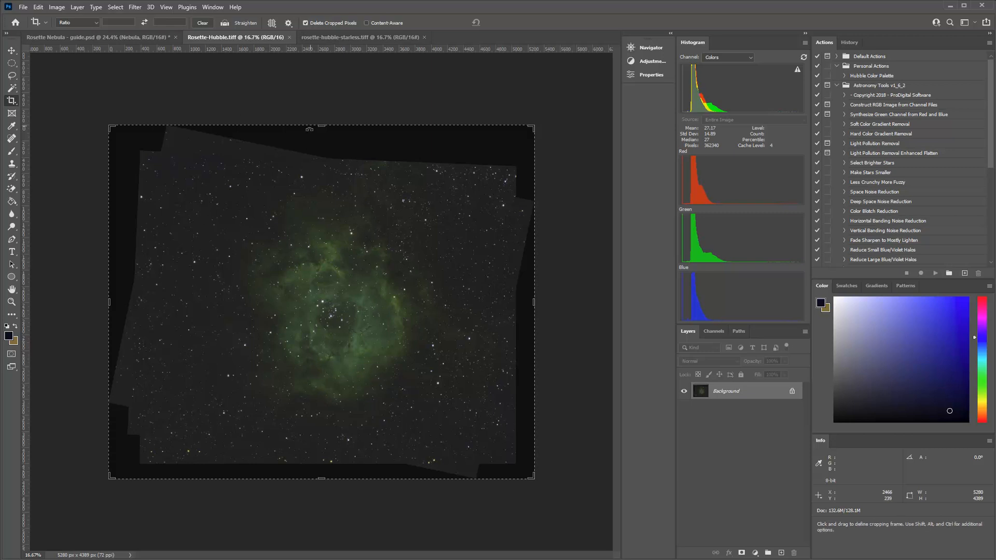
left_click(360, 37)
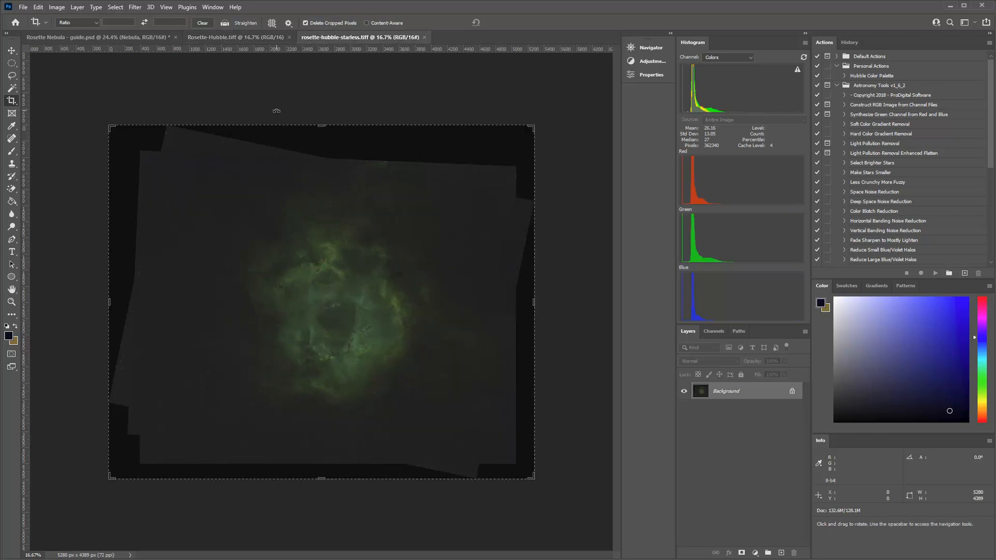
mouse_move(317, 205)
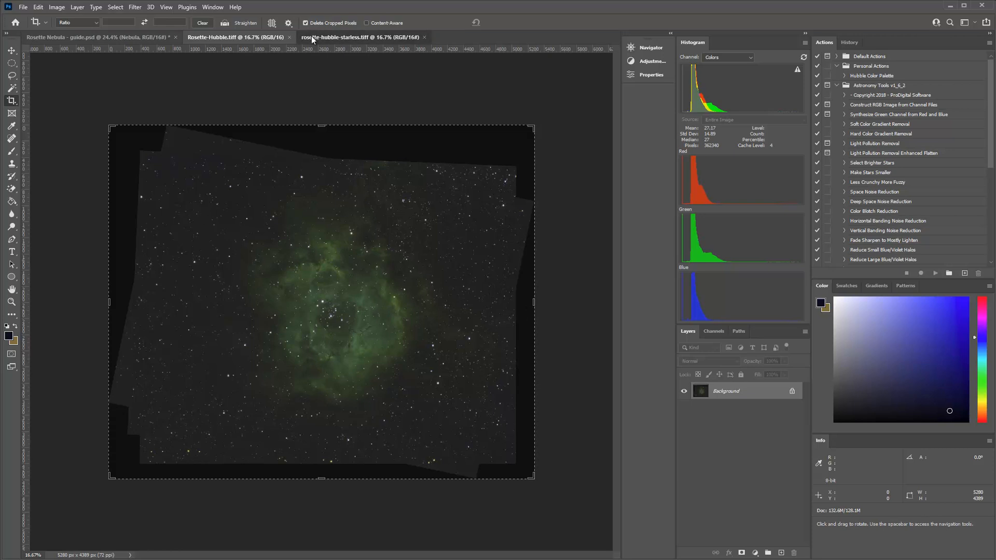
Turn the stars layer back on and compare the starless and Rosette-Hubble.tiff tabs.
left_click(237, 37)
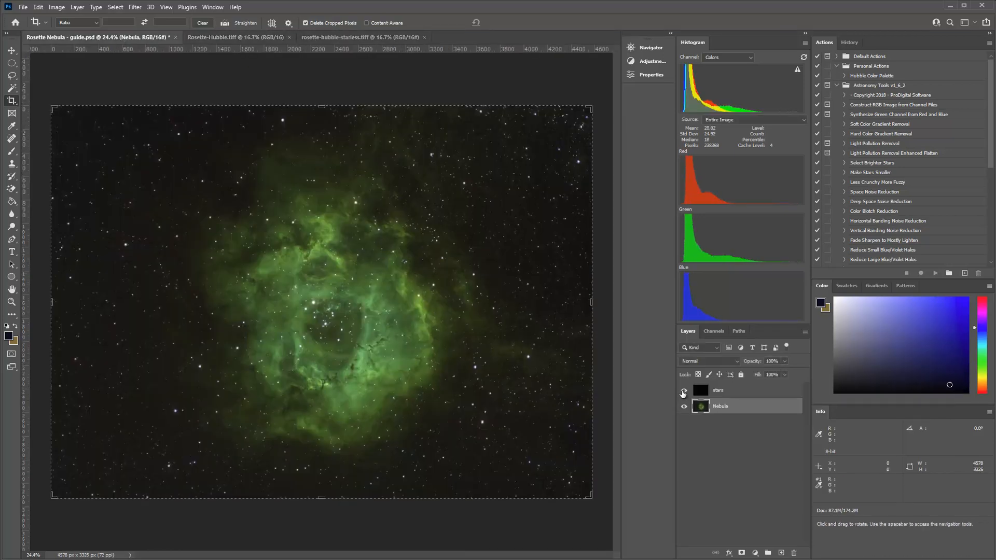
left_click(685, 407)
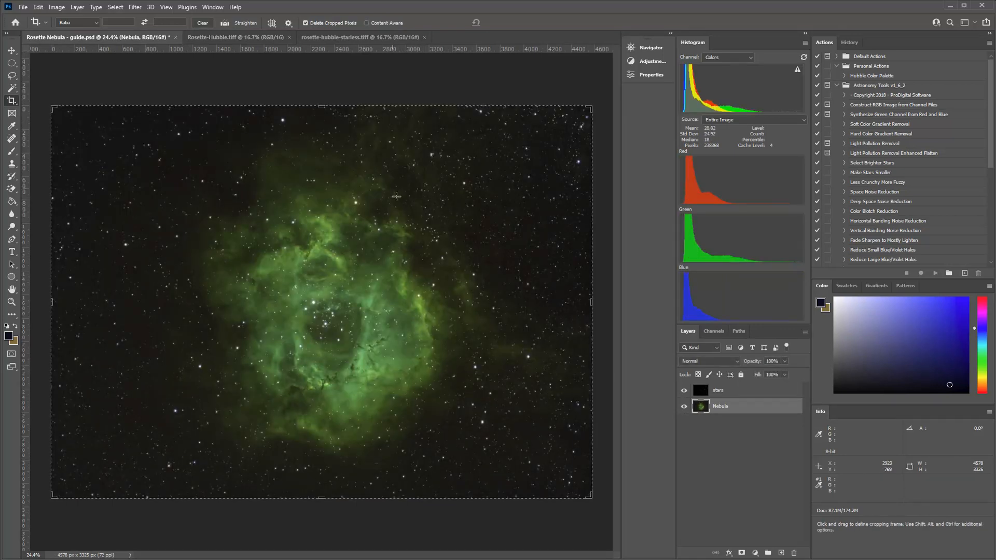
left_click(359, 37)
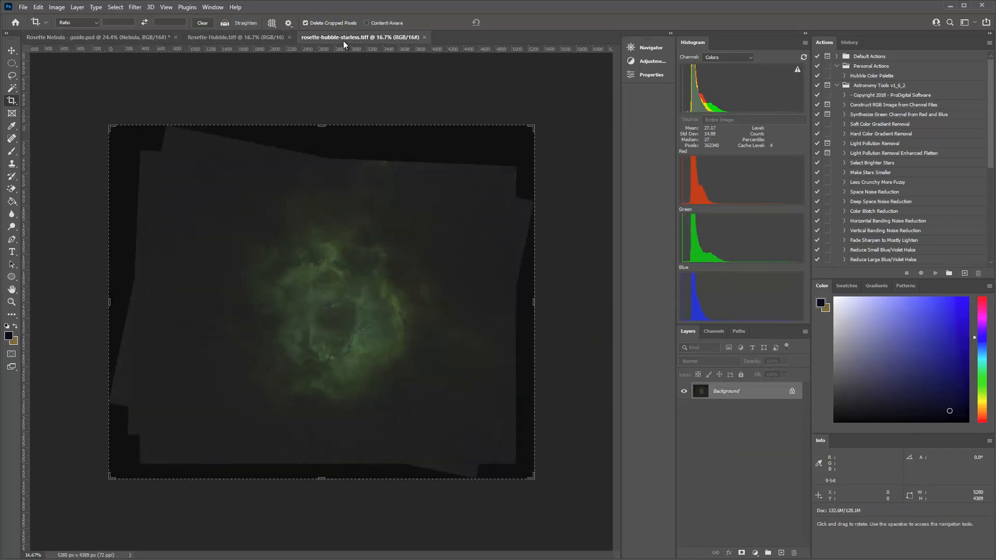
left_click(235, 36)
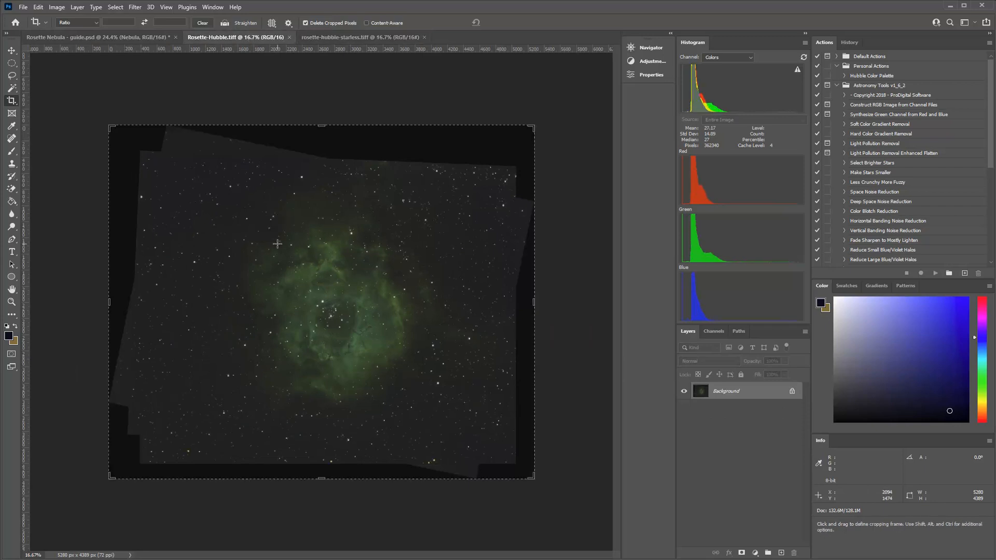
mouse_move(298, 189)
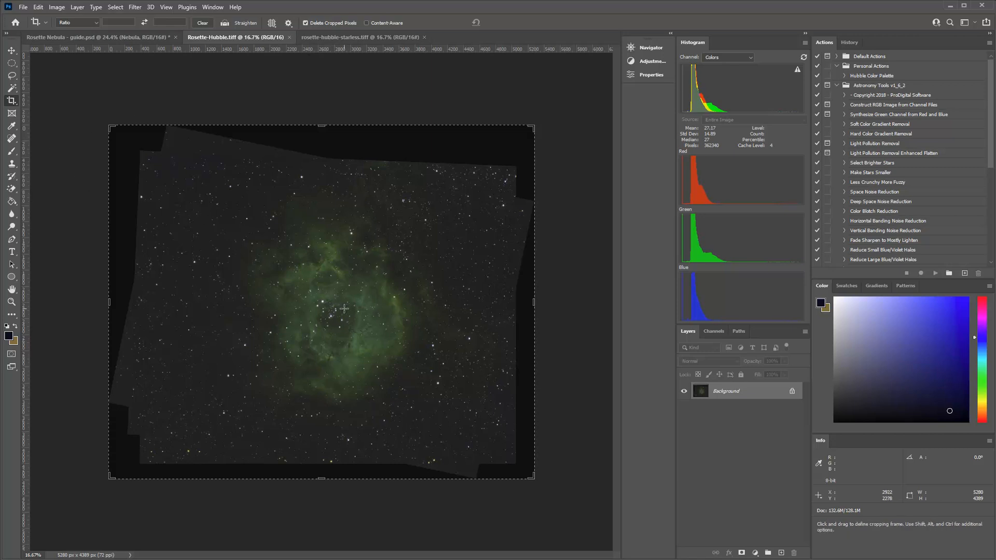
mouse_move(348, 290)
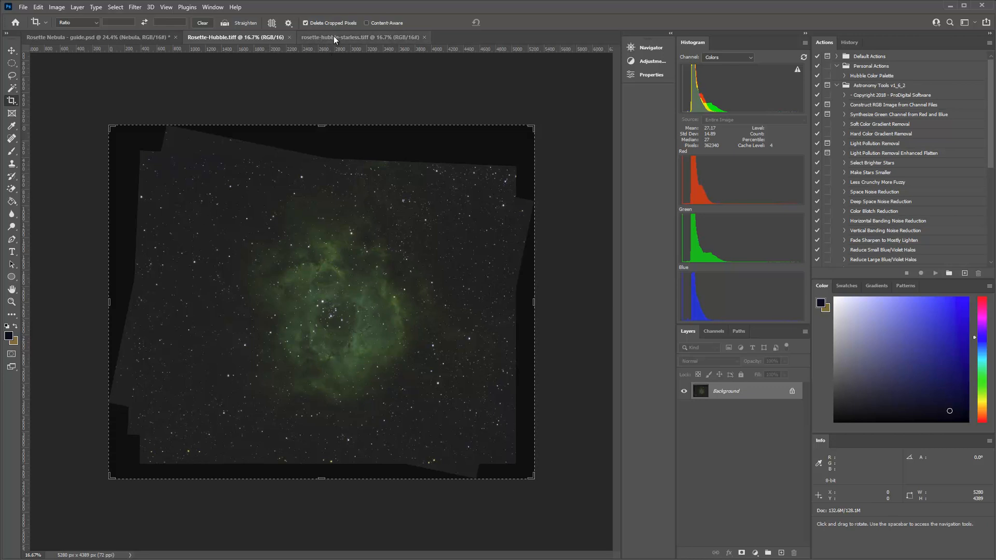
mouse_move(336, 37)
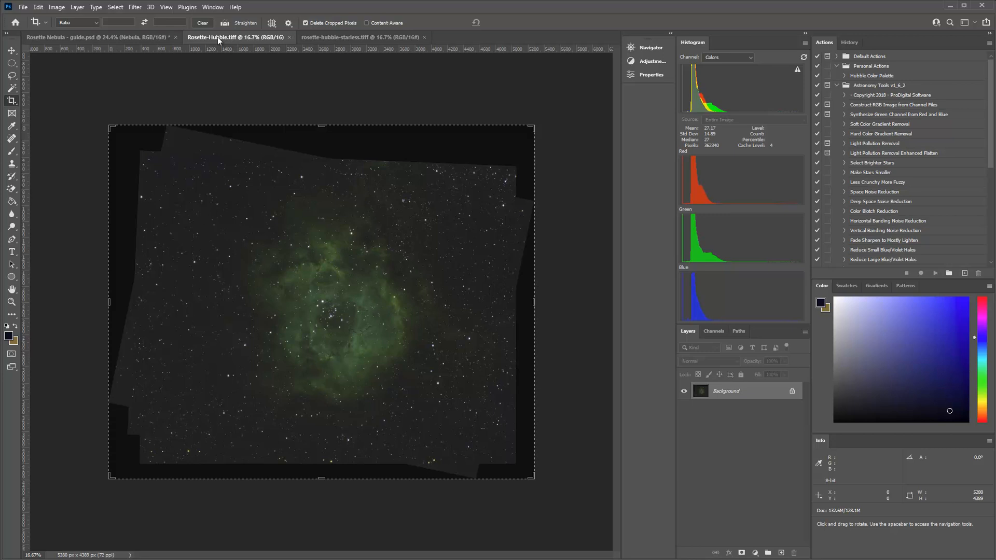
mouse_move(533, 254)
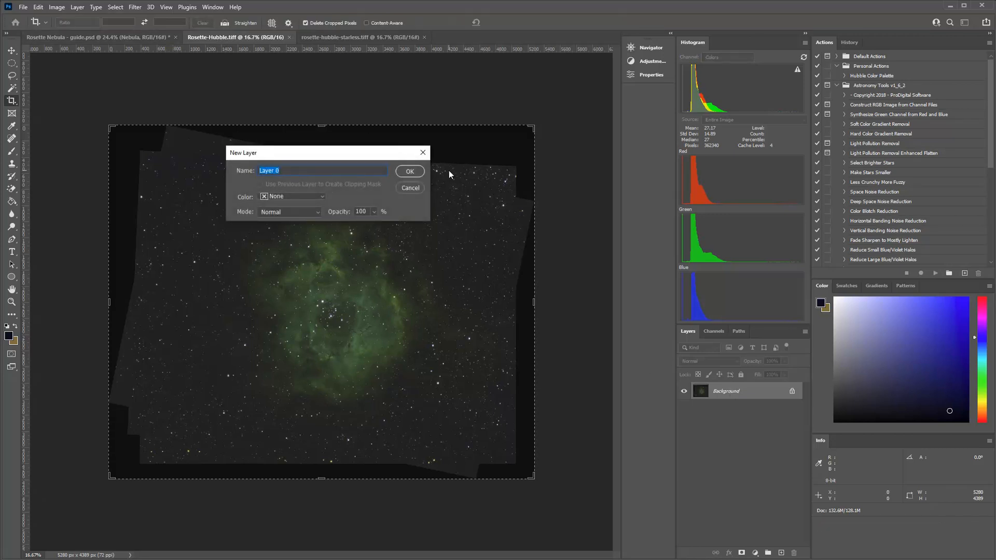
Convert Rosette-Hubble's Background into an editable layer renamed nebula.
left_click(410, 170)
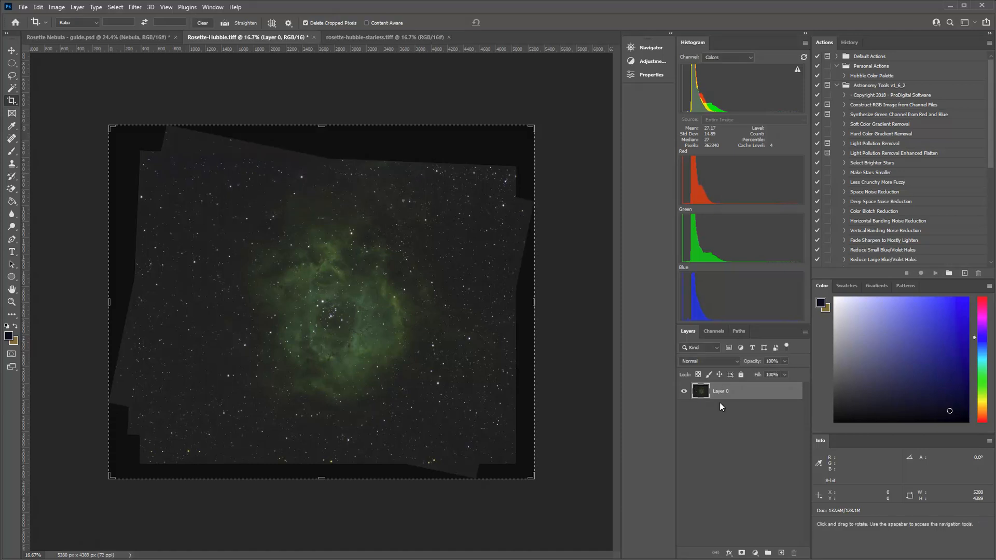
double_click(721, 390)
type("nebula")
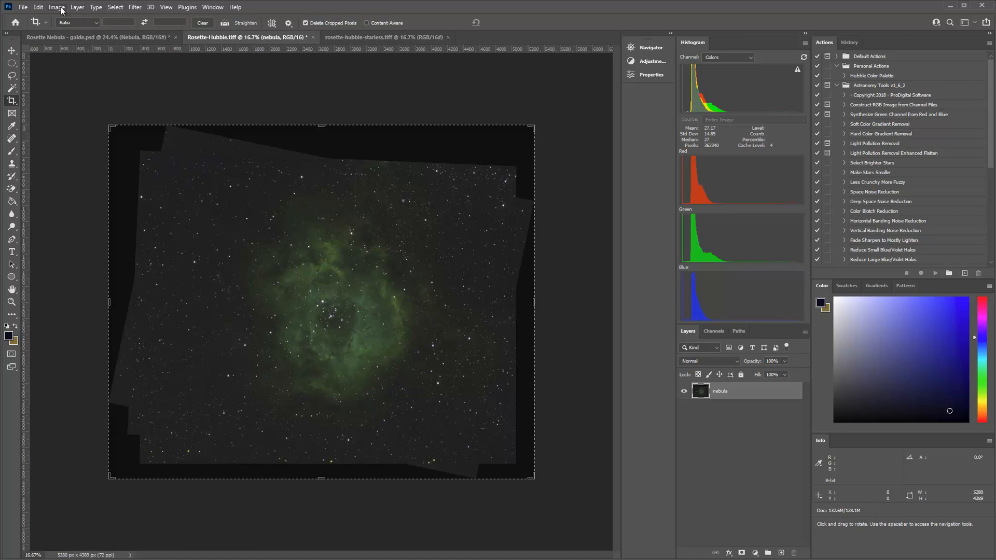
left_click(57, 7)
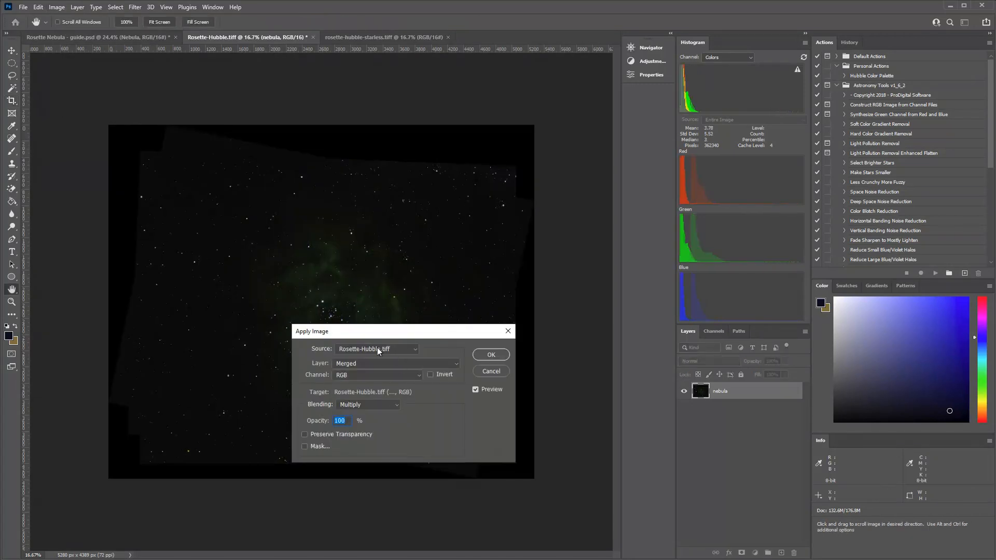
mouse_move(362, 368)
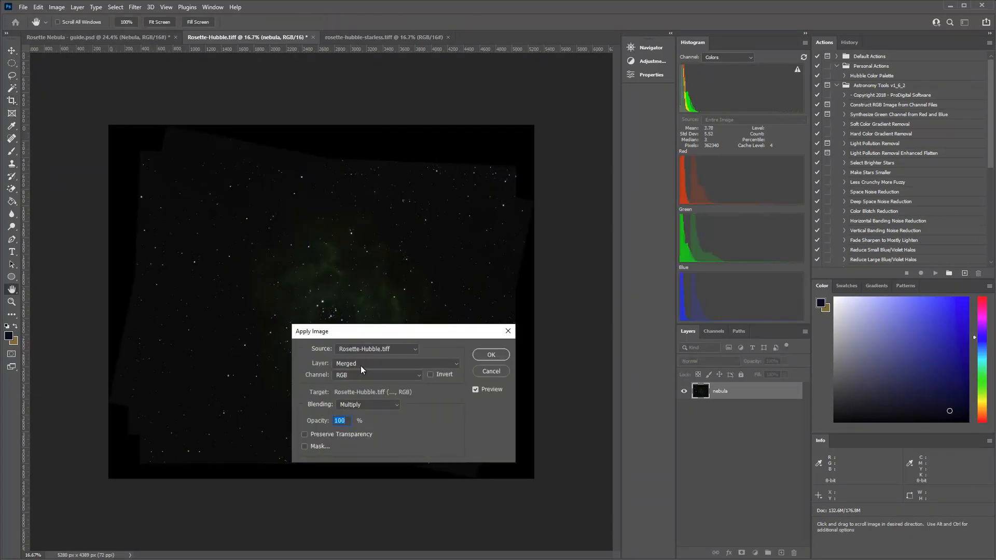
In Apply Image, use rosette-hubble-starless.tiff as source with Subtract blending.
left_click(377, 349)
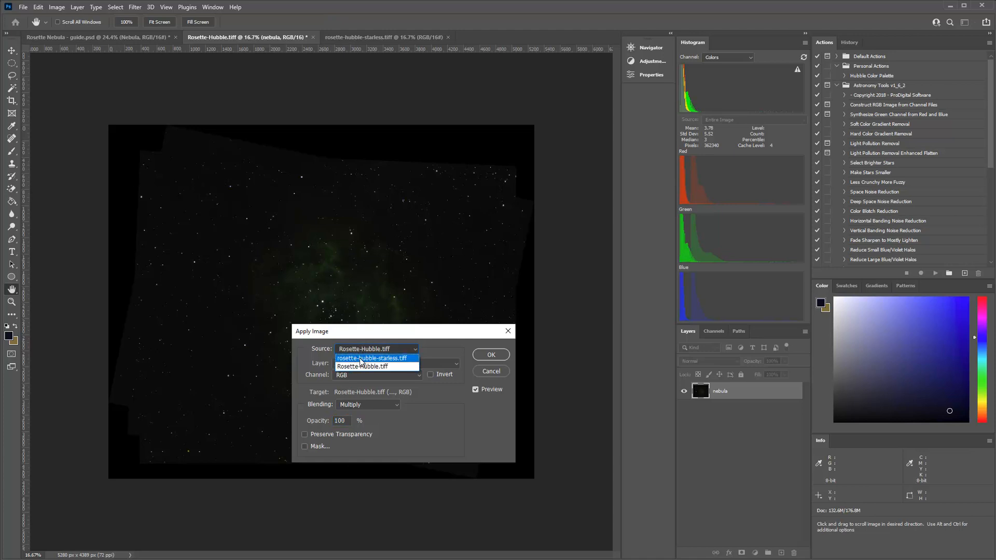
left_click(373, 358)
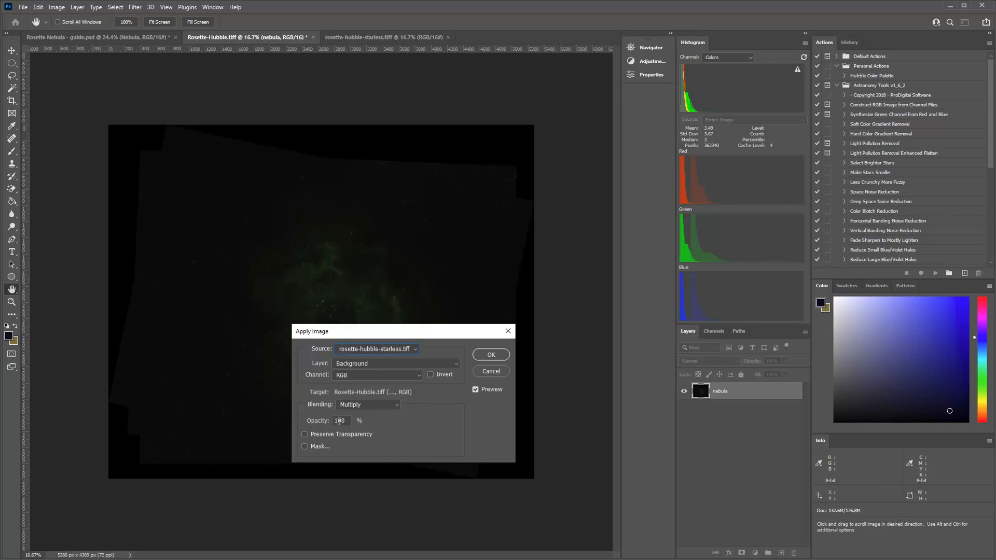
left_click(368, 404)
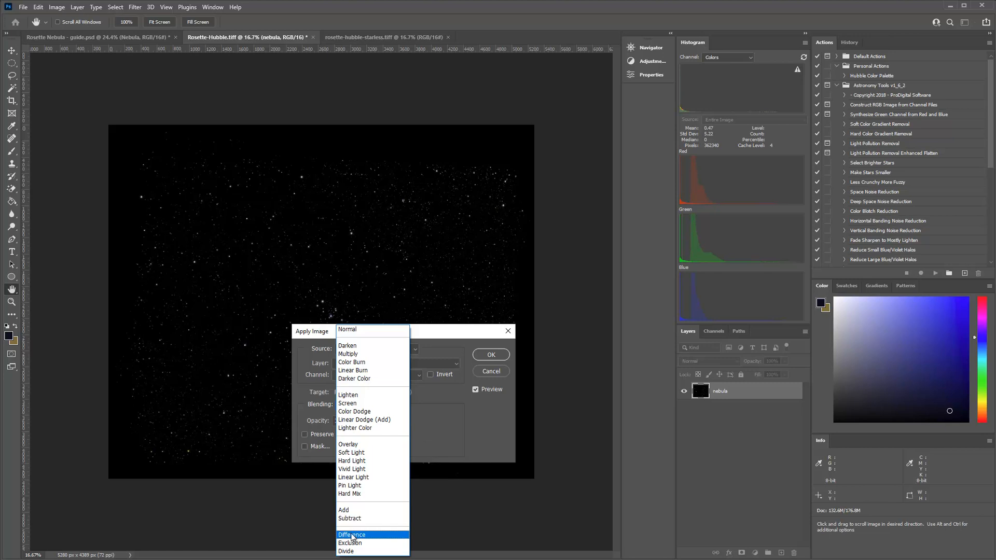
left_click(351, 534)
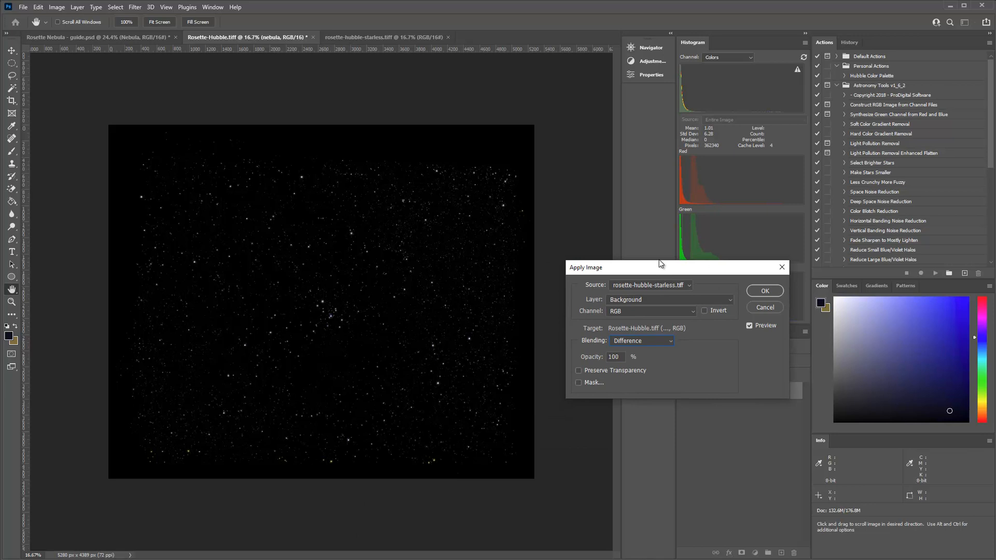
mouse_move(653, 278)
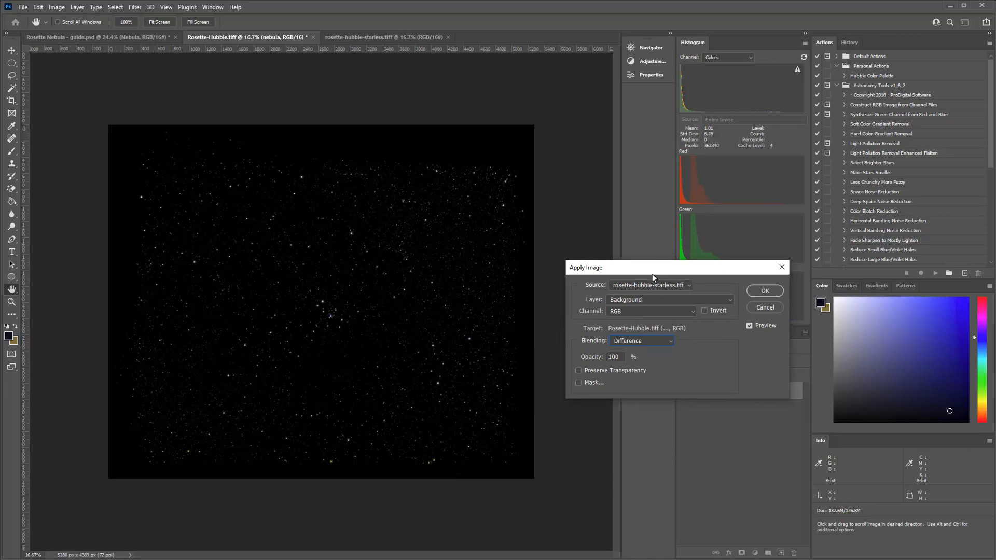
left_click_drag(652, 266, 587, 203)
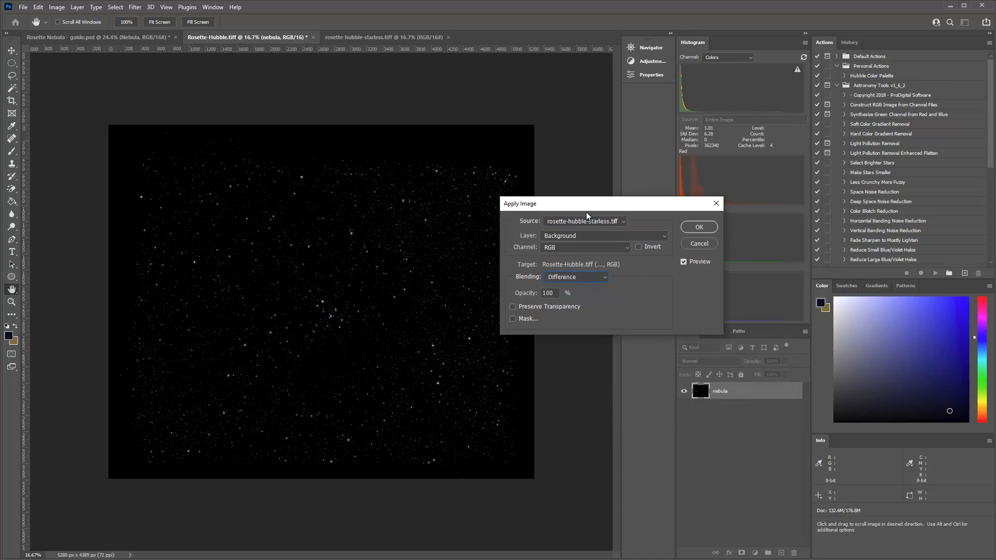
mouse_move(332, 326)
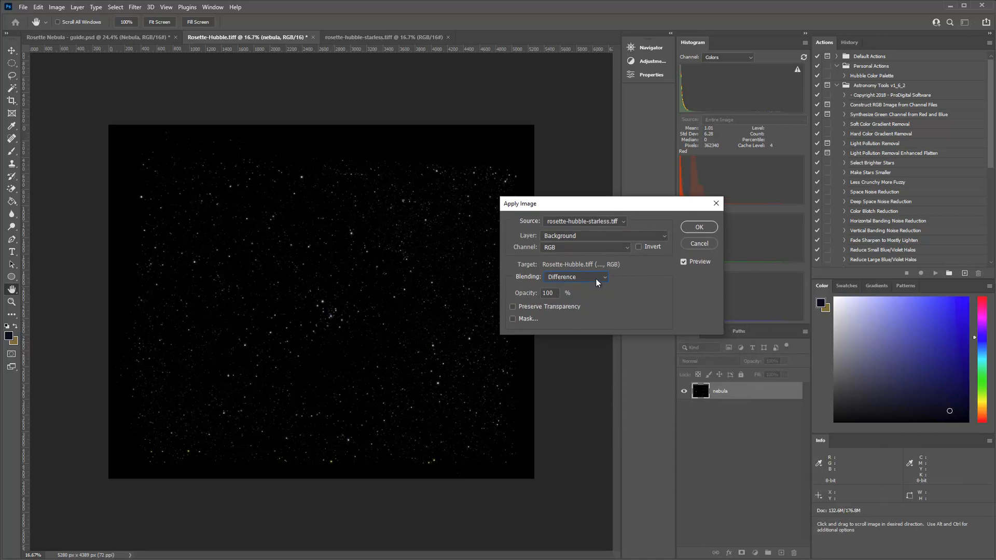
left_click(575, 276)
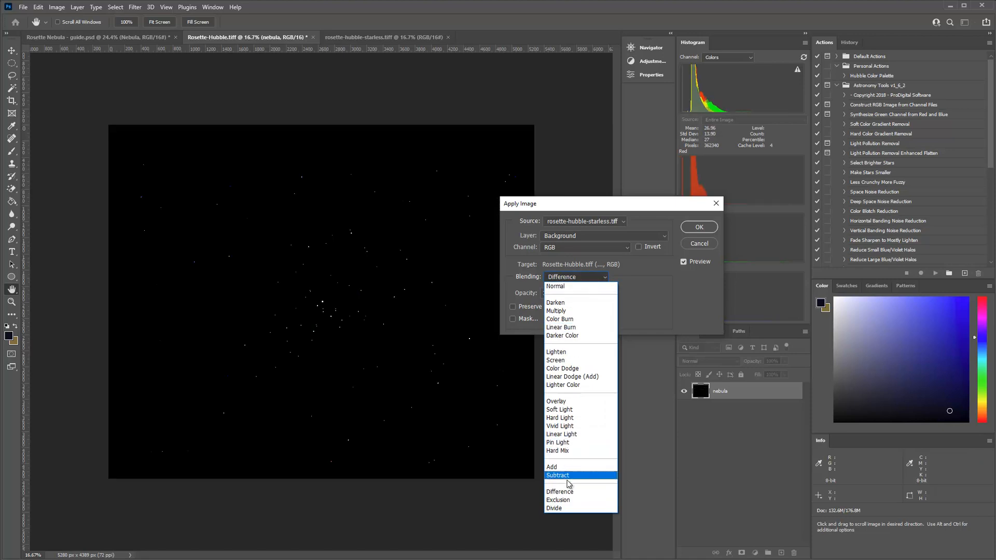
left_click(557, 475)
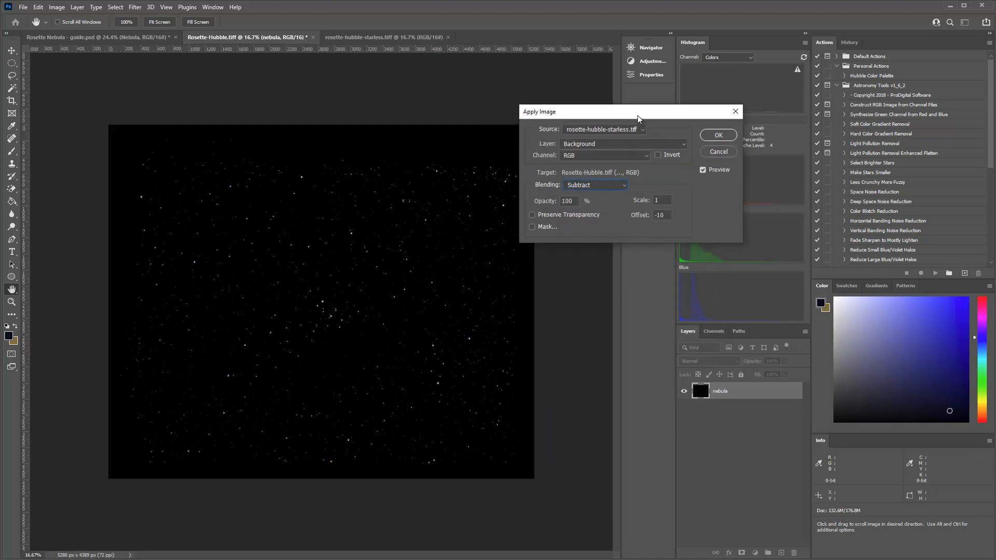
left_click_drag(639, 111, 35, 99)
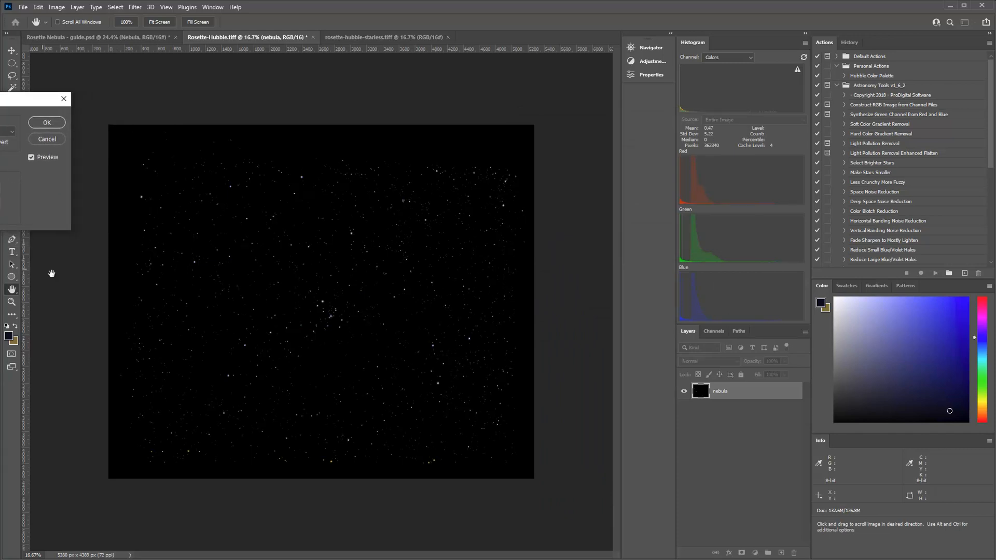
mouse_move(62, 274)
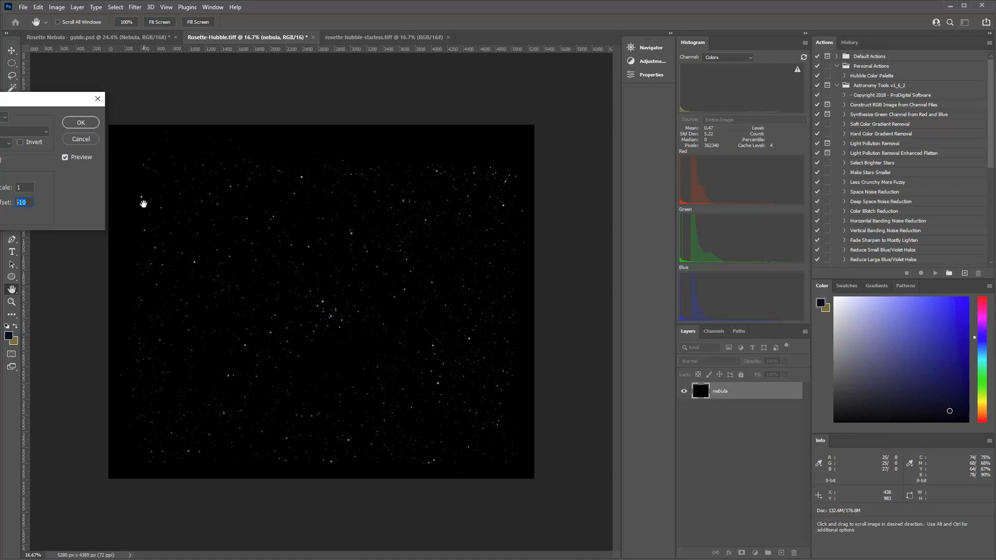
mouse_move(146, 50)
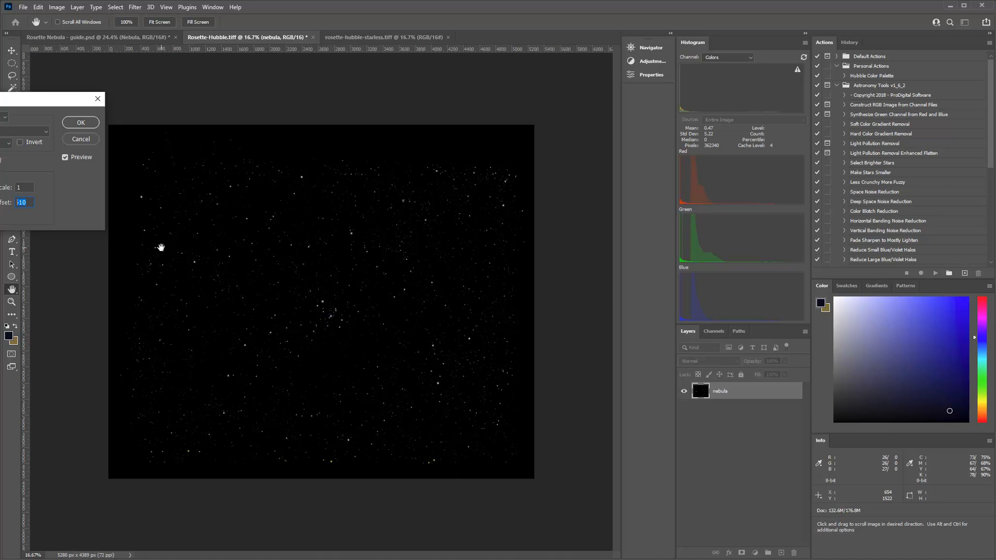
Experiment with the Subtract offset values, settling on -10.
type("40")
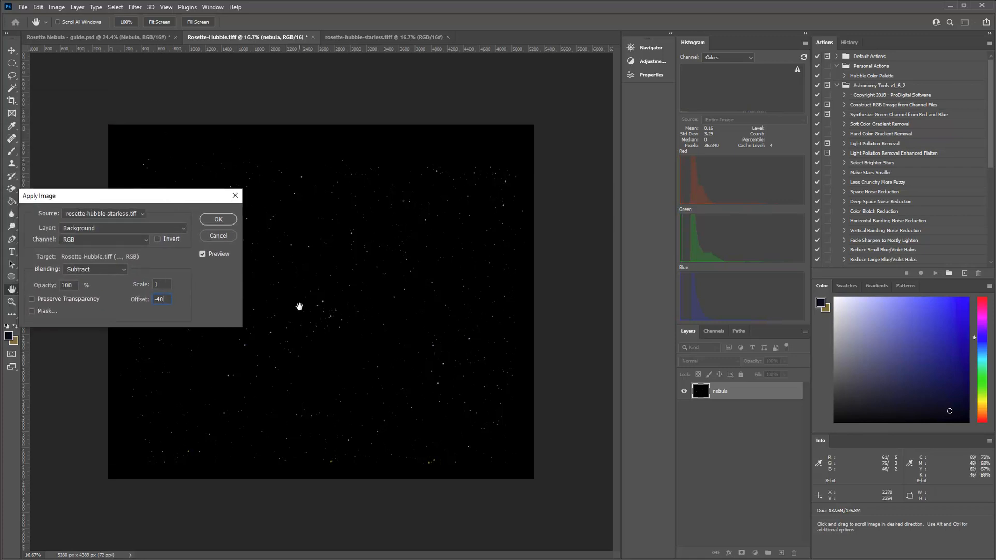
mouse_move(362, 342)
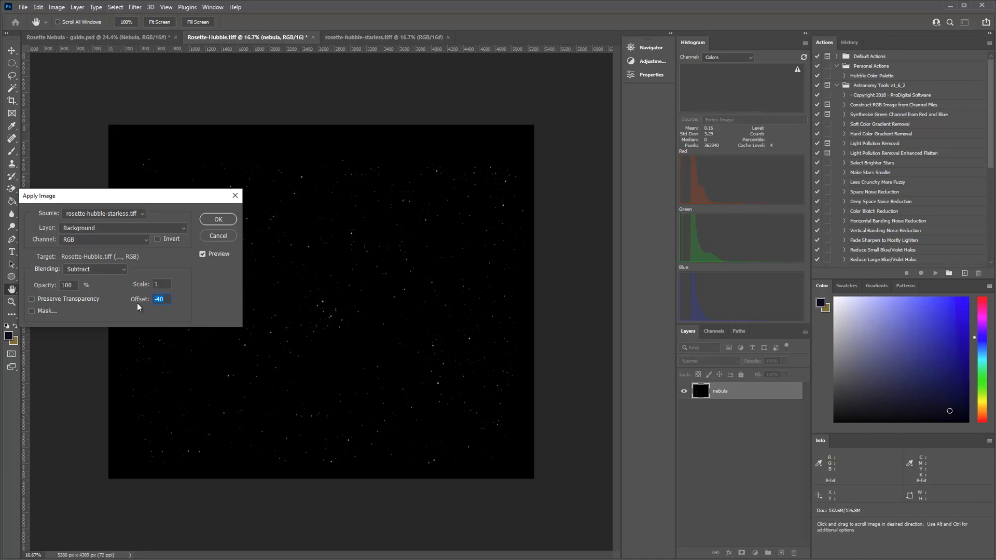
type("0")
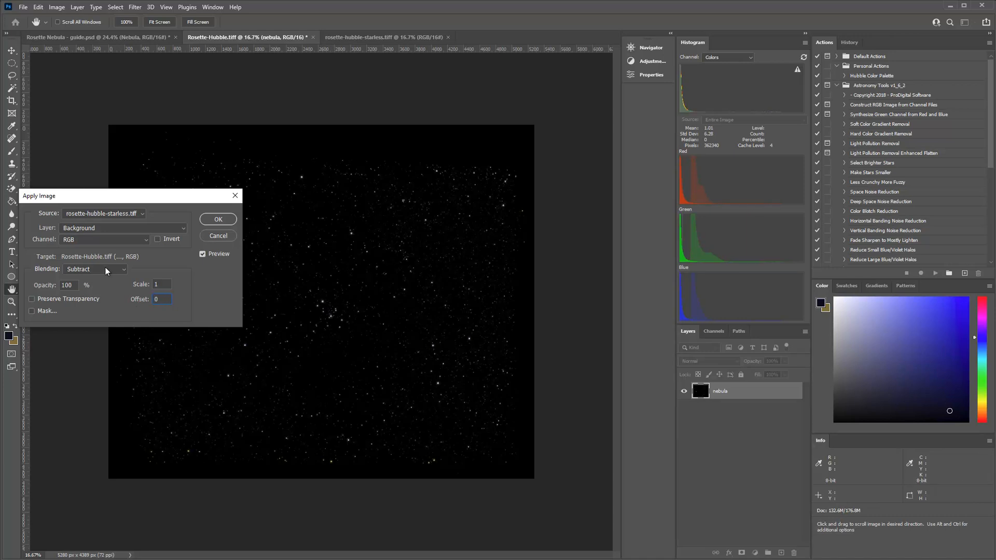
left_click(94, 269)
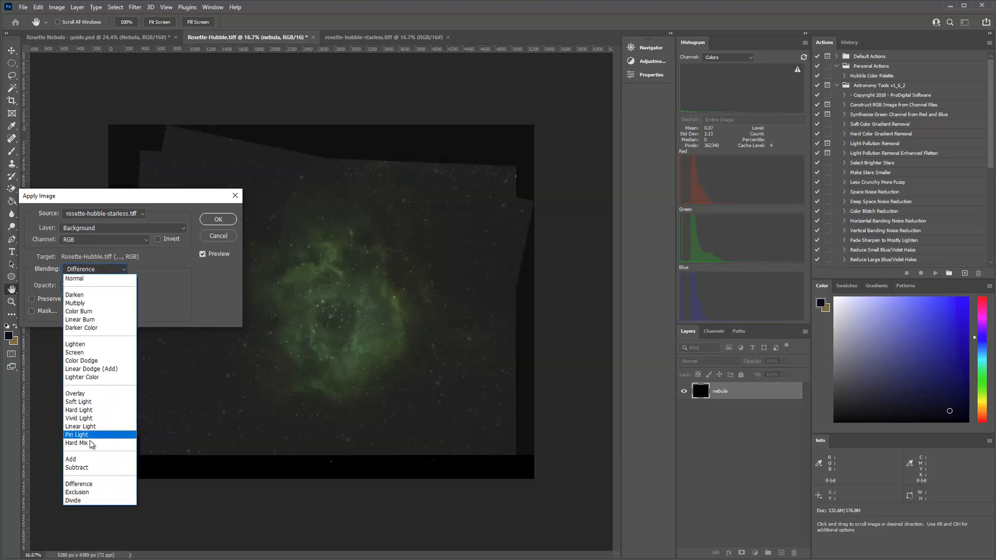
left_click(77, 468)
type("-5")
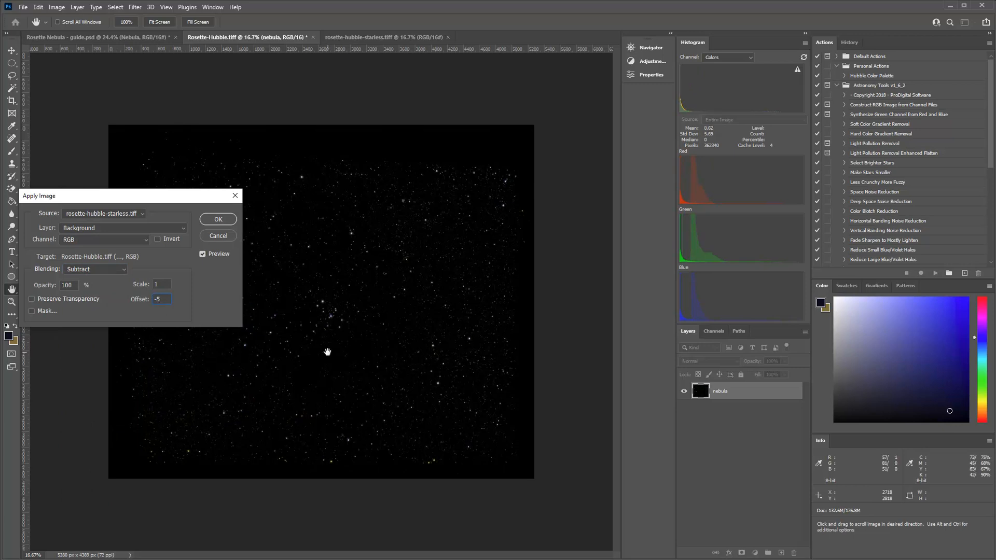
type("-10")
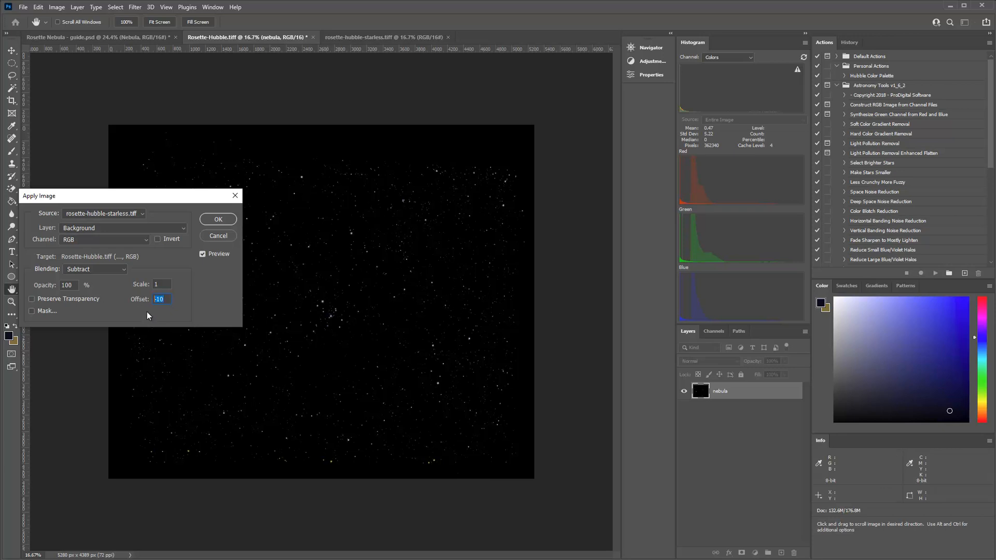
type("+20")
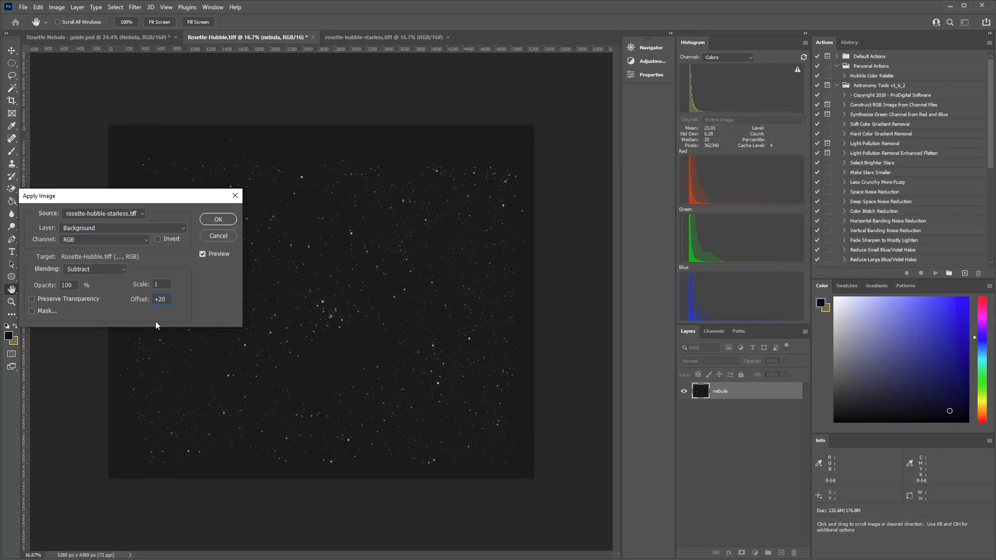
mouse_move(198, 328)
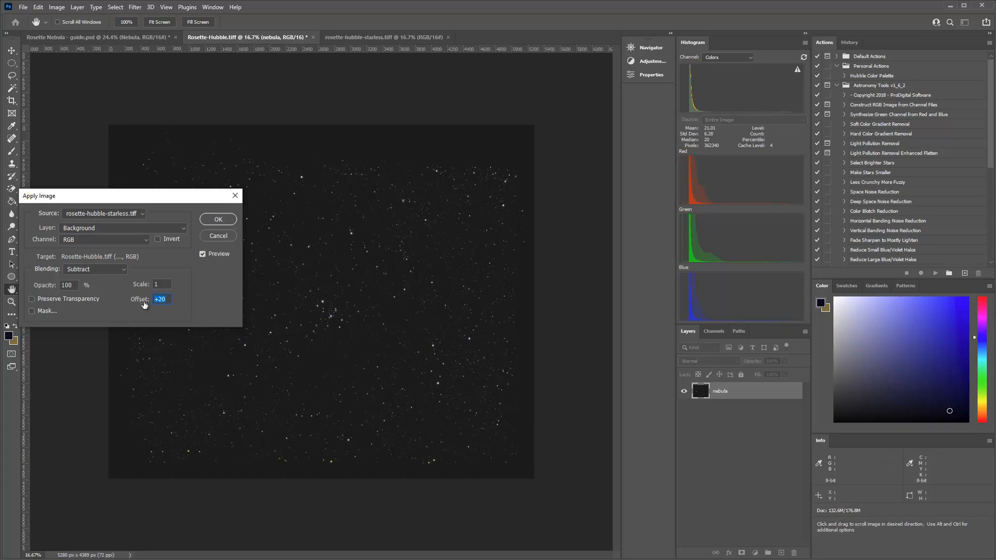
type("50")
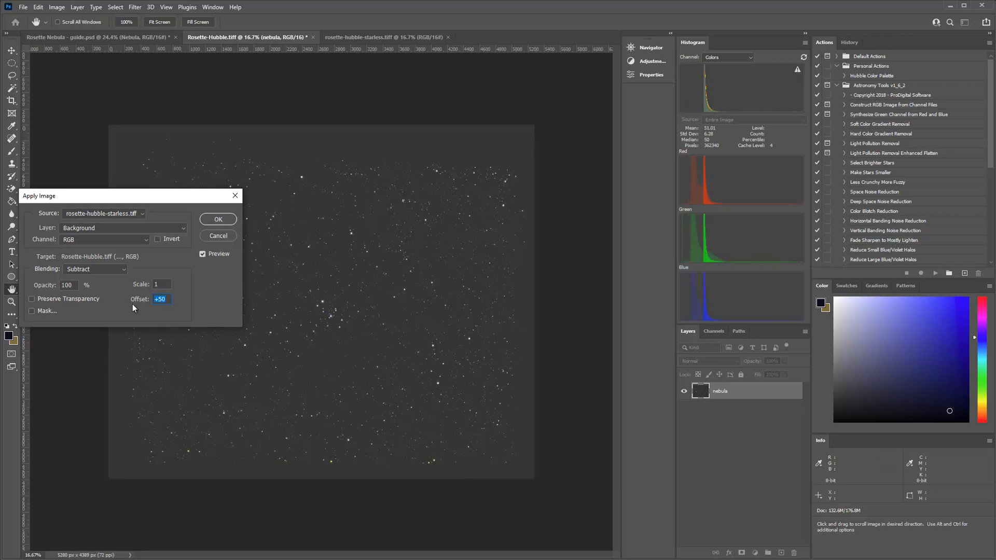
type("-10")
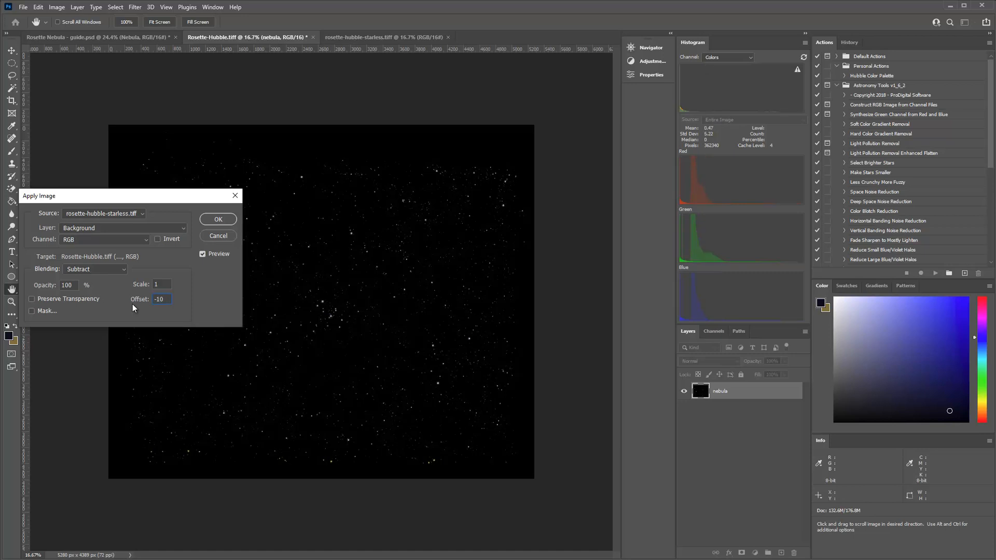
mouse_move(330, 326)
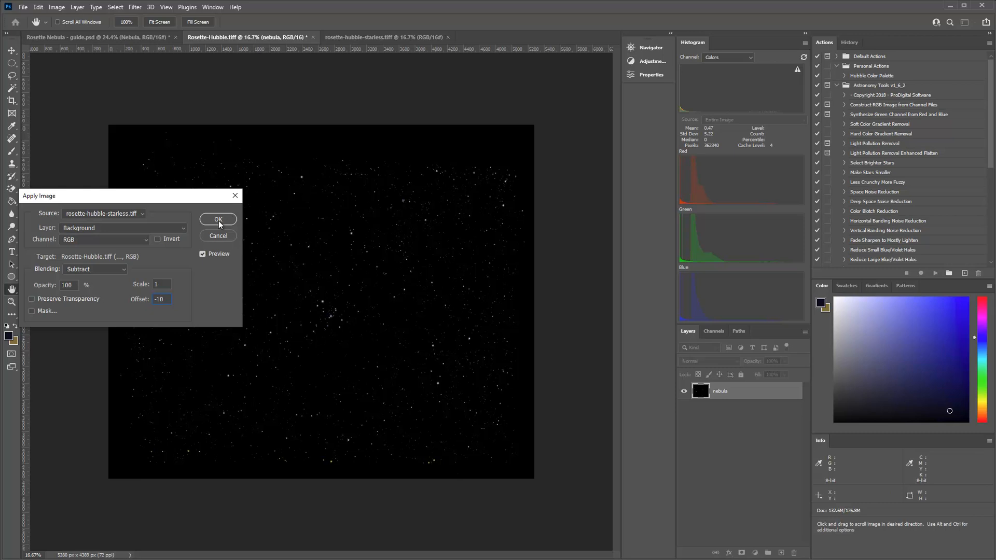
Apply the star extraction and move the stars image into rosette-hubble-starless.tiff.
left_click(218, 219)
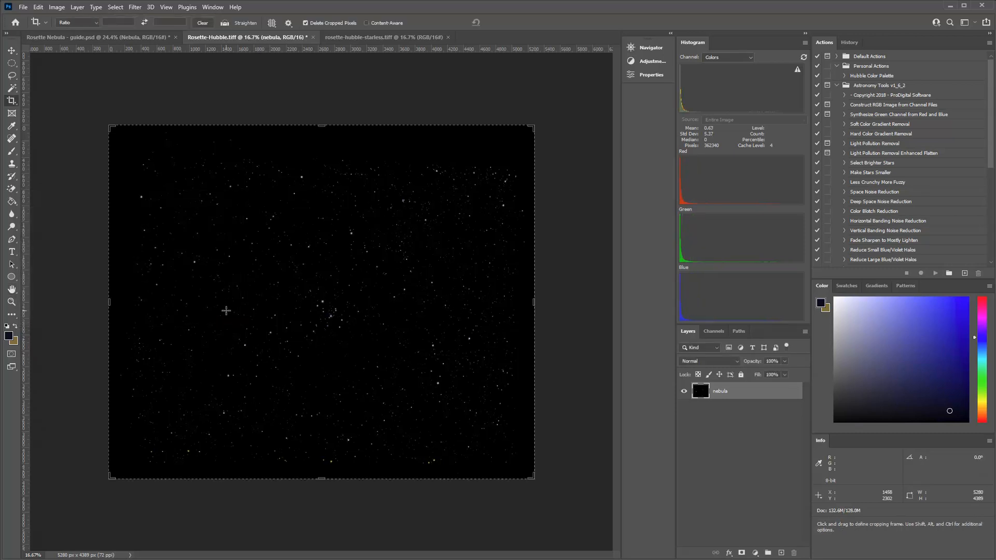
mouse_move(396, 314)
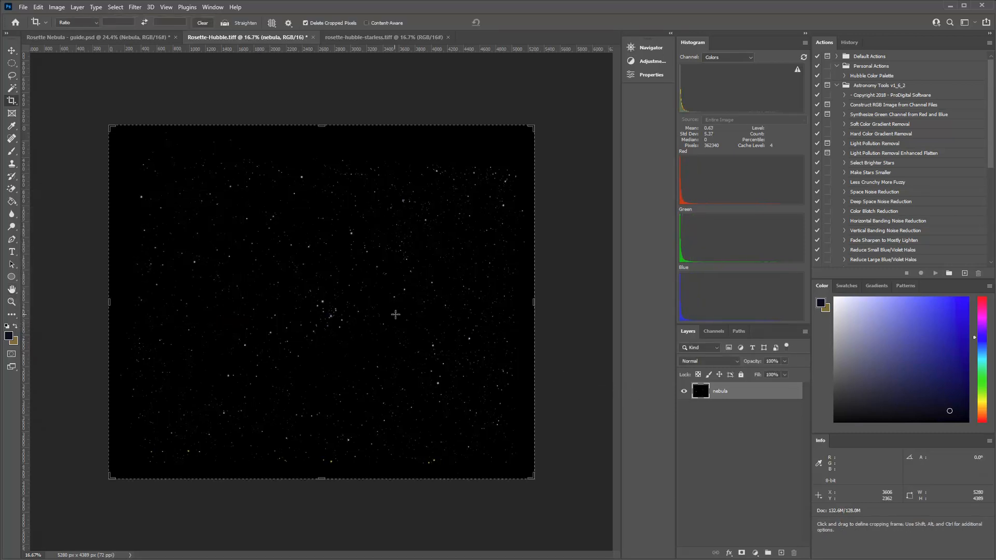
mouse_move(388, 324)
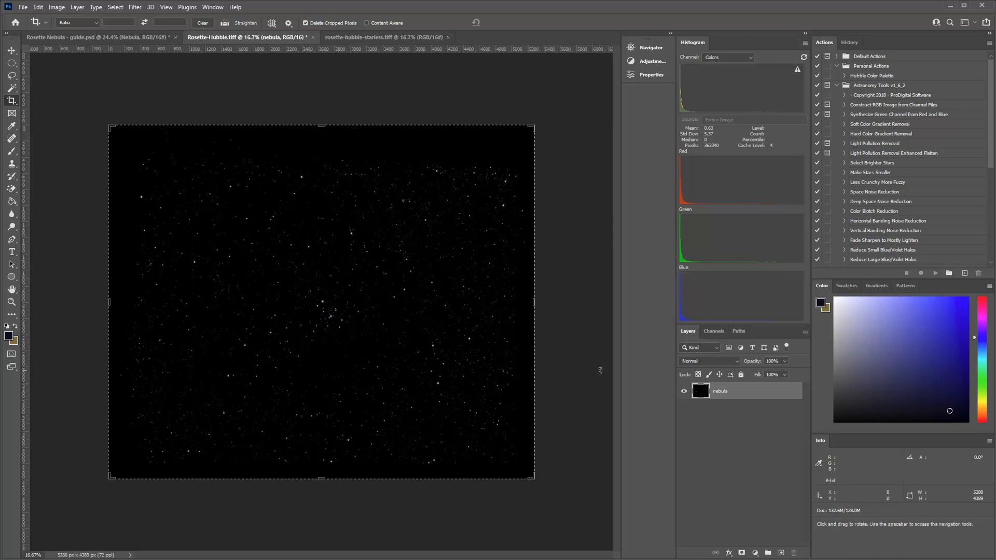
mouse_move(286, 105)
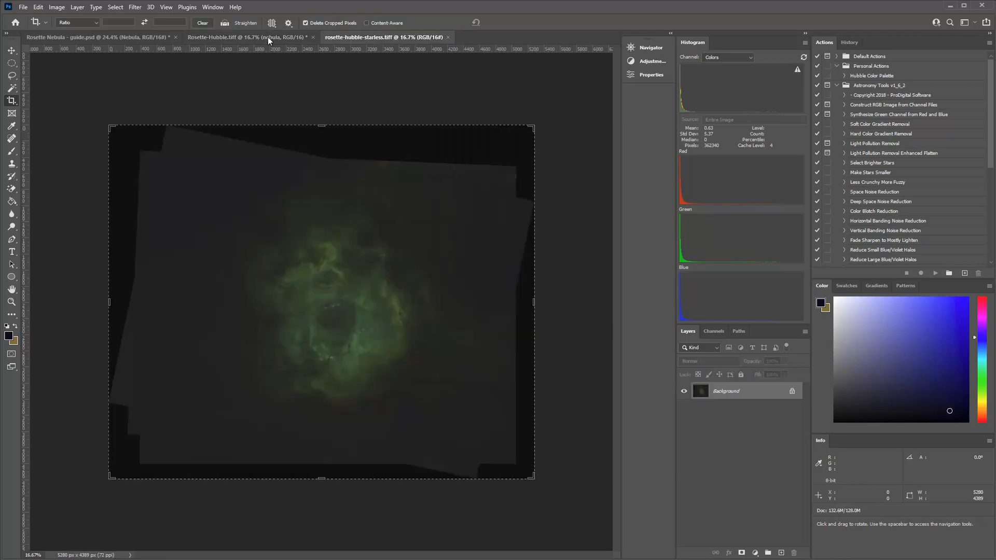
left_click(248, 37)
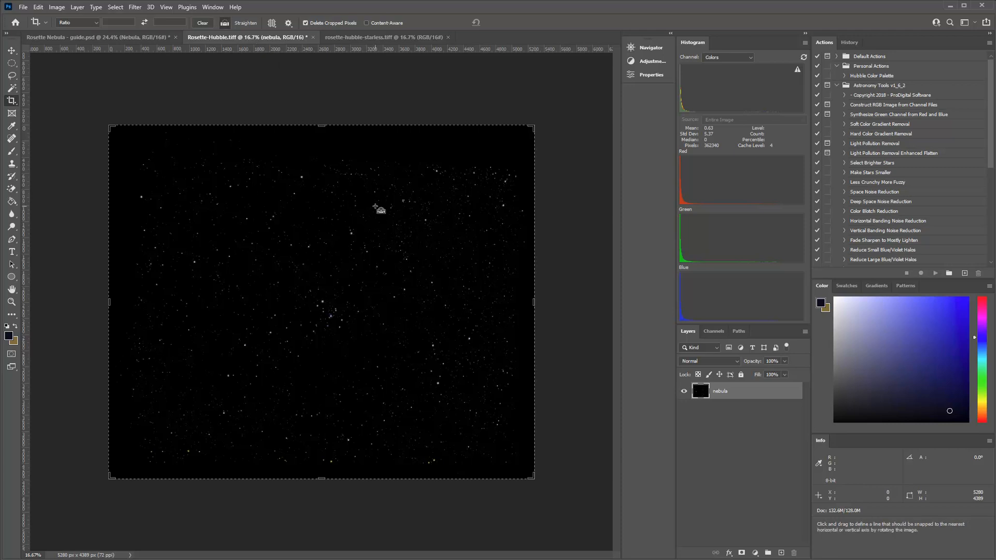
left_click(12, 50)
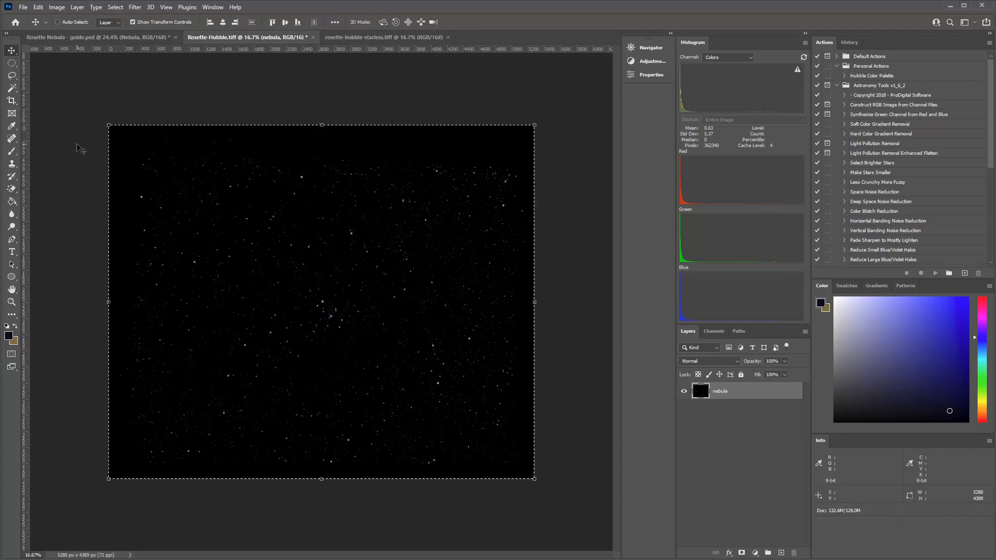
mouse_move(76, 162)
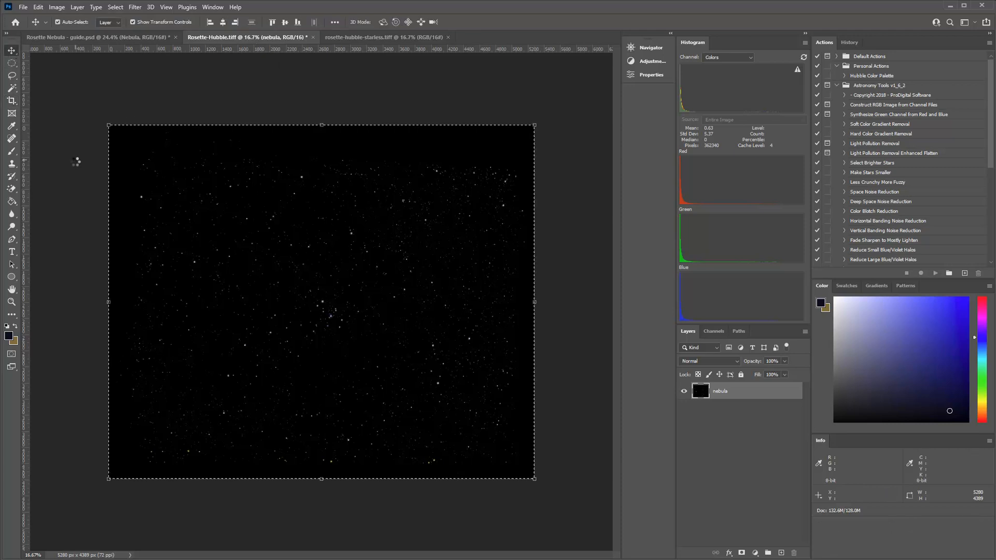
left_click(384, 37)
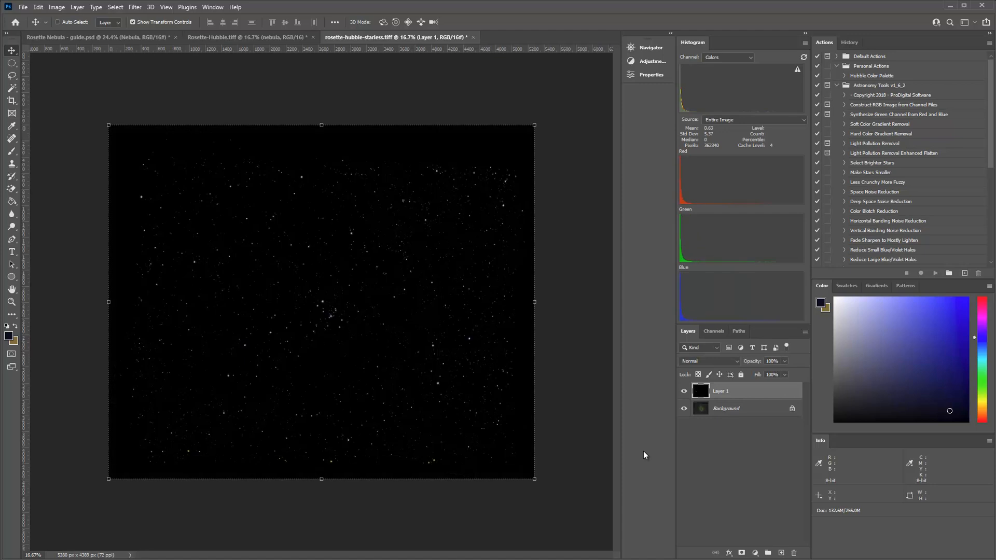
mouse_move(646, 442)
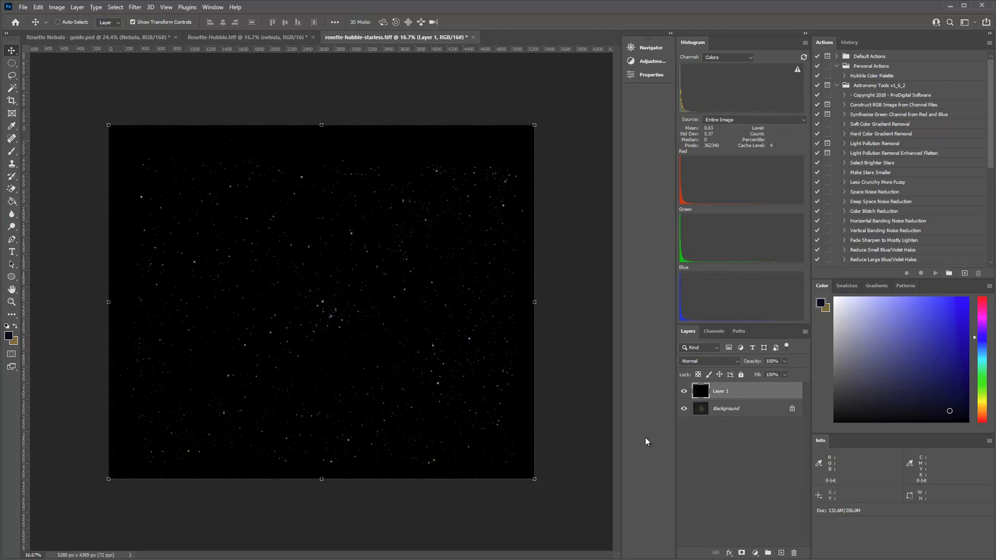
mouse_move(624, 411)
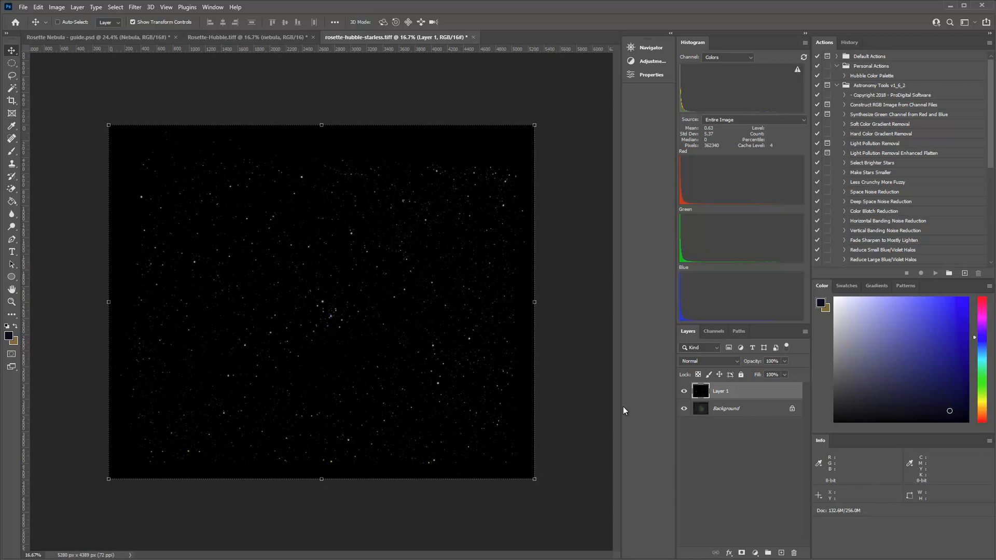
mouse_move(720, 400)
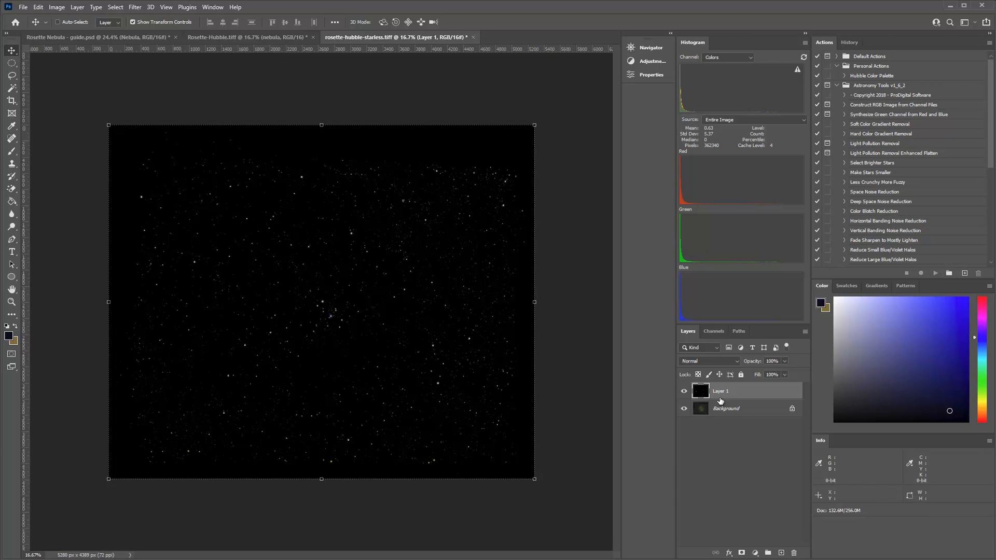
Set Layer 1's blend mode to Linear Dodge (Add) over the starless Background.
left_click(727, 408)
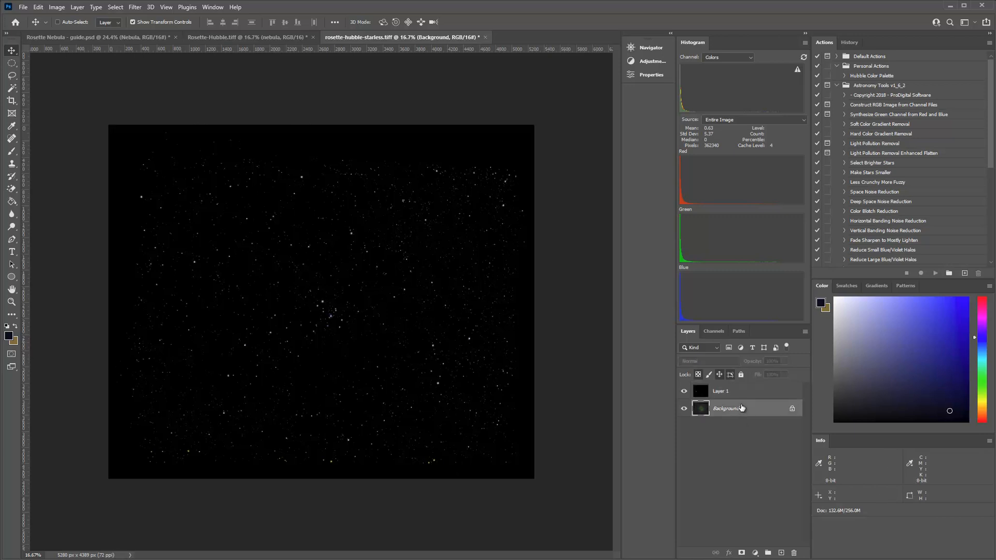
left_click(699, 361)
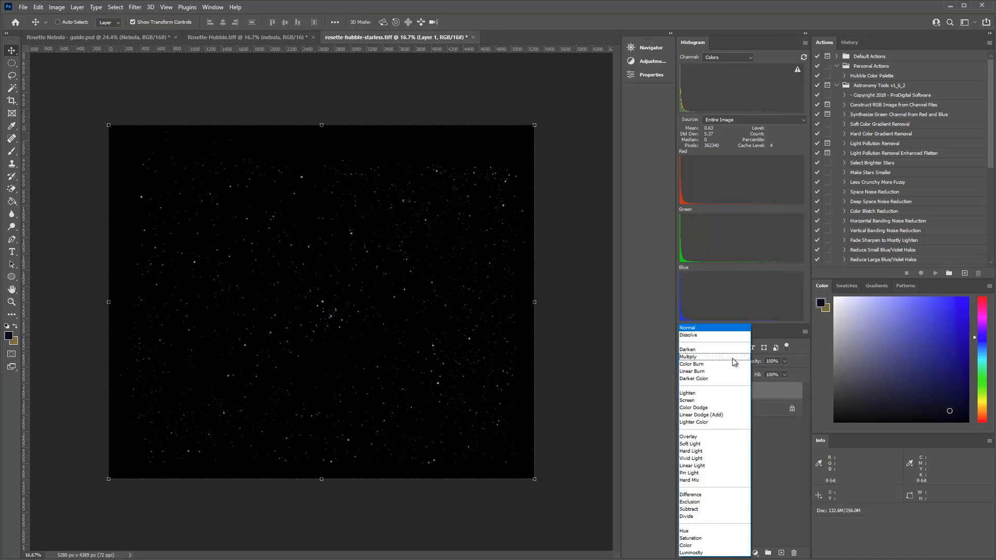
left_click(687, 400)
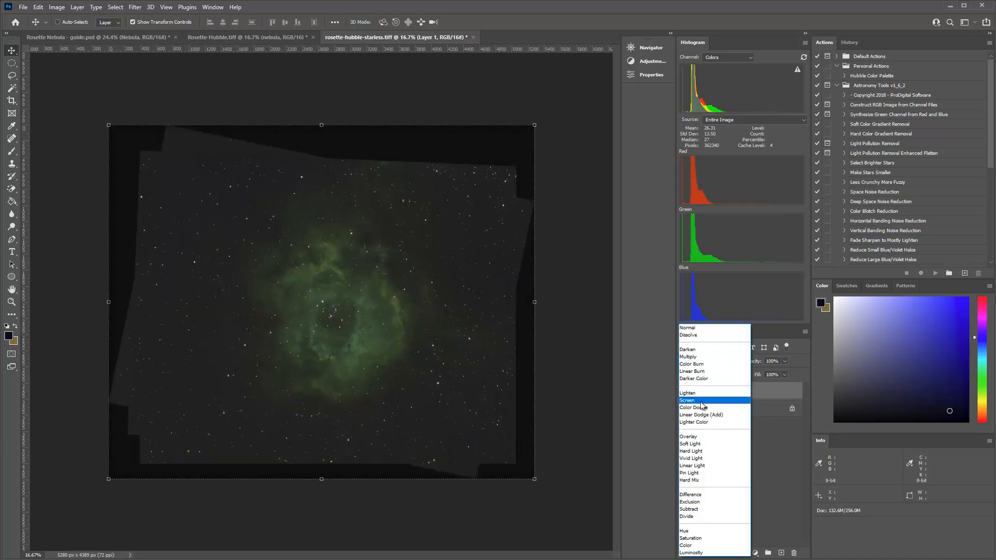
left_click(691, 495)
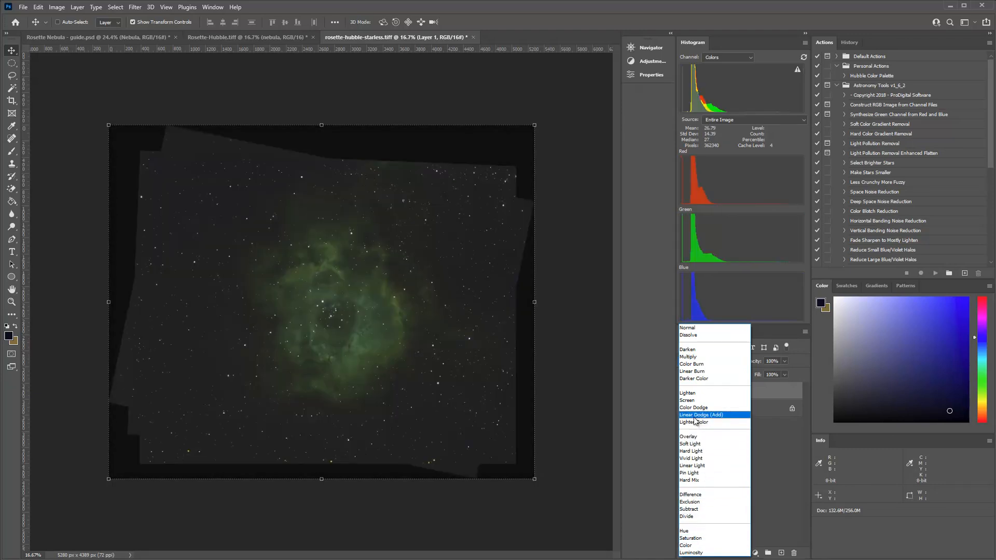
left_click(701, 415)
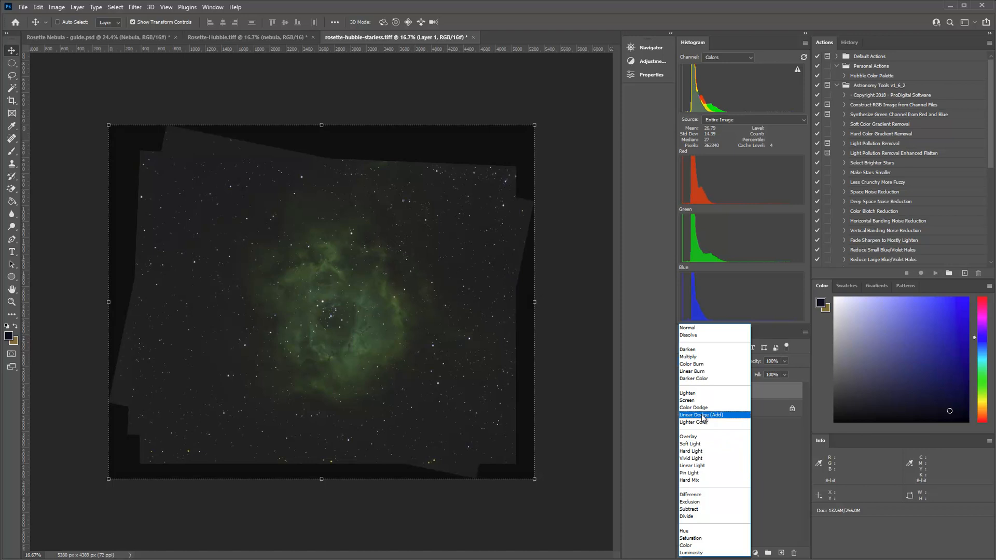
left_click(701, 415)
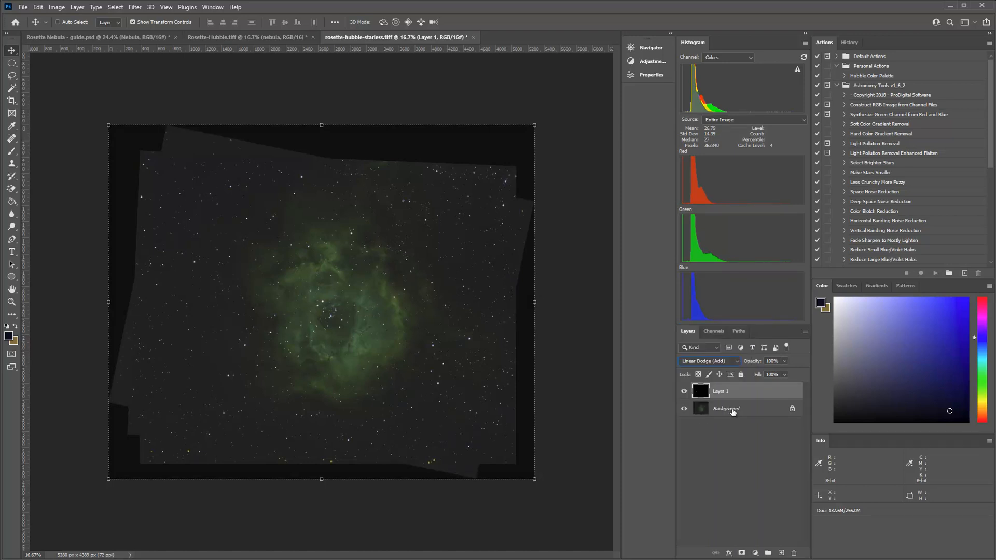
mouse_move(725, 409)
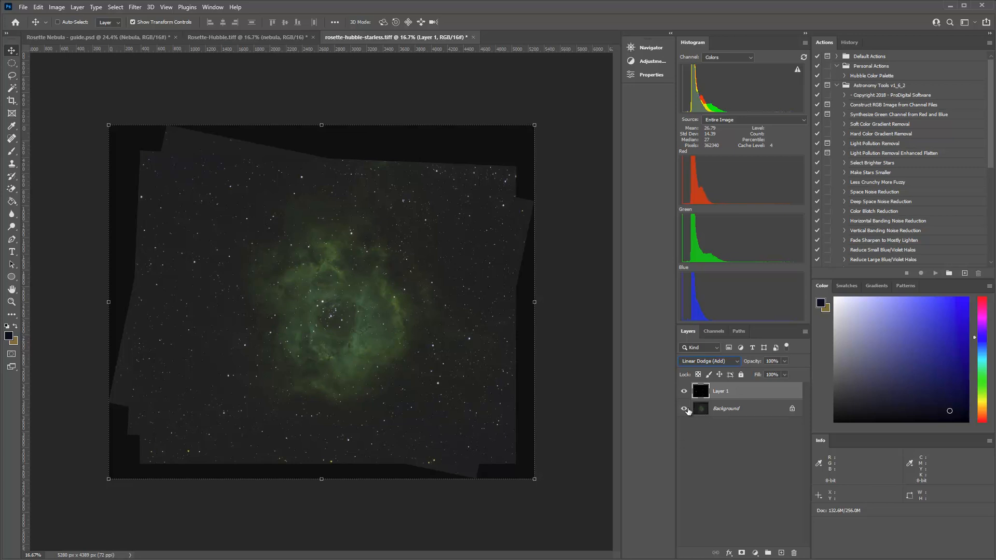
left_click(684, 391)
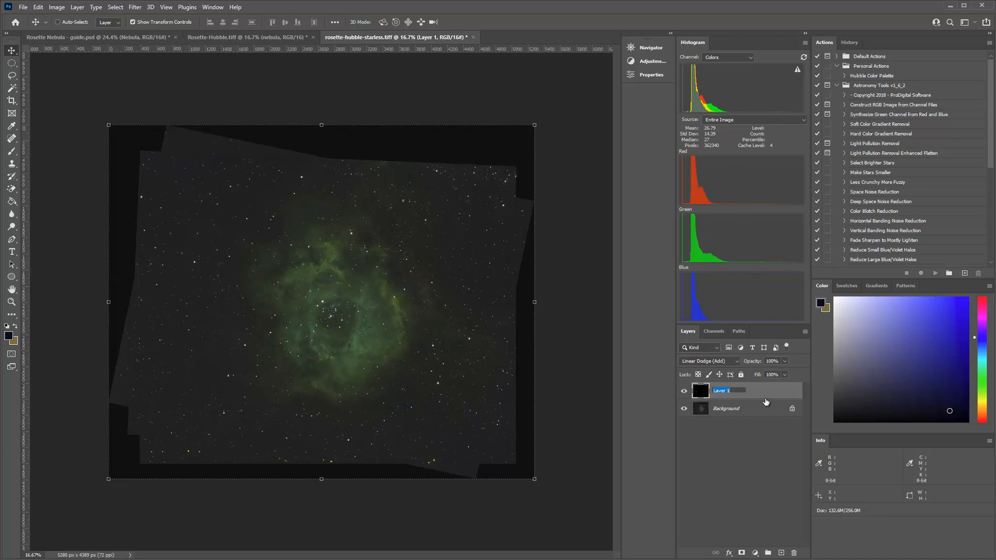
Rename Layer 1 to stars and convert Background into a layer named Nebula.
type("stars")
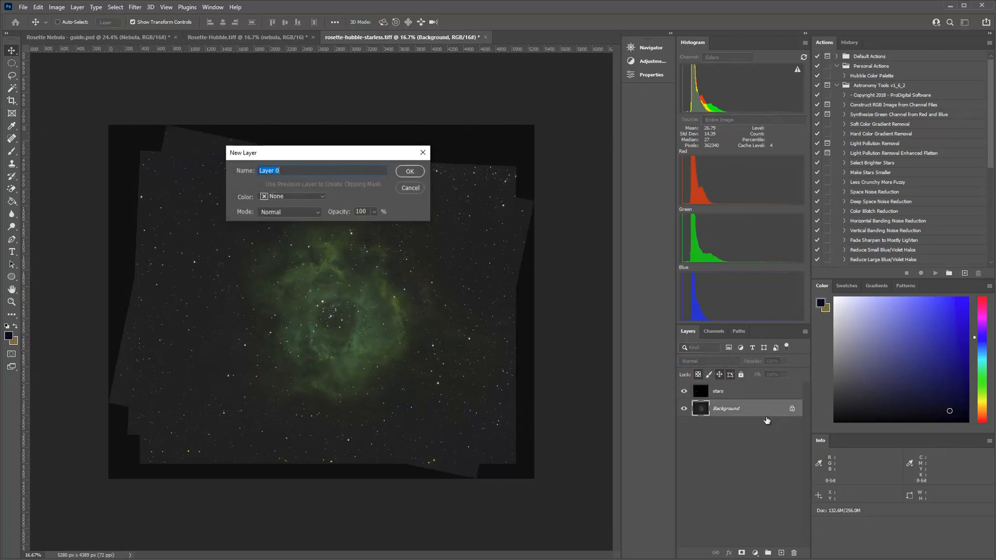
left_click(409, 171)
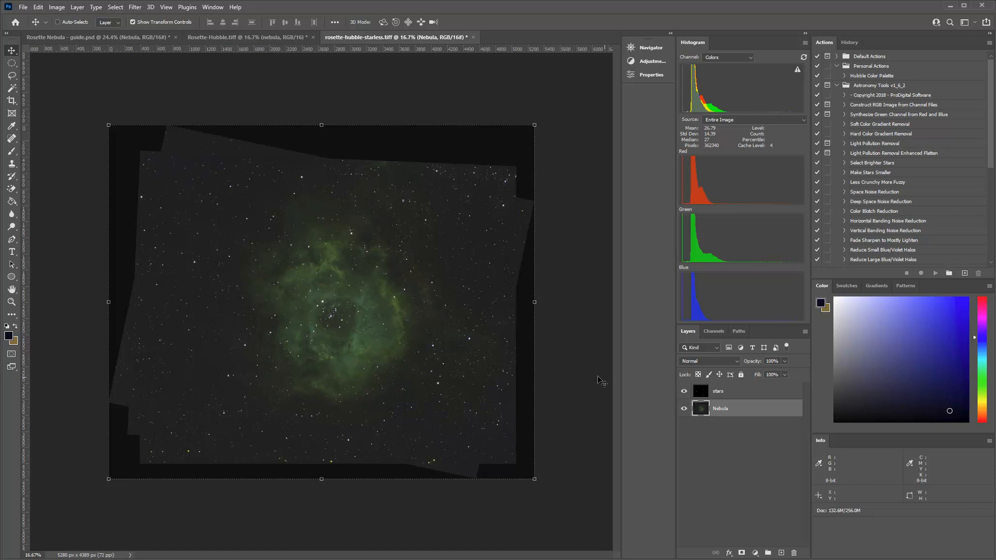
mouse_move(16, 40)
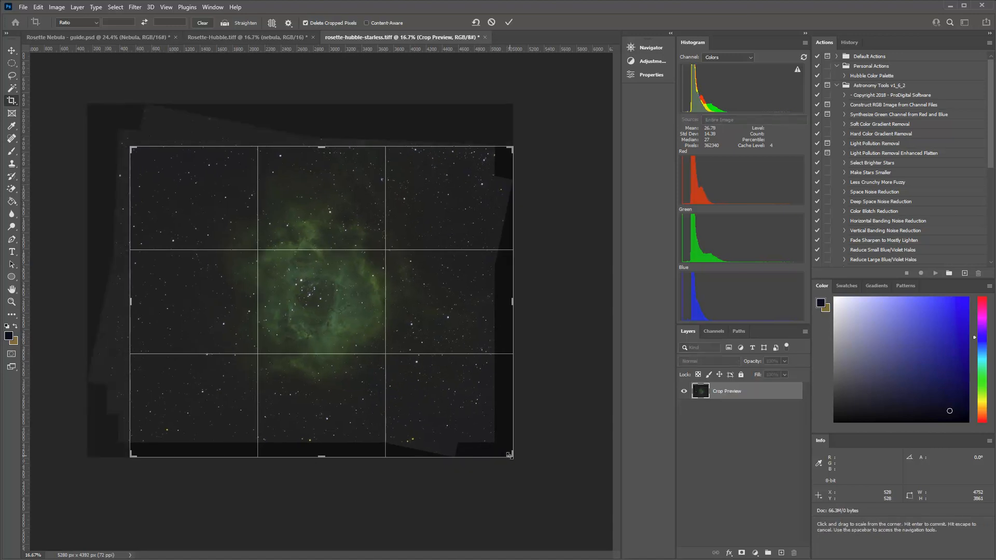
Crop the starless document to 4368 × 3525 and hide the stars layer.
left_click_drag(508, 454, 495, 441)
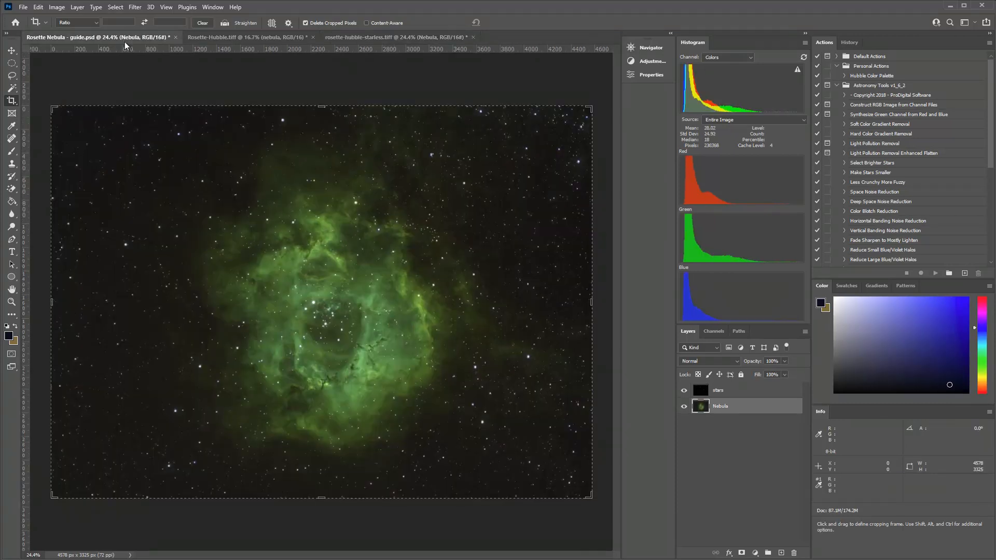
left_click(396, 37)
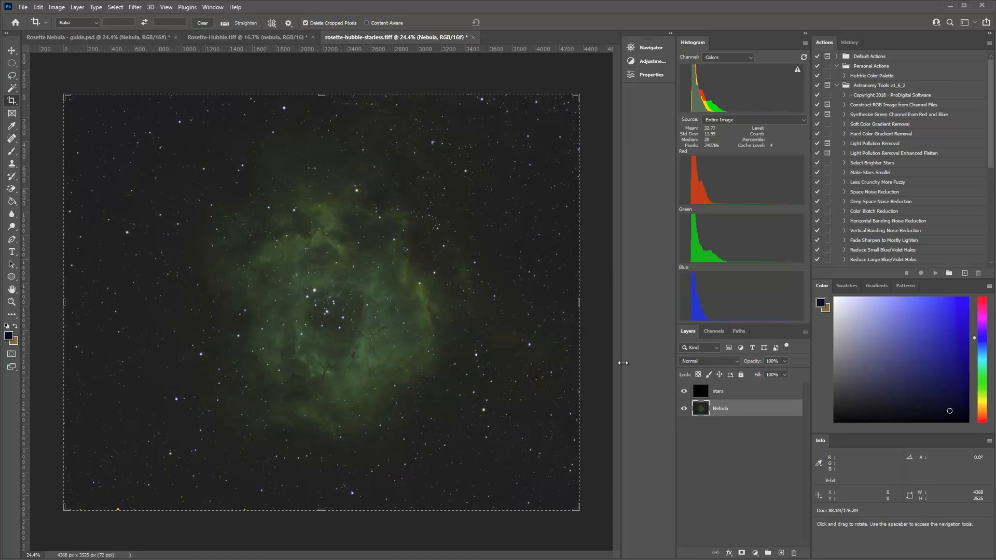
mouse_move(614, 379)
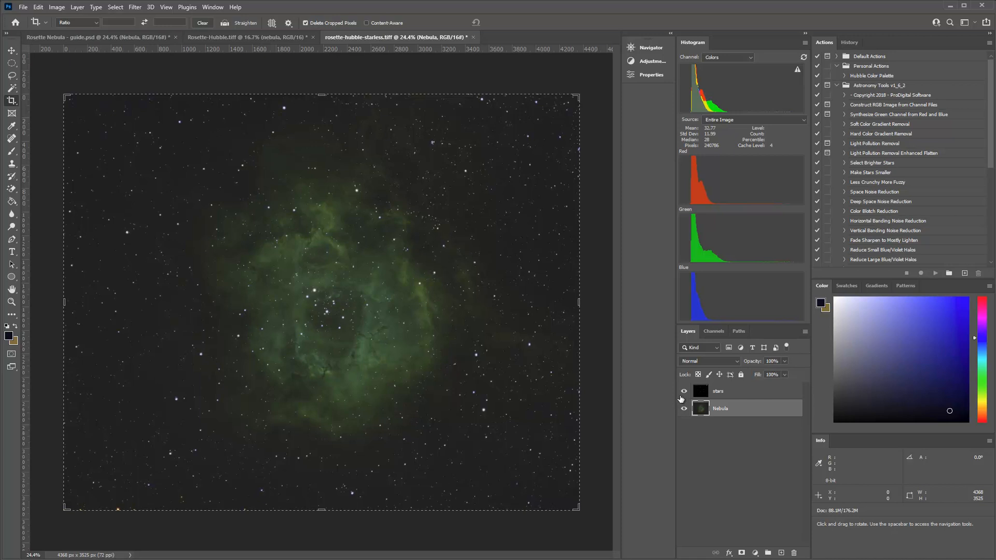
left_click(685, 392)
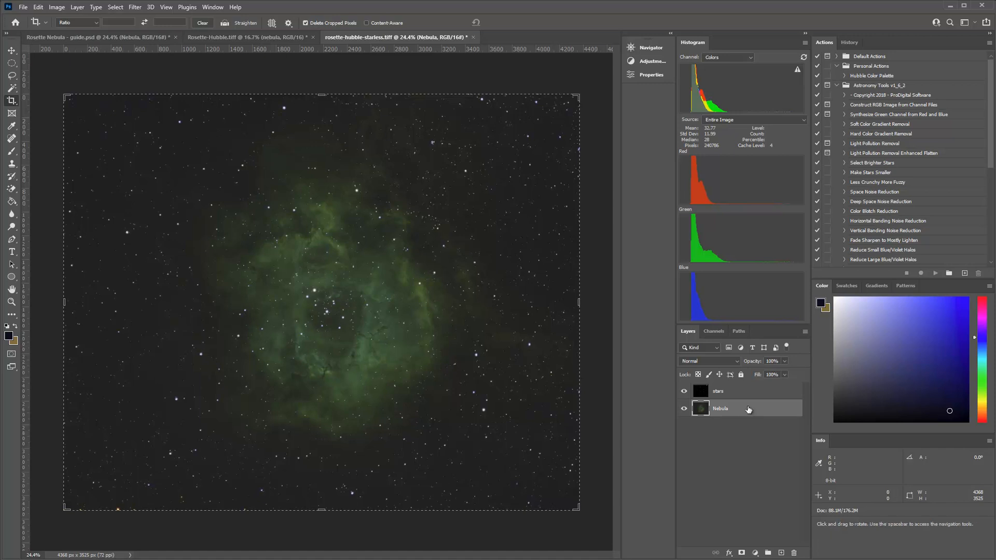
left_click(685, 391)
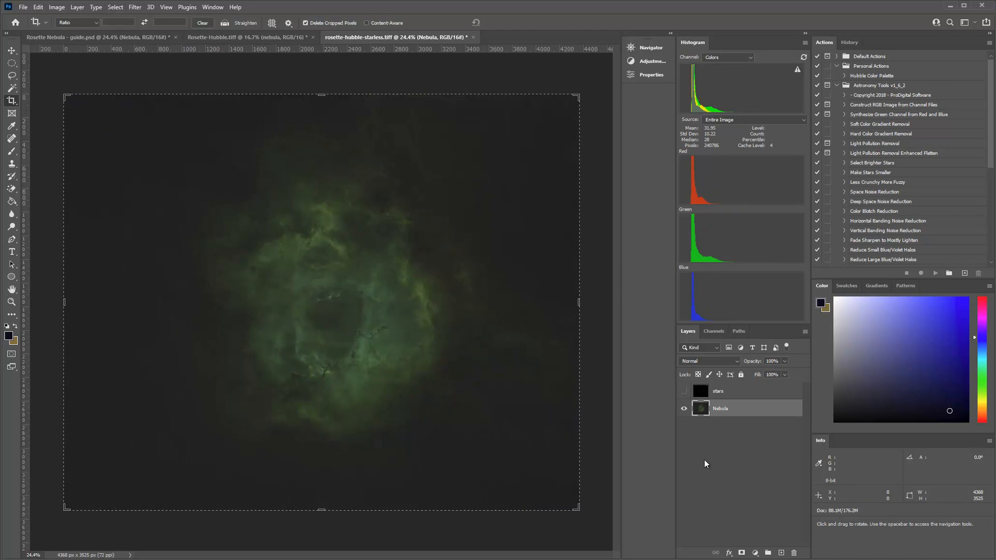
mouse_move(541, 212)
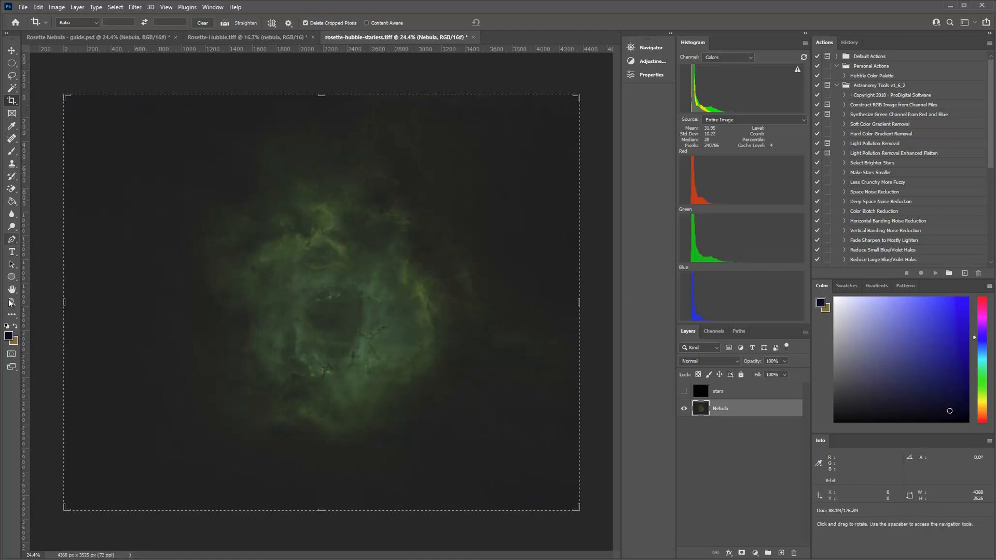
mouse_move(452, 271)
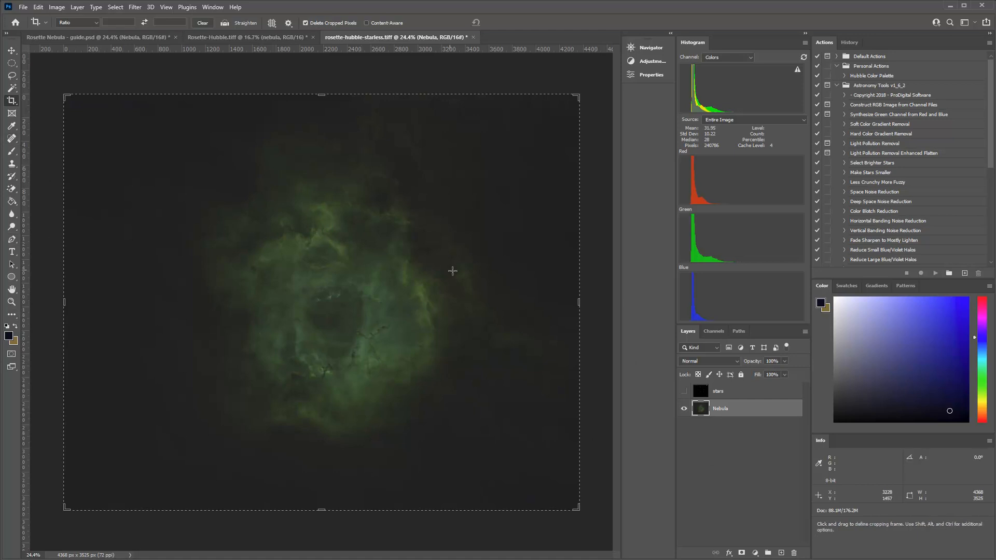
mouse_move(135, 152)
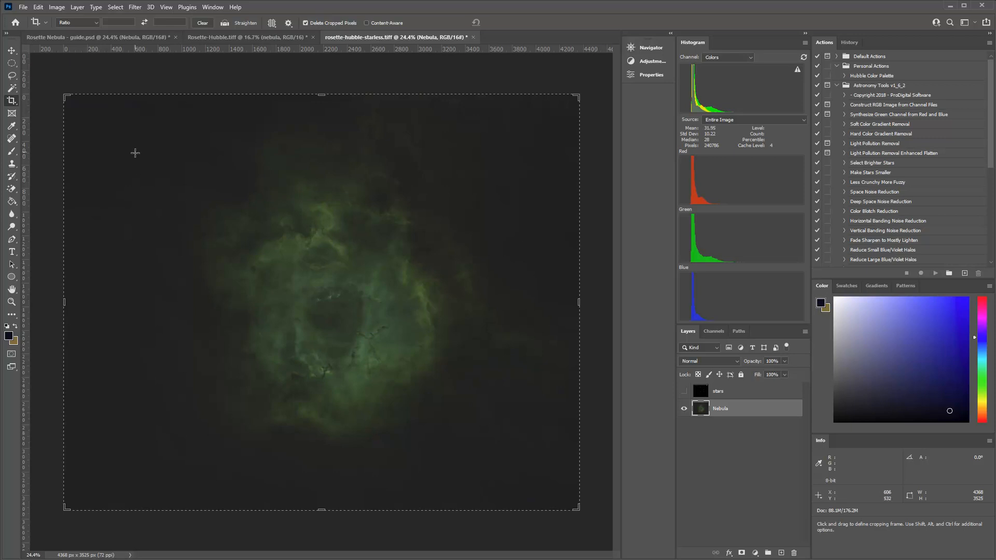
mouse_move(487, 328)
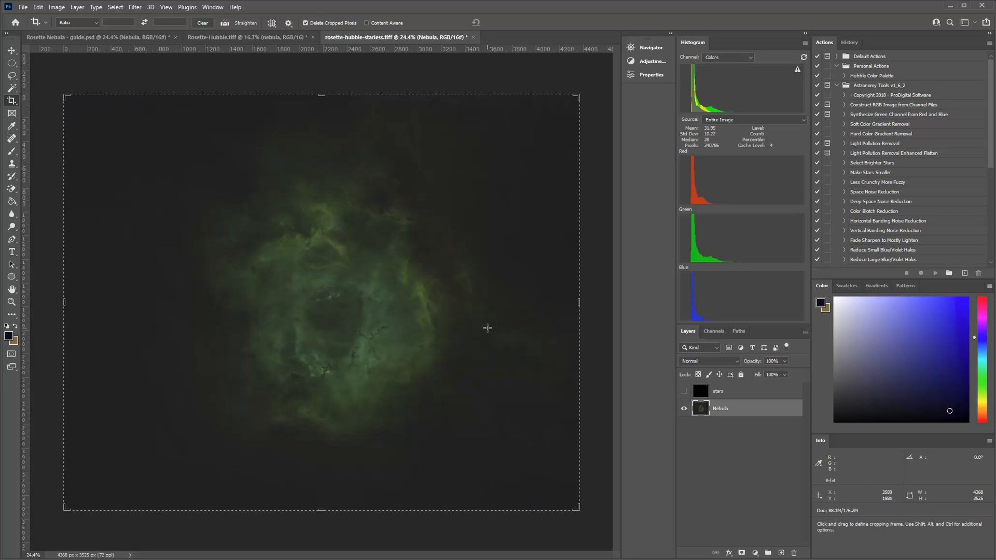
mouse_move(532, 447)
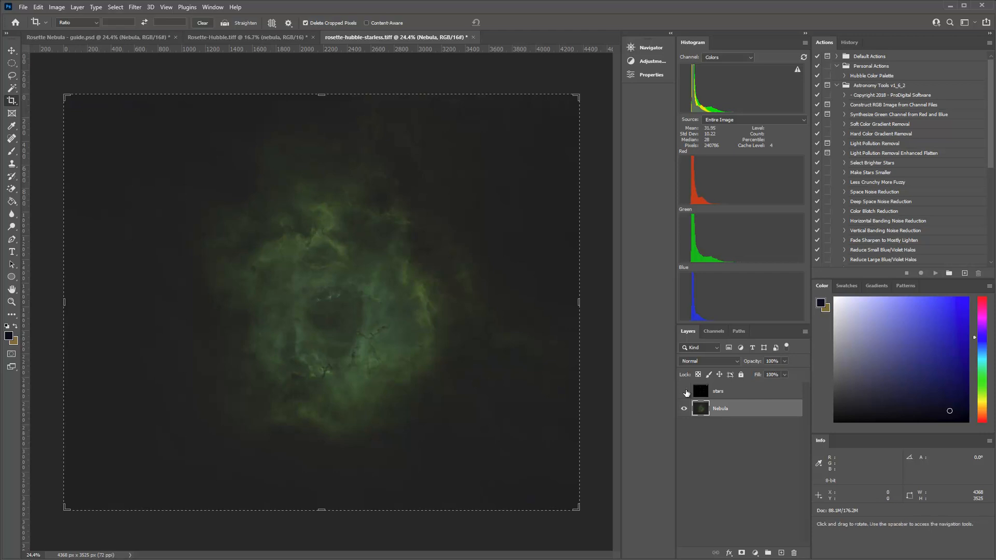
left_click(684, 390)
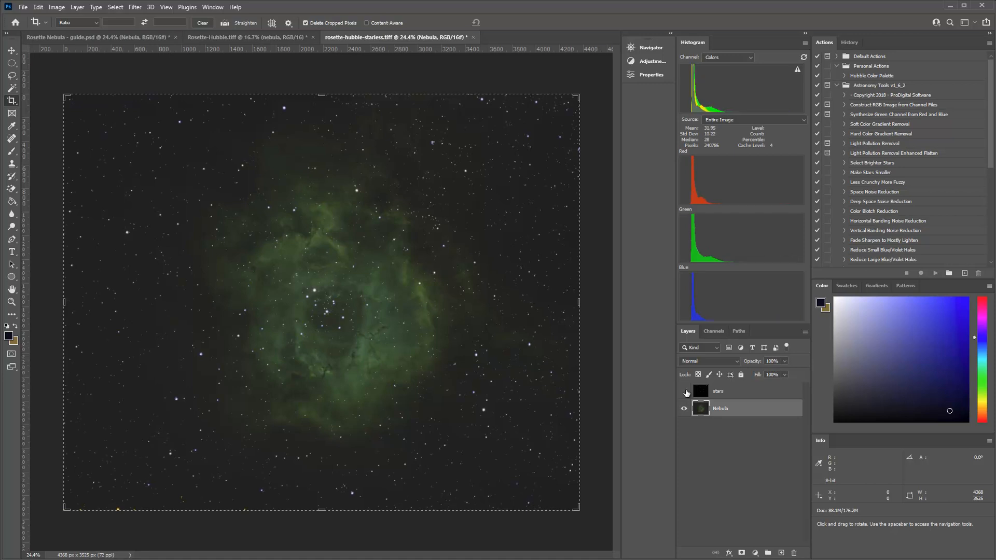
Hide the stars layer and view the nebula's Blue, Green and Red channels, then RGB.
left_click(684, 391)
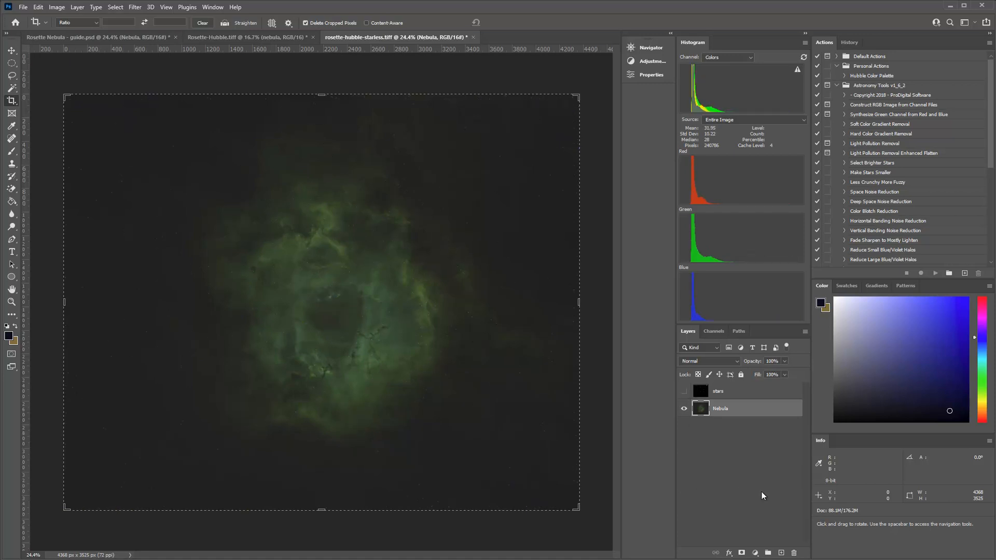
mouse_move(712, 343)
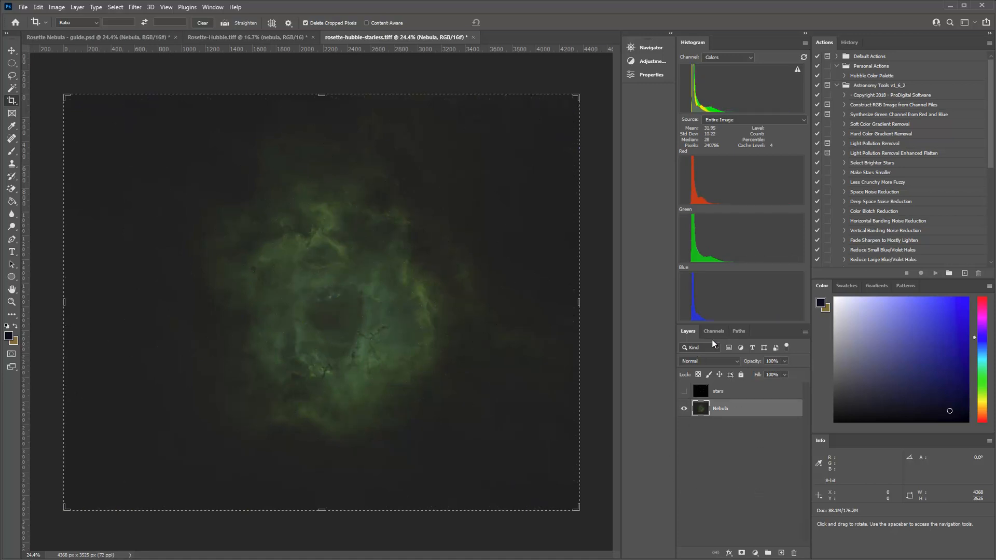
left_click(713, 331)
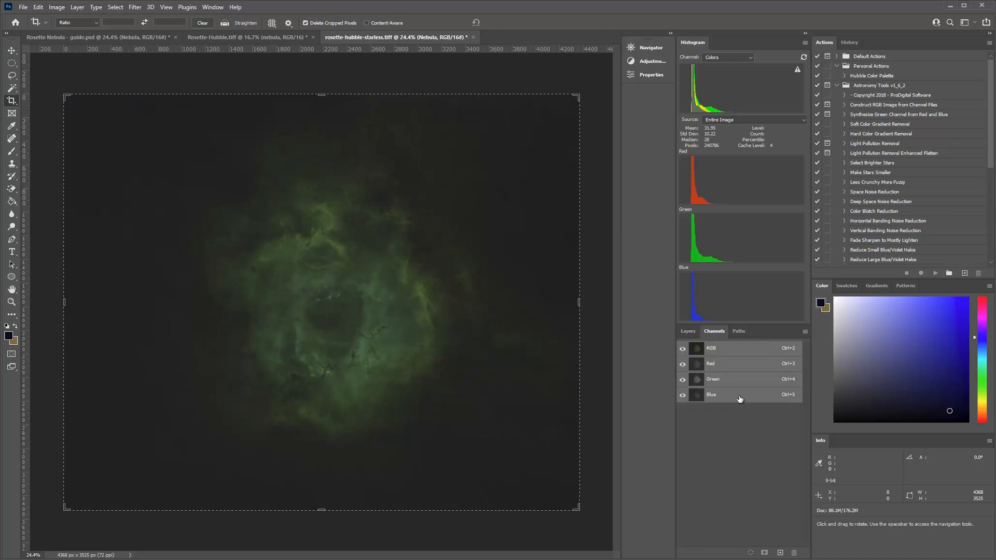
mouse_move(711, 400)
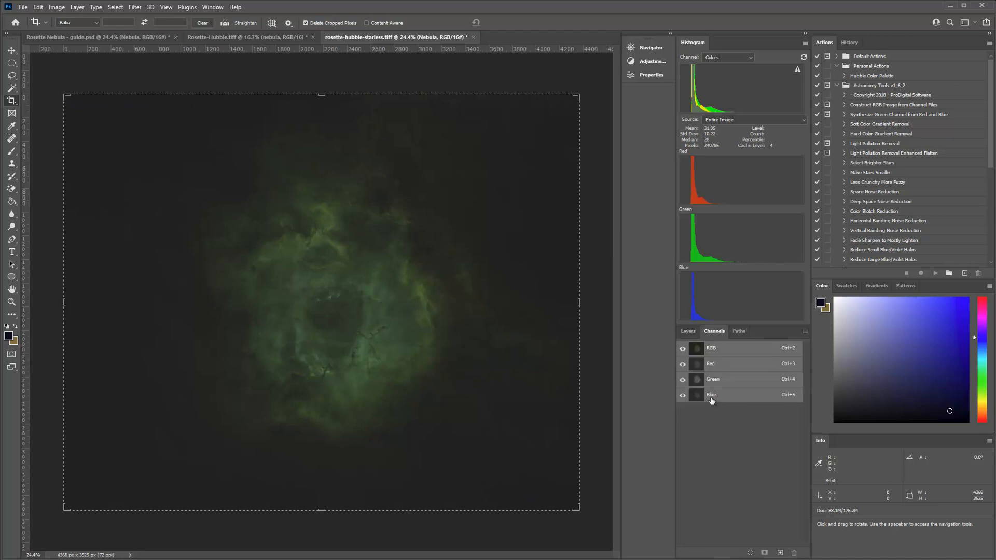
left_click(682, 348)
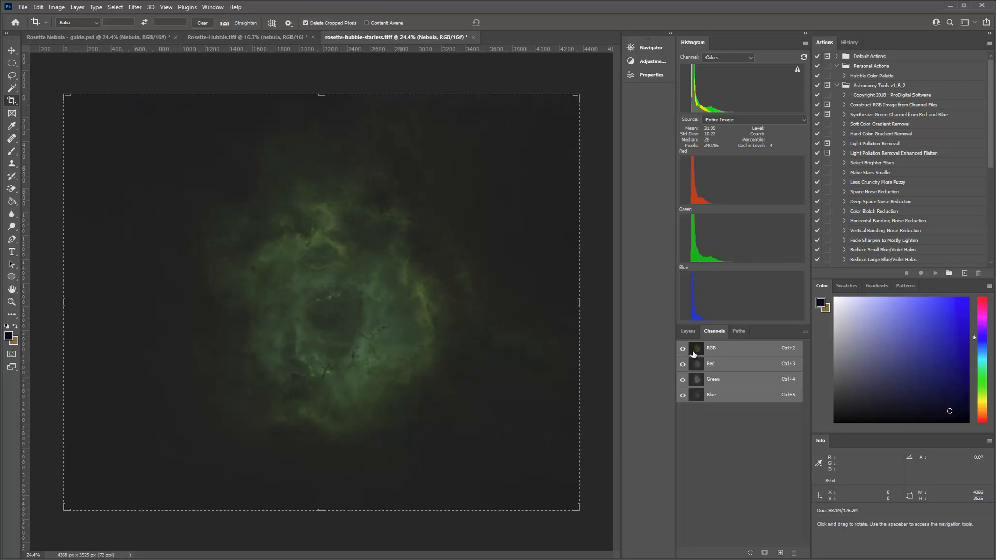
left_click(711, 394)
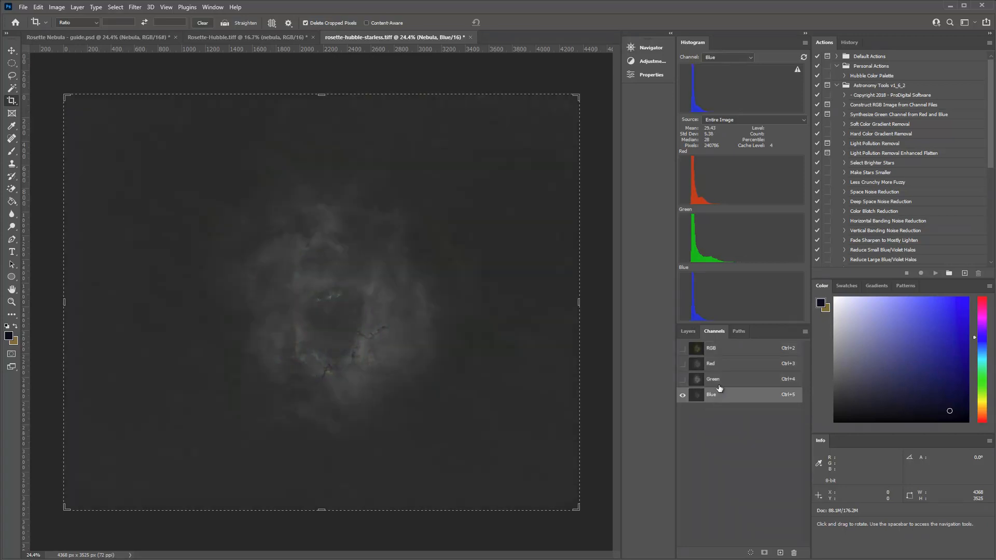
left_click(711, 363)
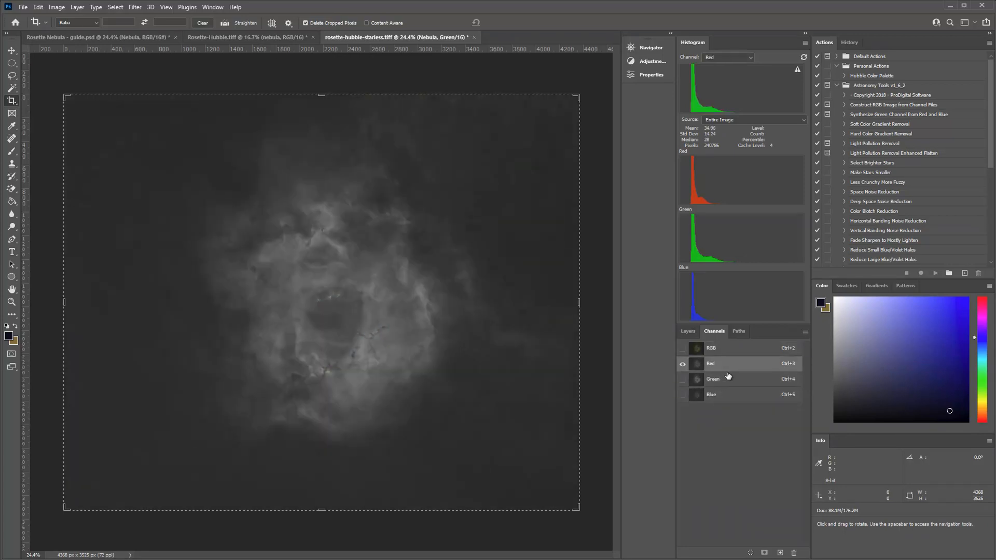
left_click(710, 363)
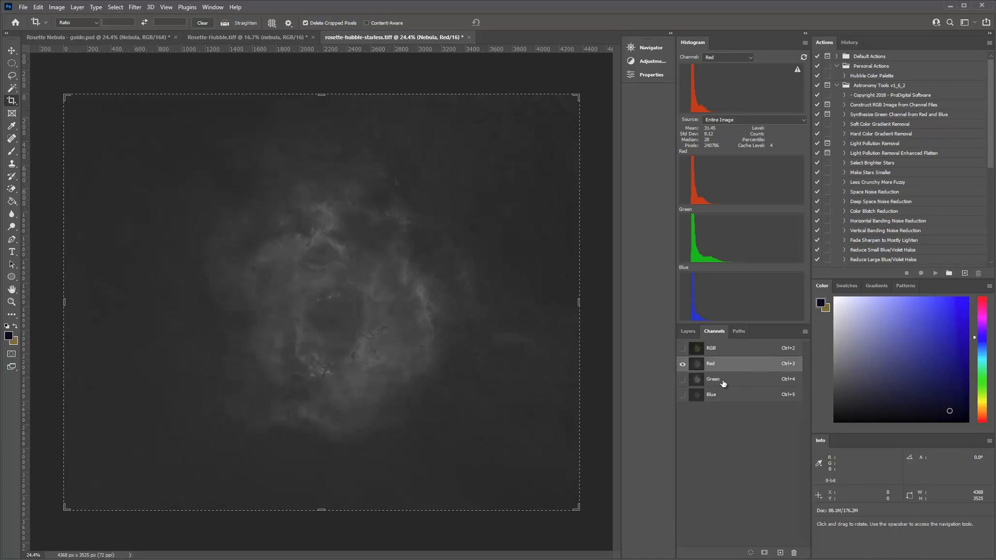
left_click(713, 380)
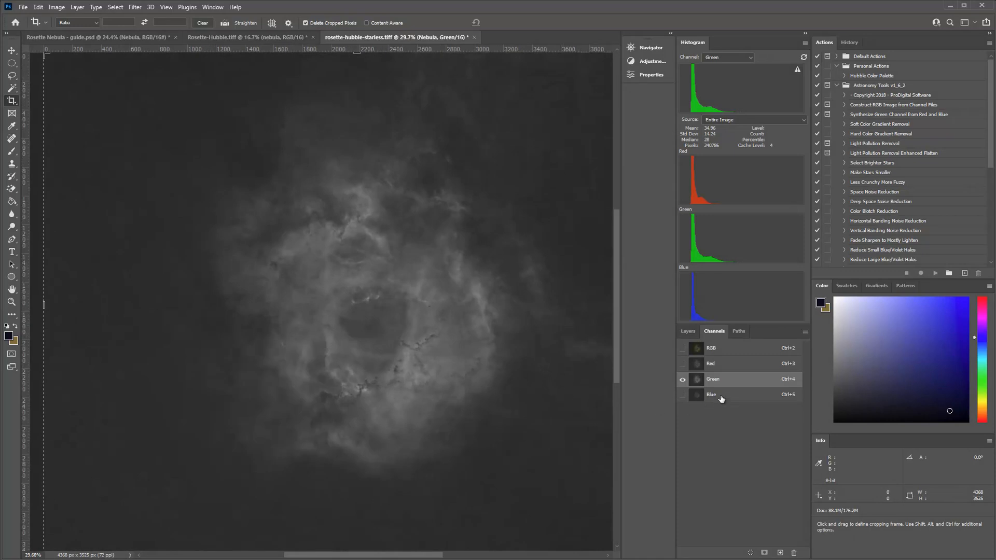
left_click(712, 394)
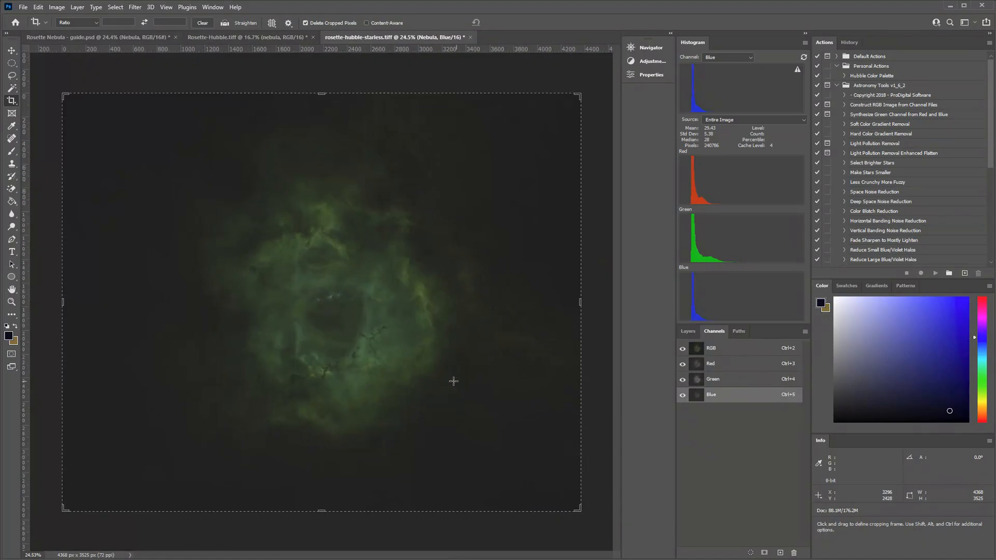
left_click(688, 331)
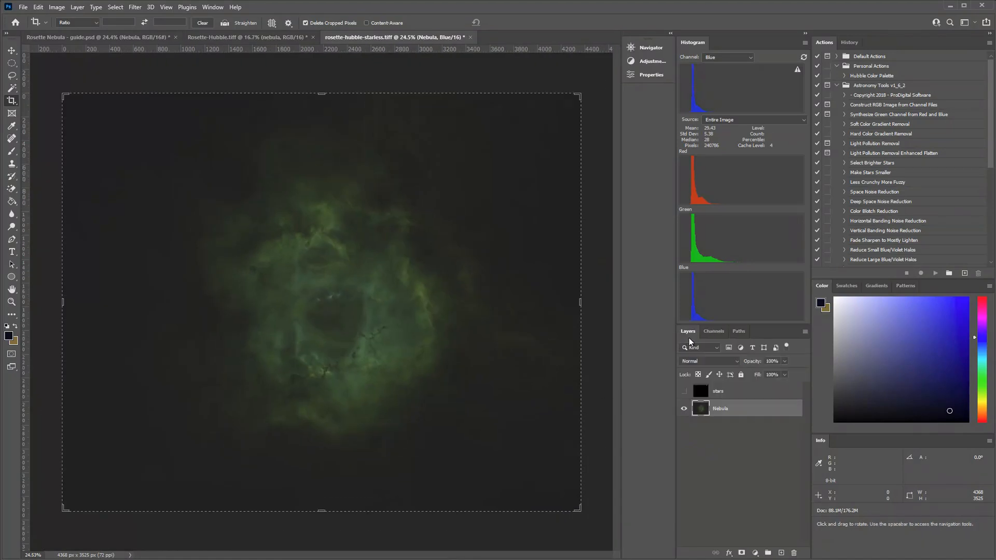
Hide guide.psd's stars layer, view Rosette-Hubble, then return to the starless document.
left_click(684, 390)
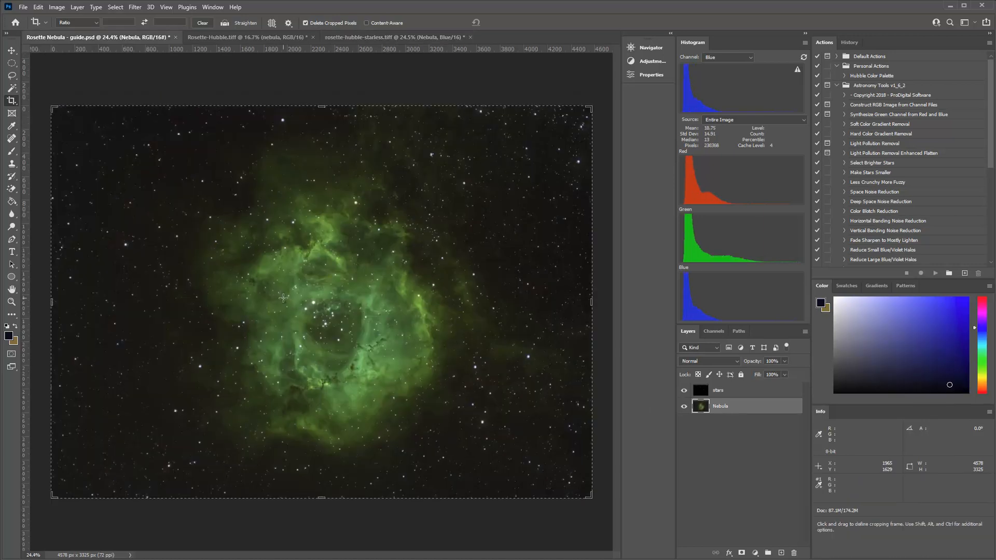
mouse_move(397, 336)
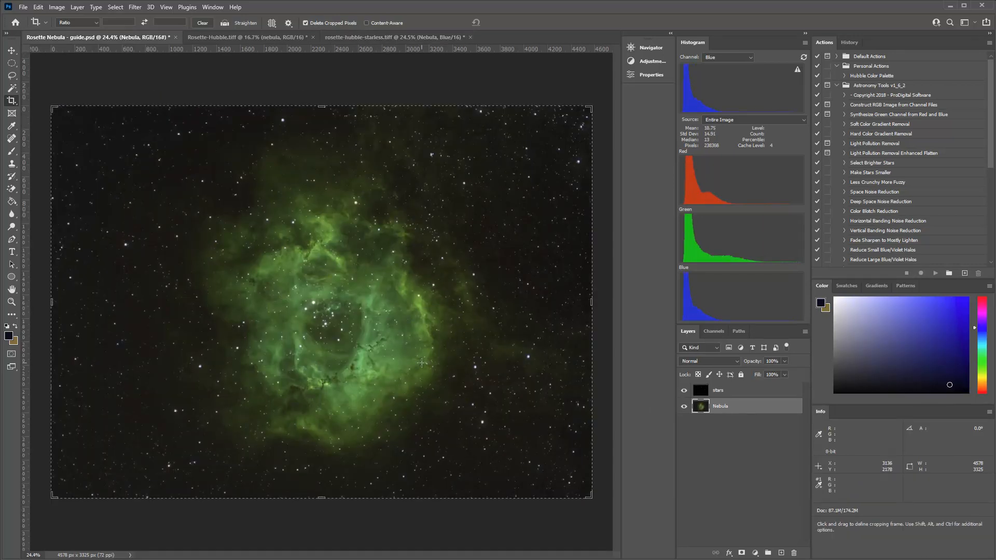
left_click(684, 390)
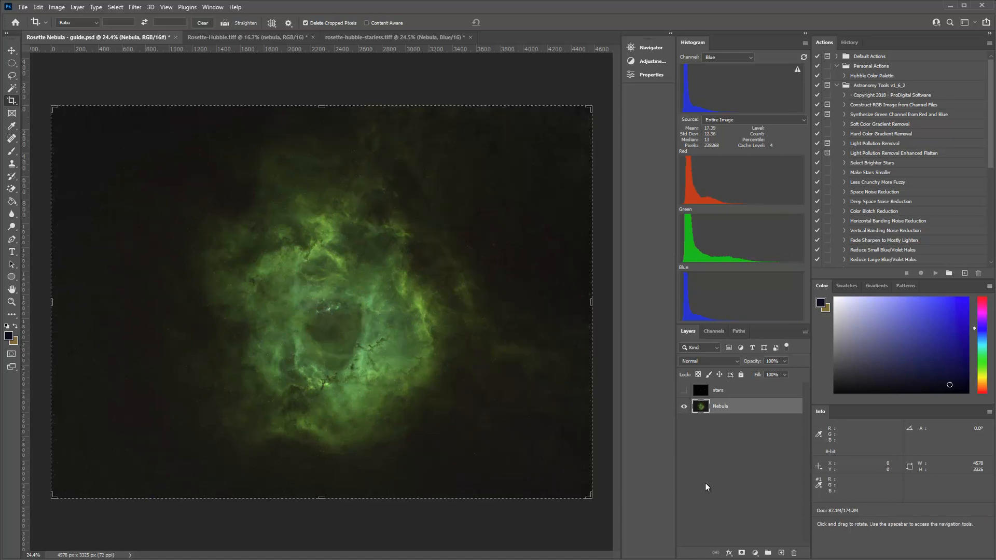
left_click(388, 37)
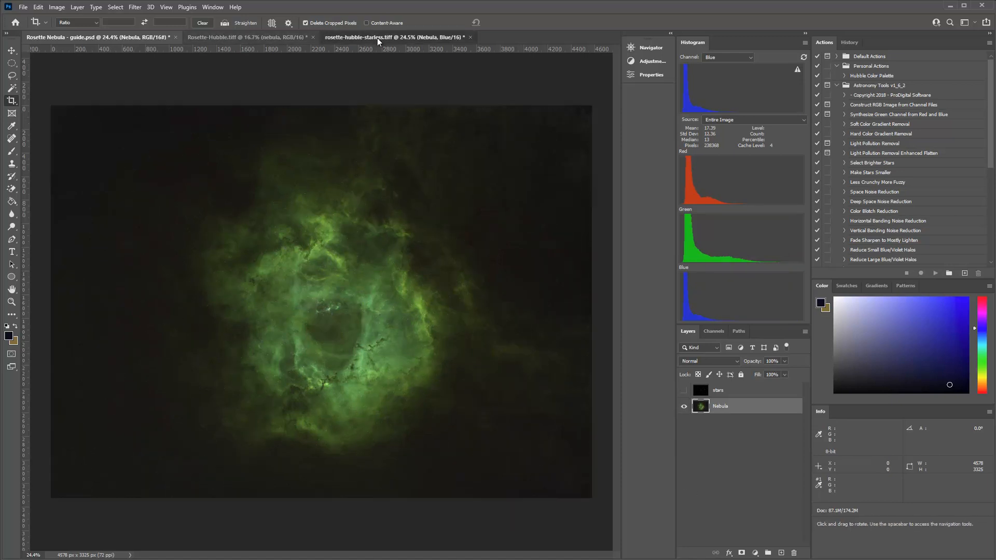
left_click(248, 36)
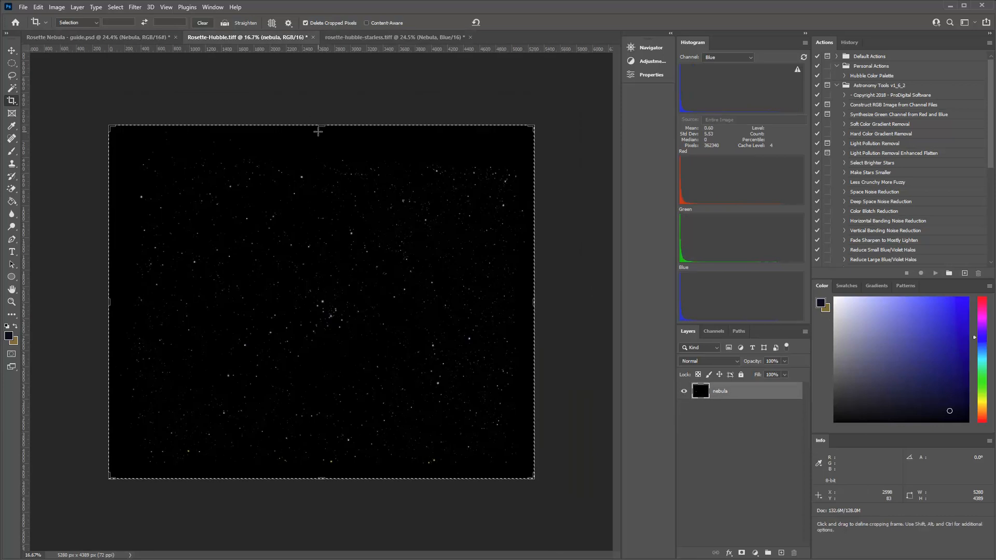
left_click(394, 37)
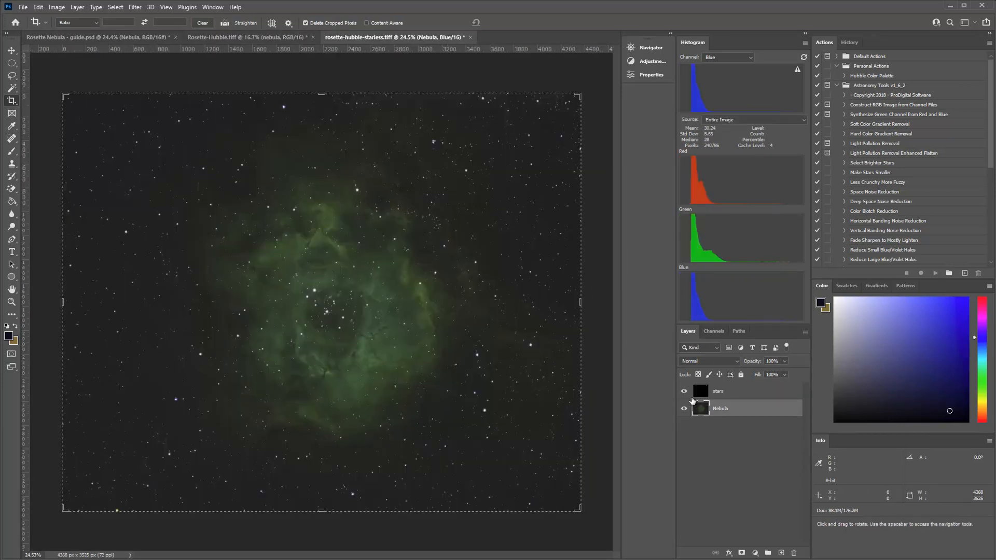
Hide the stars layer, close Levels, and switch between the Channels and Layers panels.
left_click(684, 391)
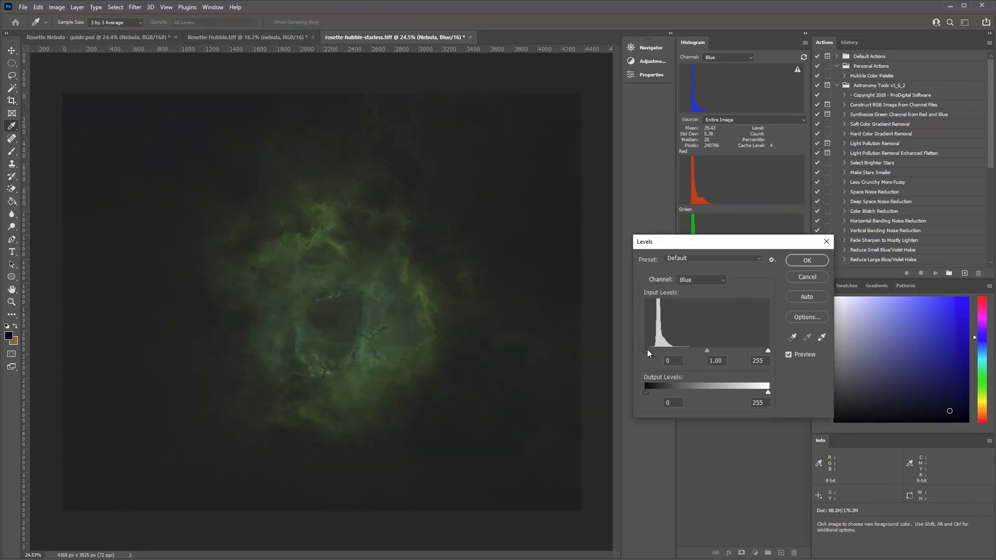
left_click(700, 280)
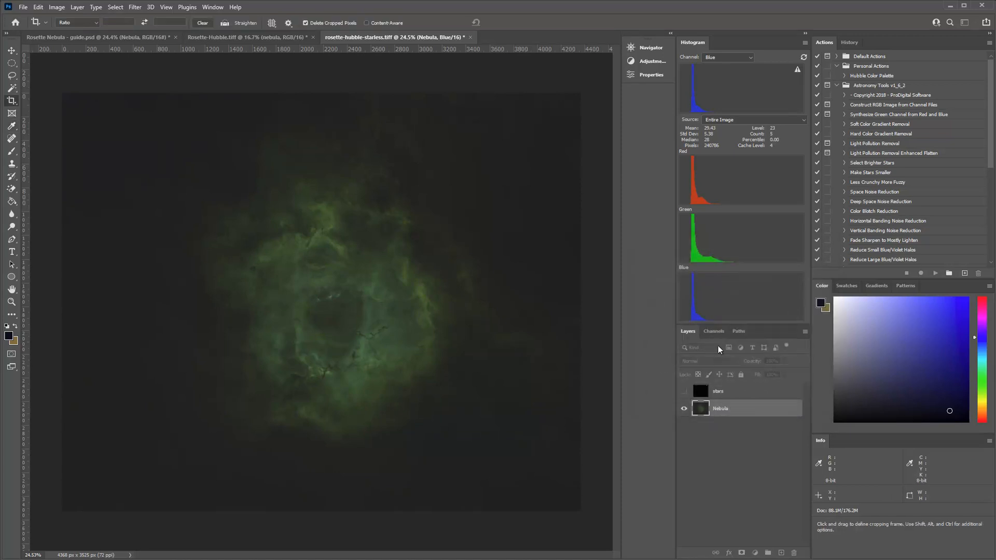
left_click(713, 331)
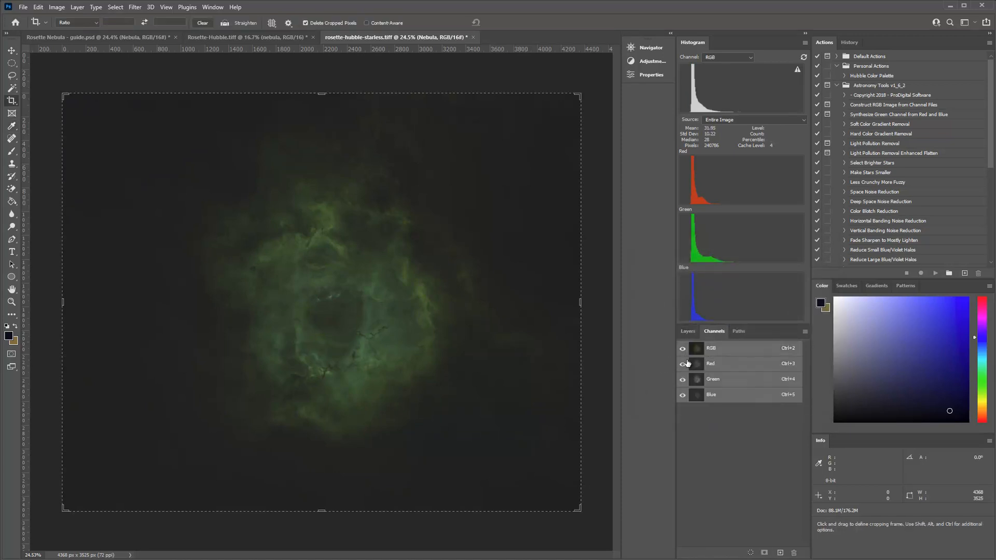
left_click(687, 331)
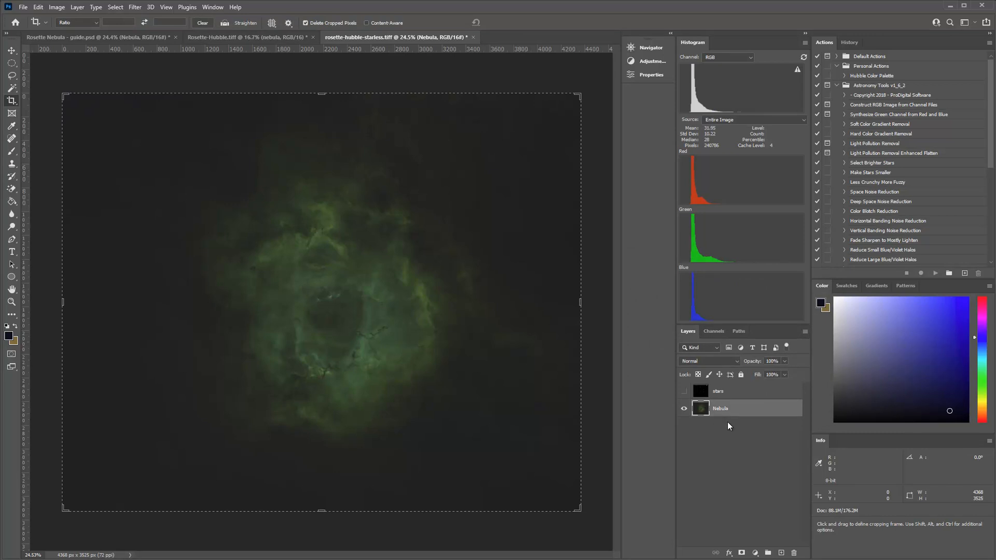
mouse_move(721, 428)
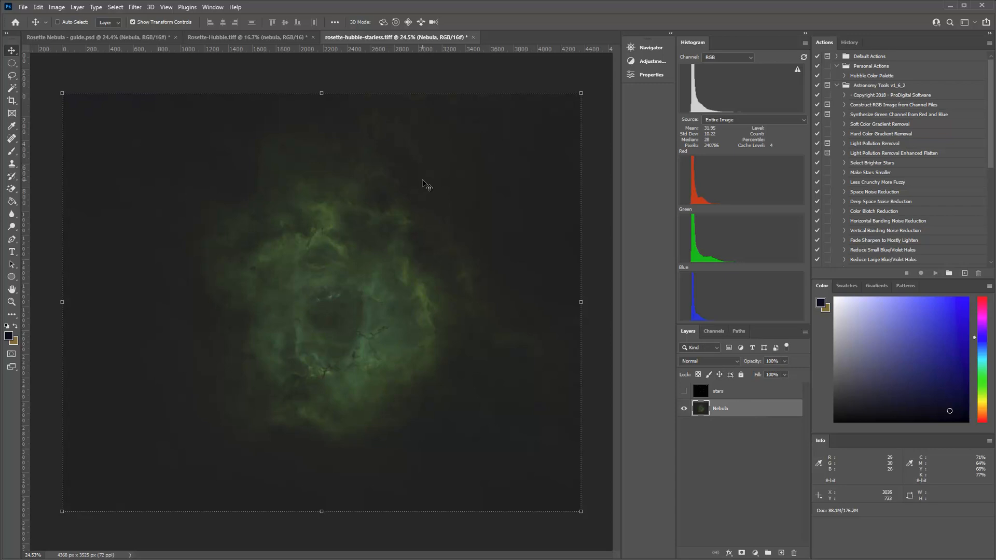
left_click(713, 331)
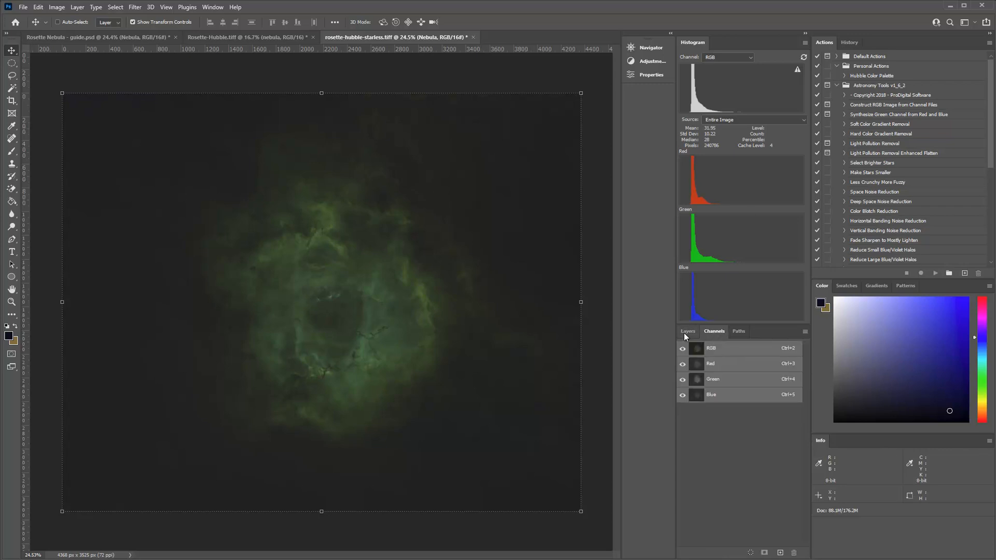
left_click(688, 330)
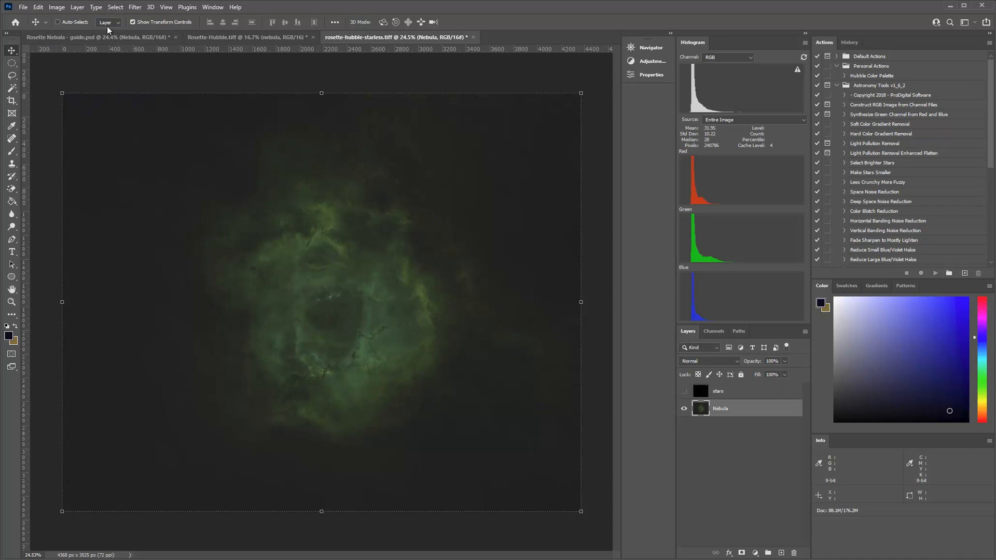
Brighten the Nebula layer with an S-shaped Curves stretch.
left_click(56, 6)
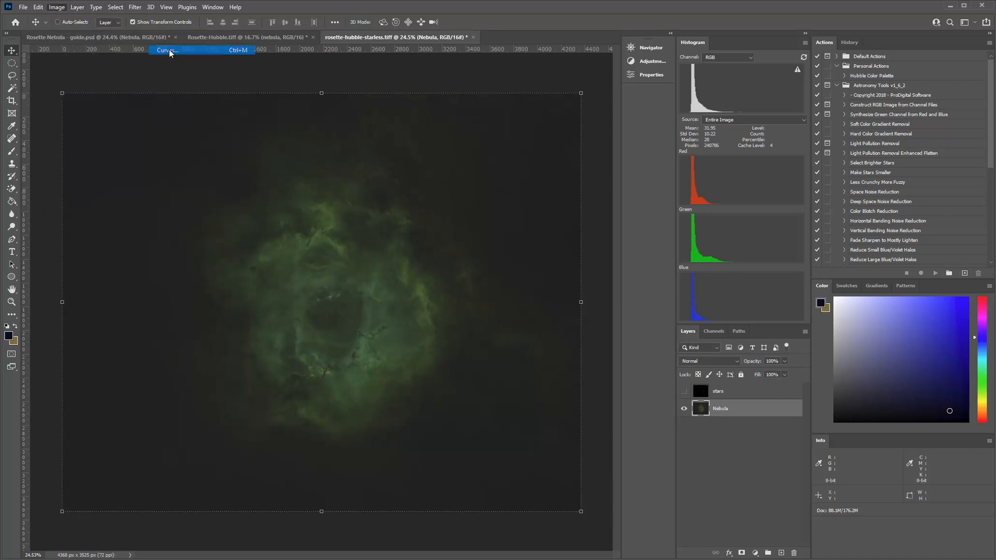
left_click(166, 50)
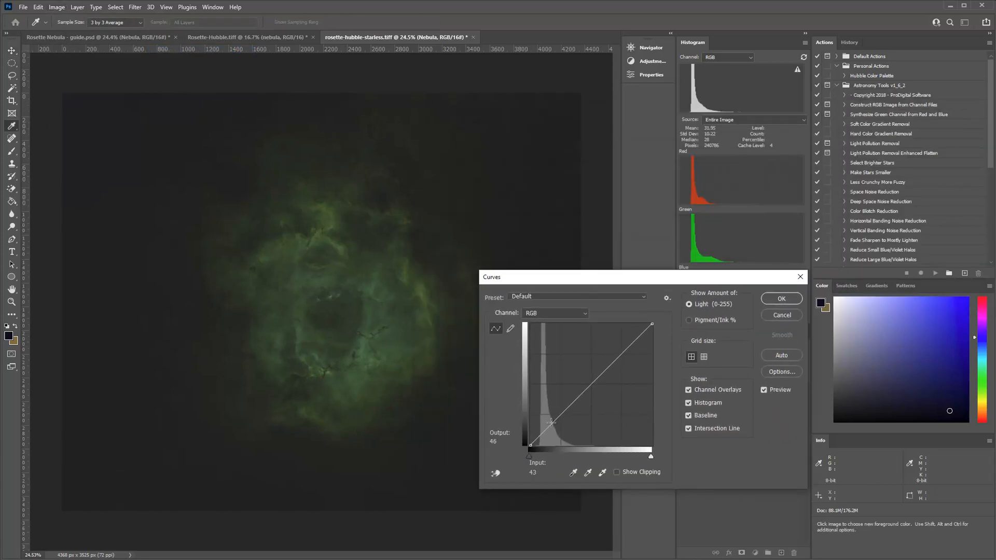
left_click_drag(551, 424, 553, 417)
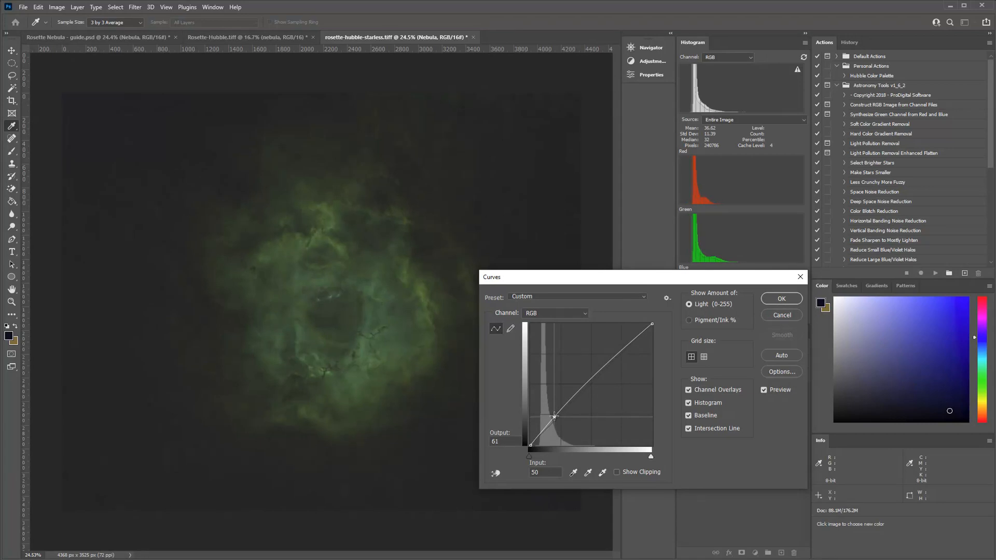
left_click_drag(553, 417, 574, 387)
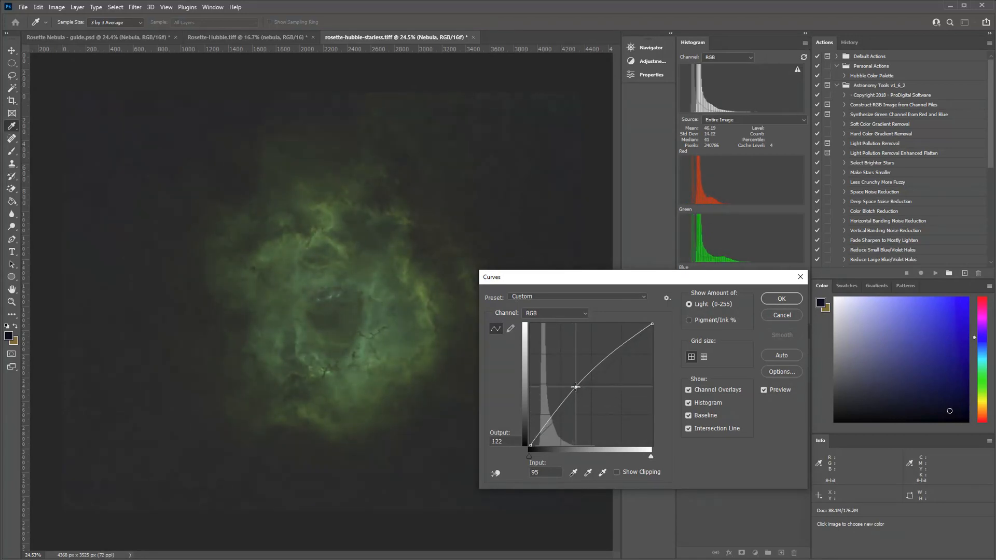
left_click_drag(575, 388, 552, 421)
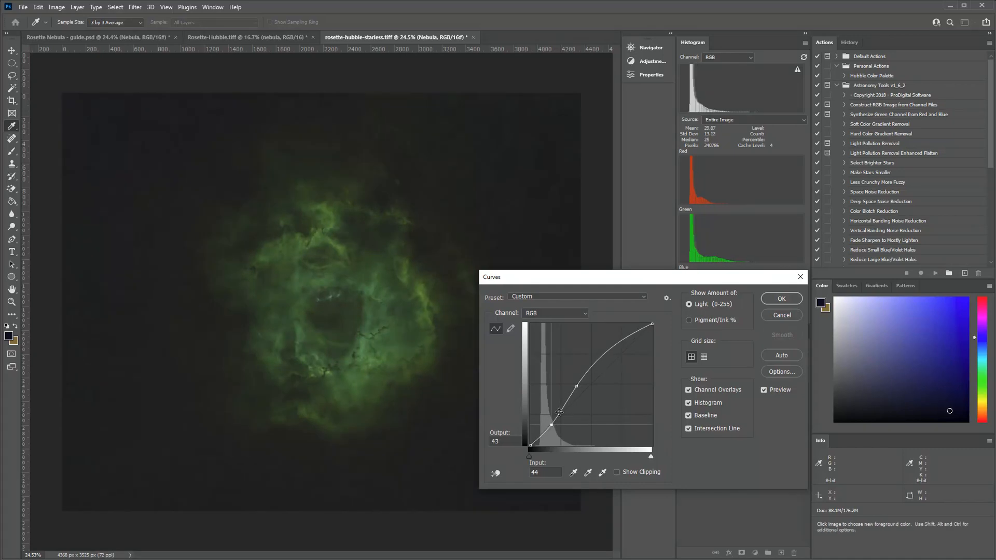
left_click_drag(559, 409, 574, 382)
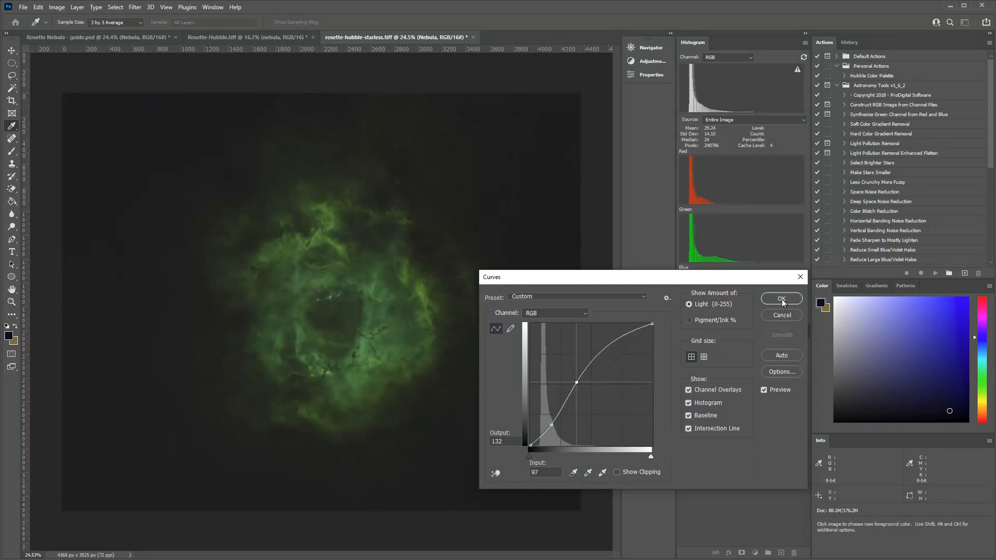
left_click(781, 298)
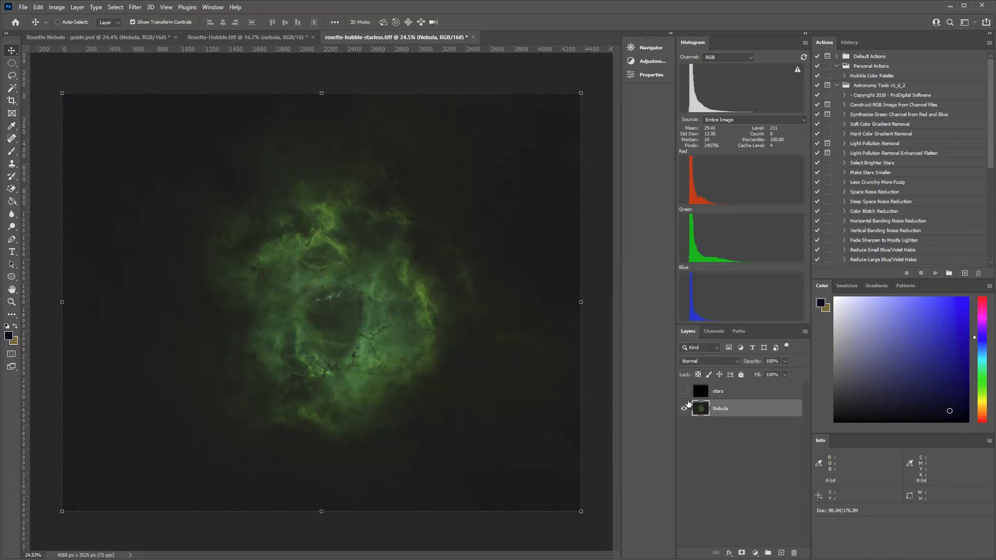
Toggle the stars layer on and off to check the curves stretch.
left_click(685, 393)
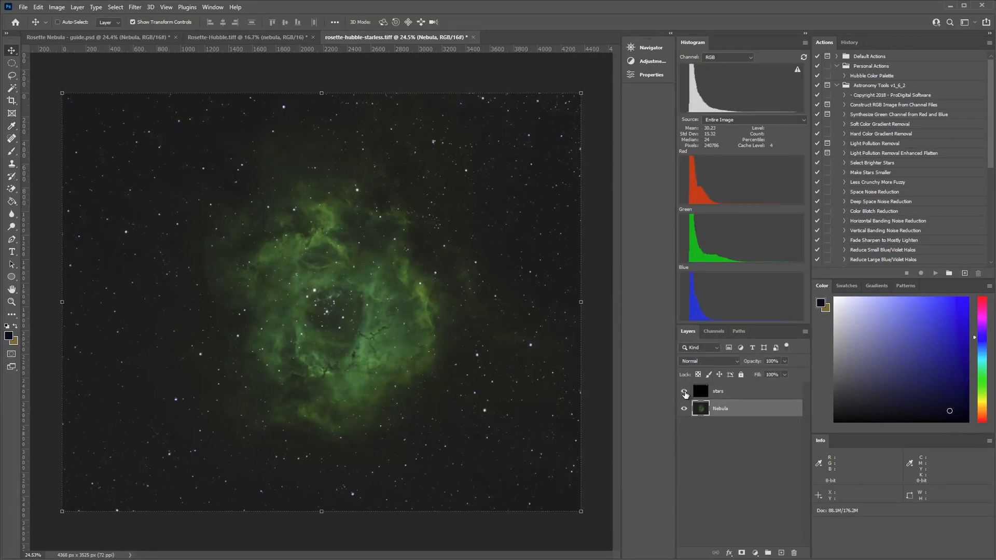
left_click(684, 391)
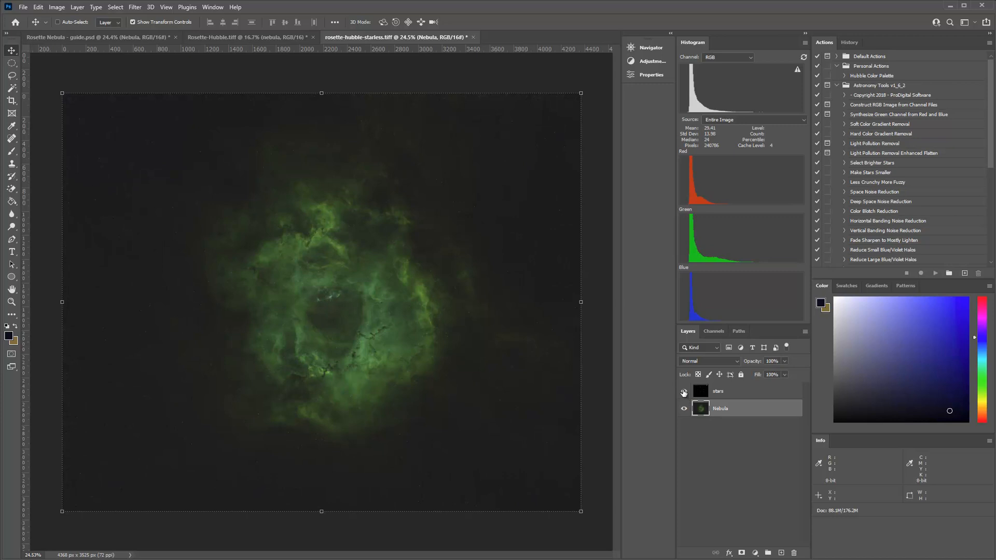
left_click(684, 390)
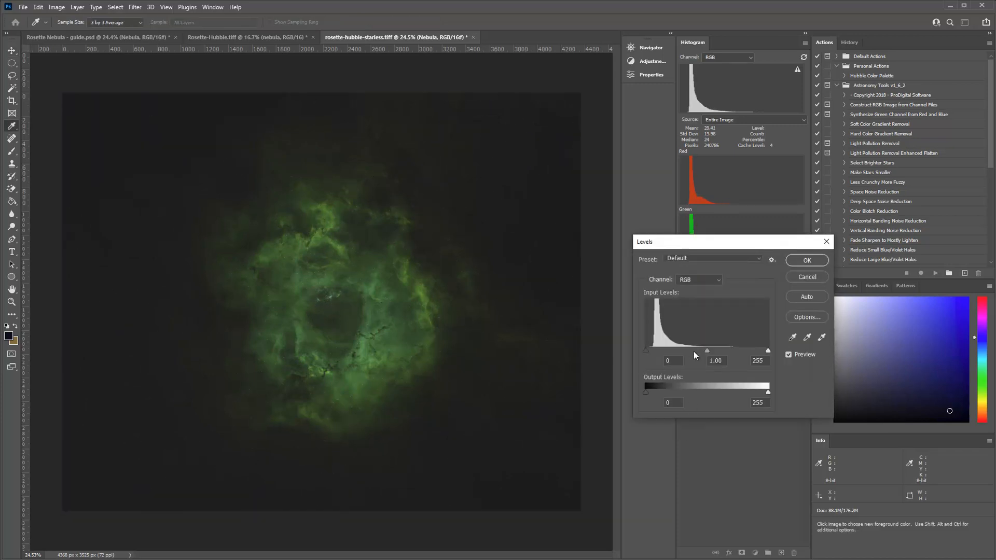
Apply Levels with black point 9 and white point 182, then show the stars layer.
left_click_drag(646, 350, 651, 351)
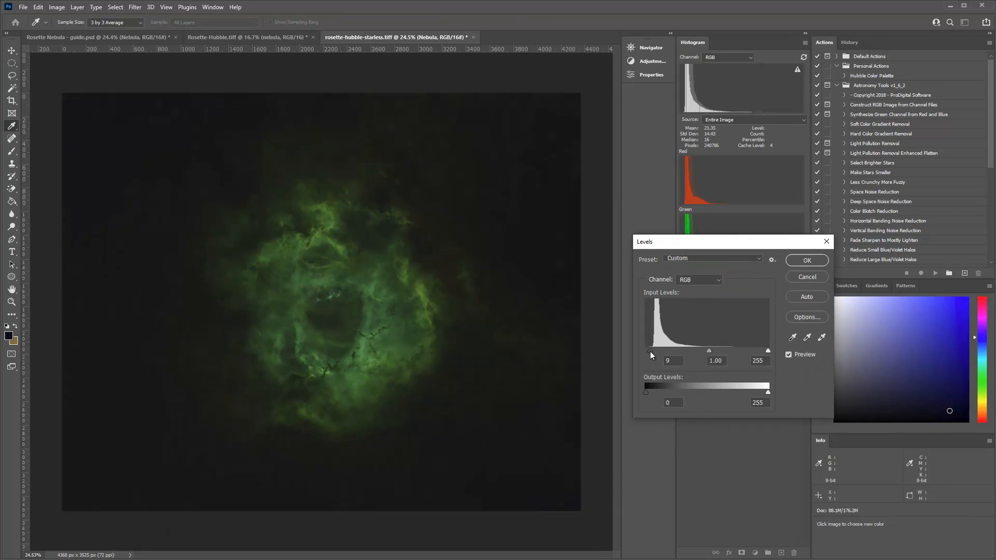
left_click_drag(768, 350, 732, 350)
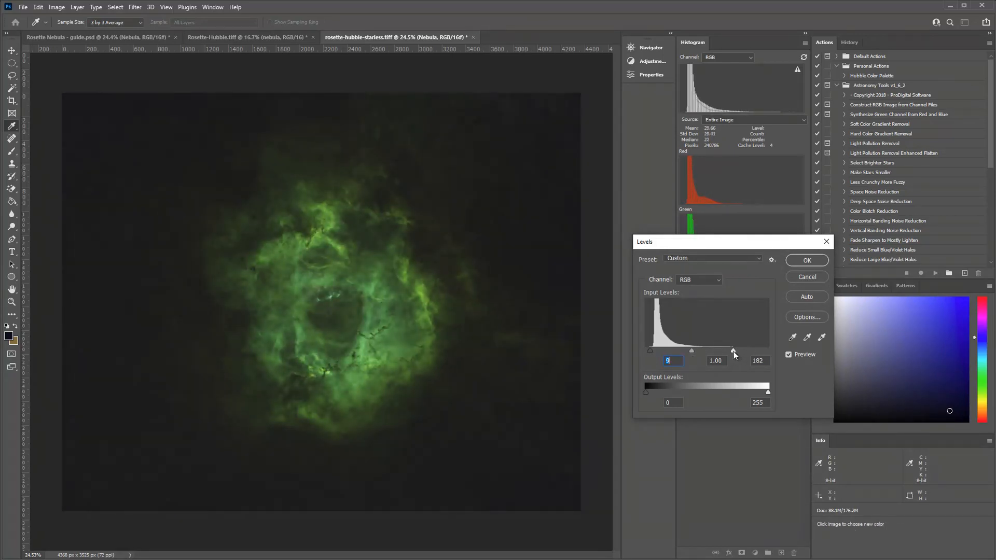
left_click(806, 260)
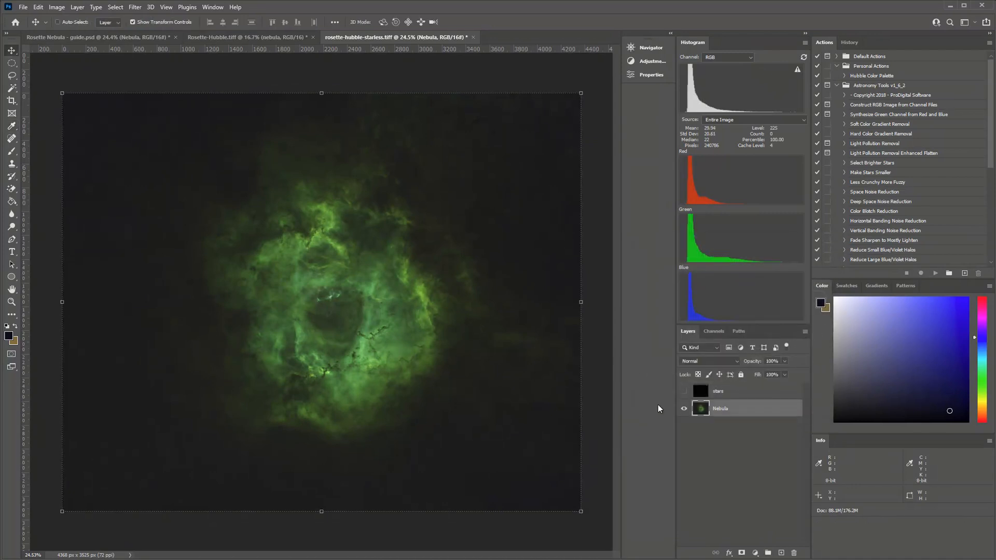
left_click(684, 391)
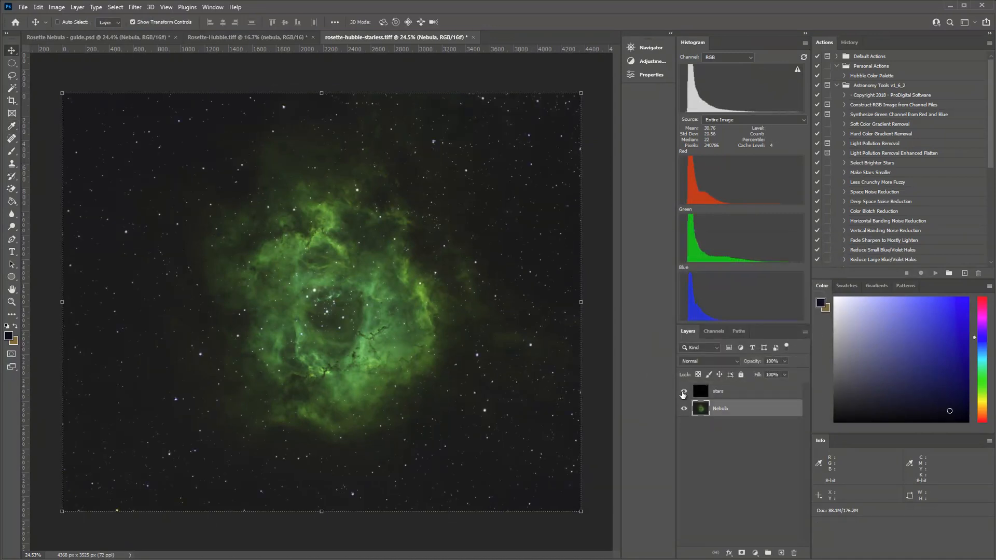
mouse_move(684, 392)
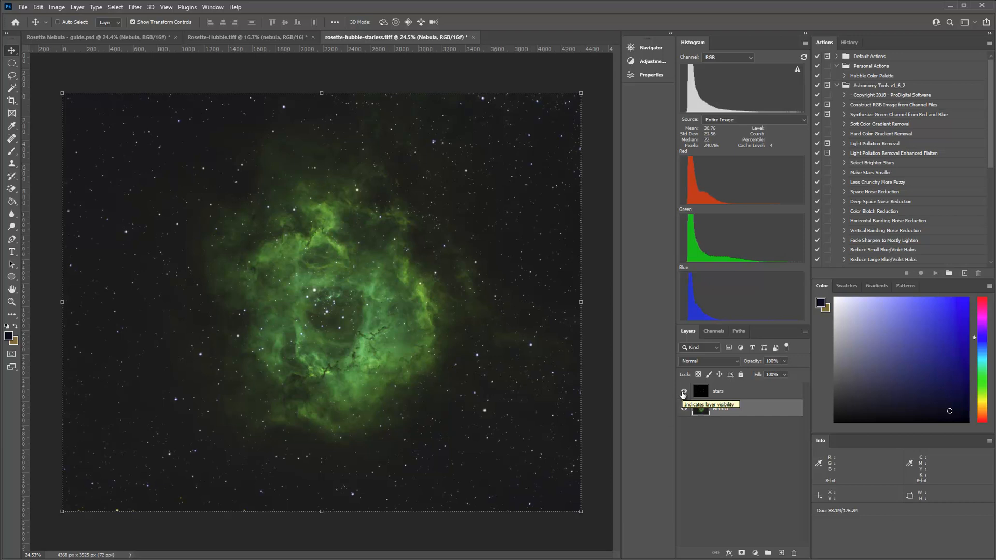
left_click(685, 392)
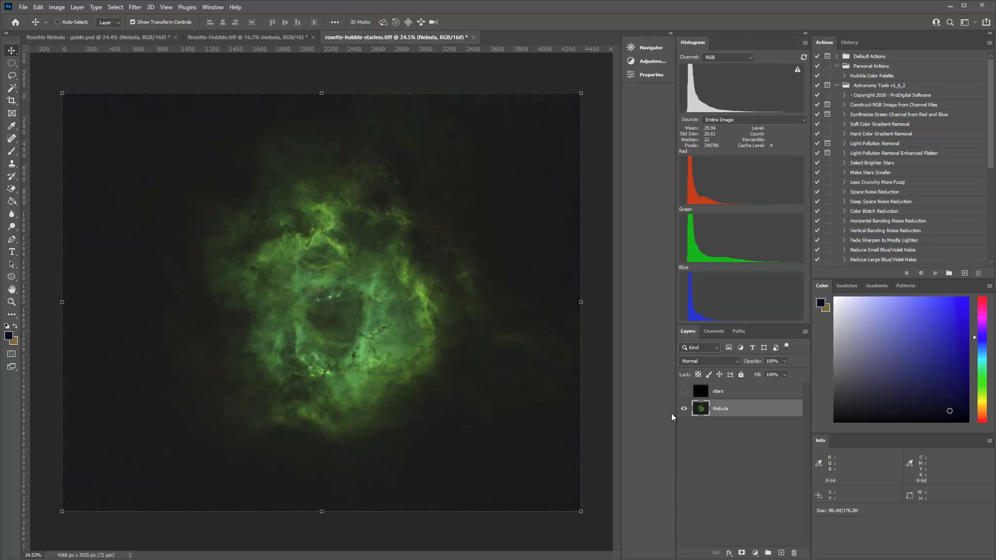
left_click(684, 391)
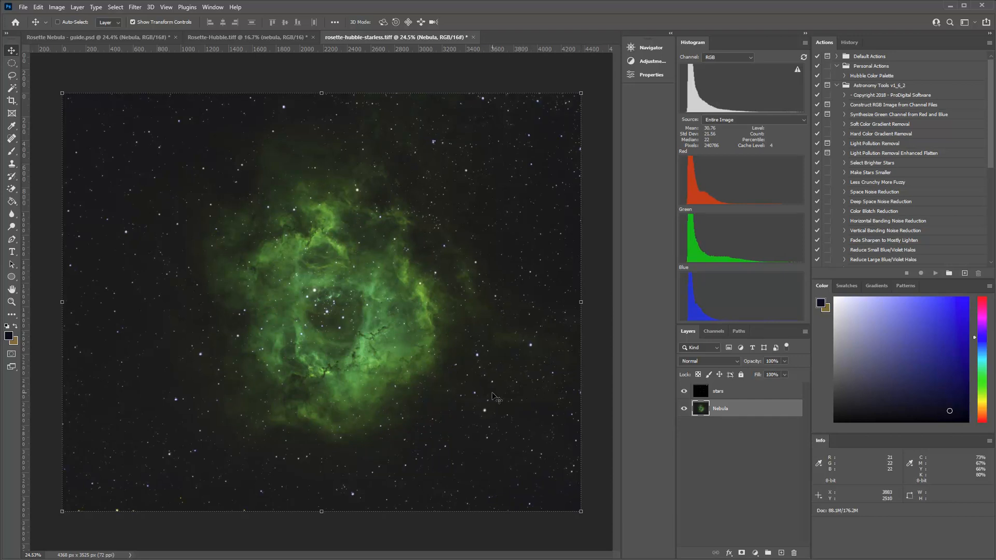
mouse_move(353, 371)
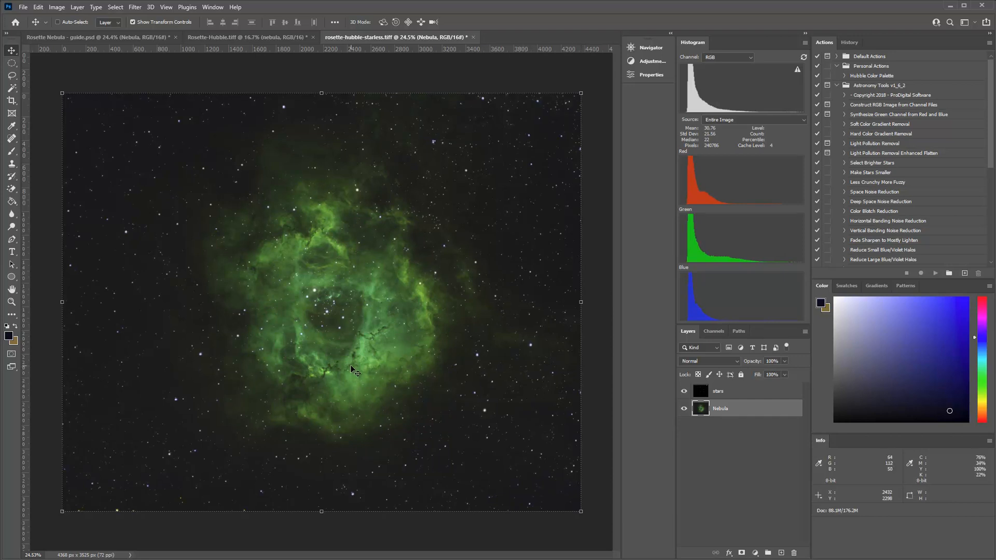
mouse_move(378, 357)
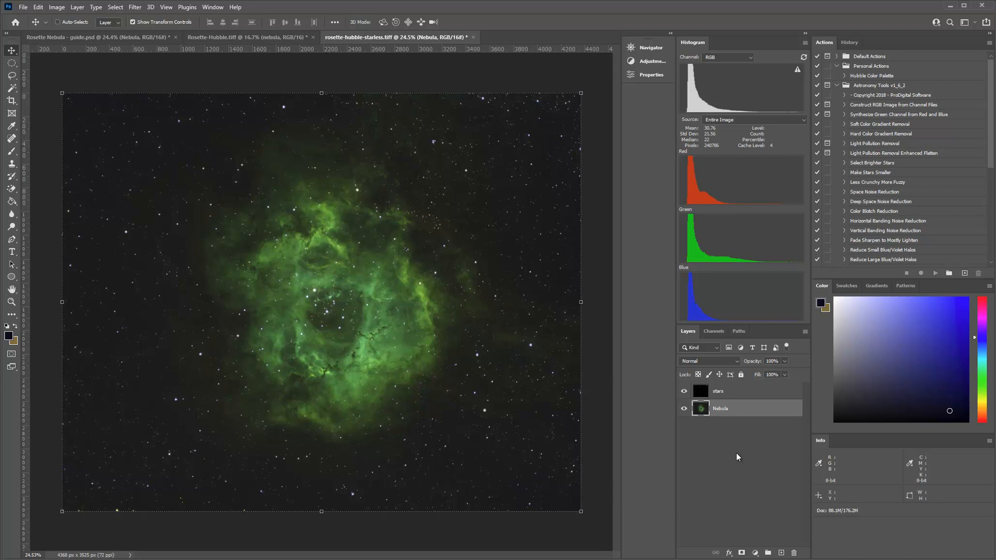
mouse_move(597, 273)
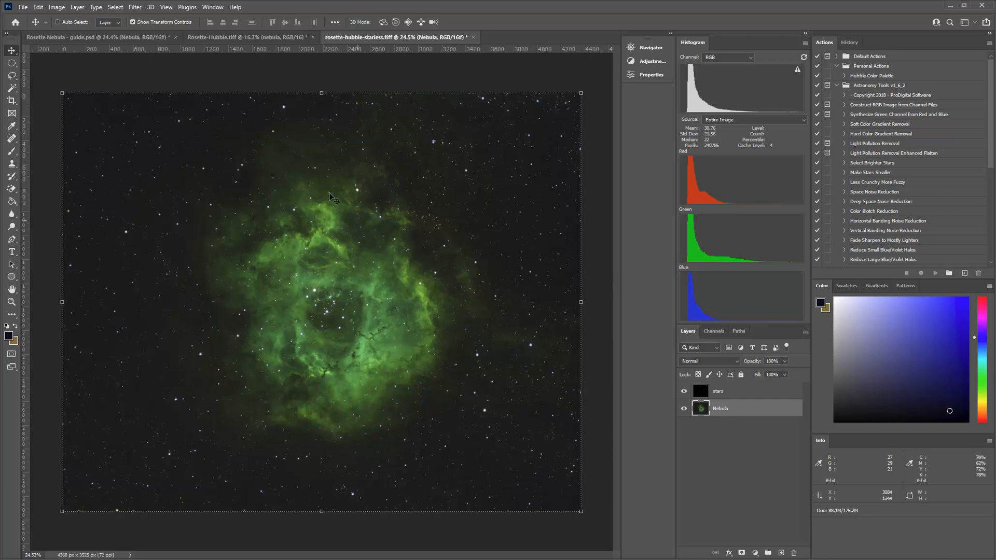
mouse_move(373, 196)
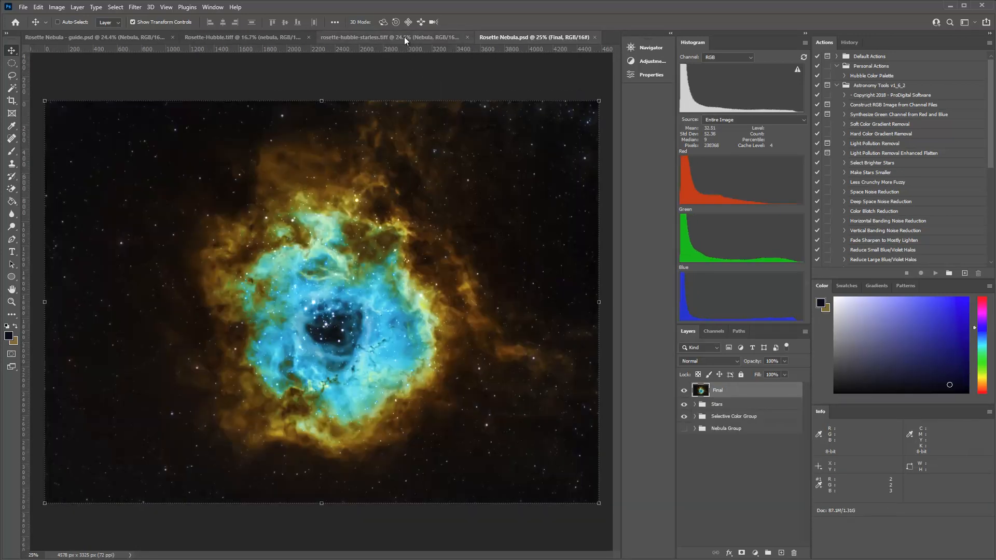
mouse_move(384, 40)
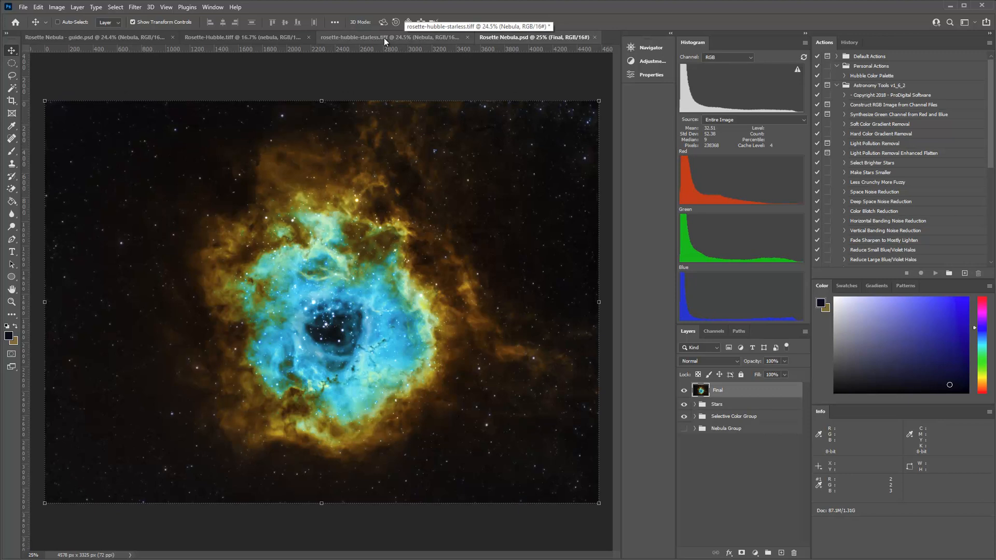